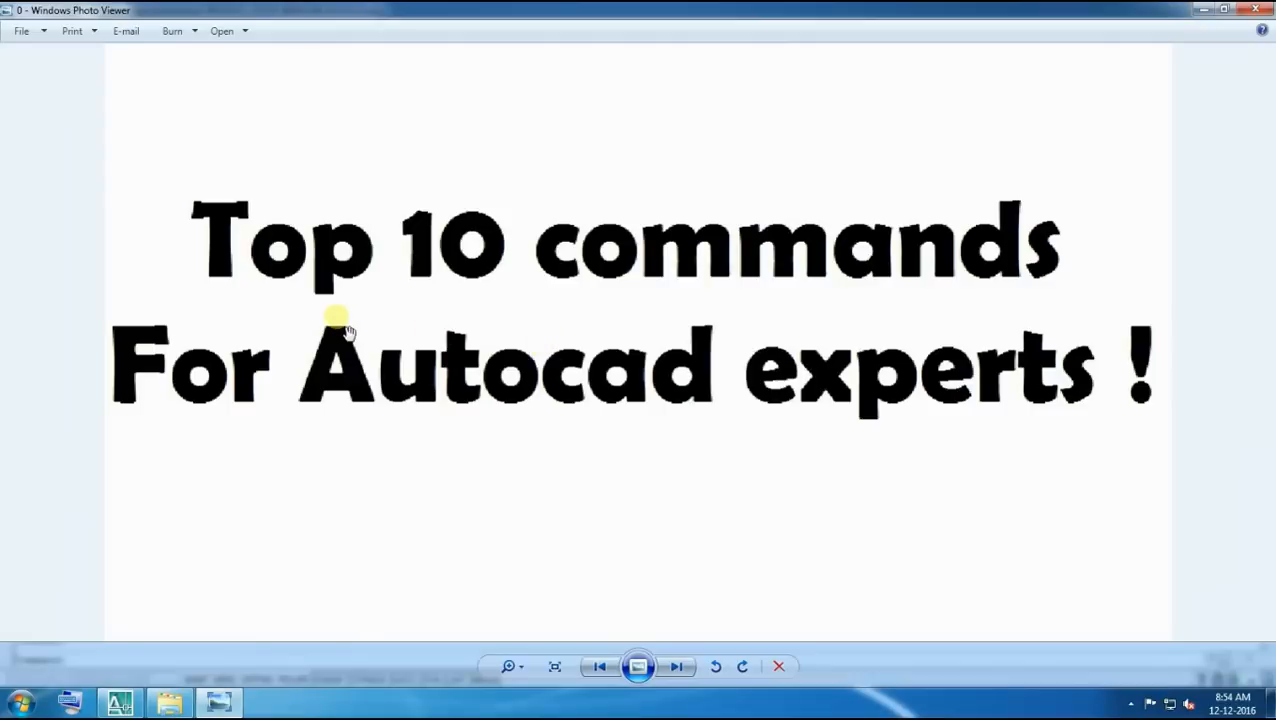
pyautogui.moveTo(1004, 464)
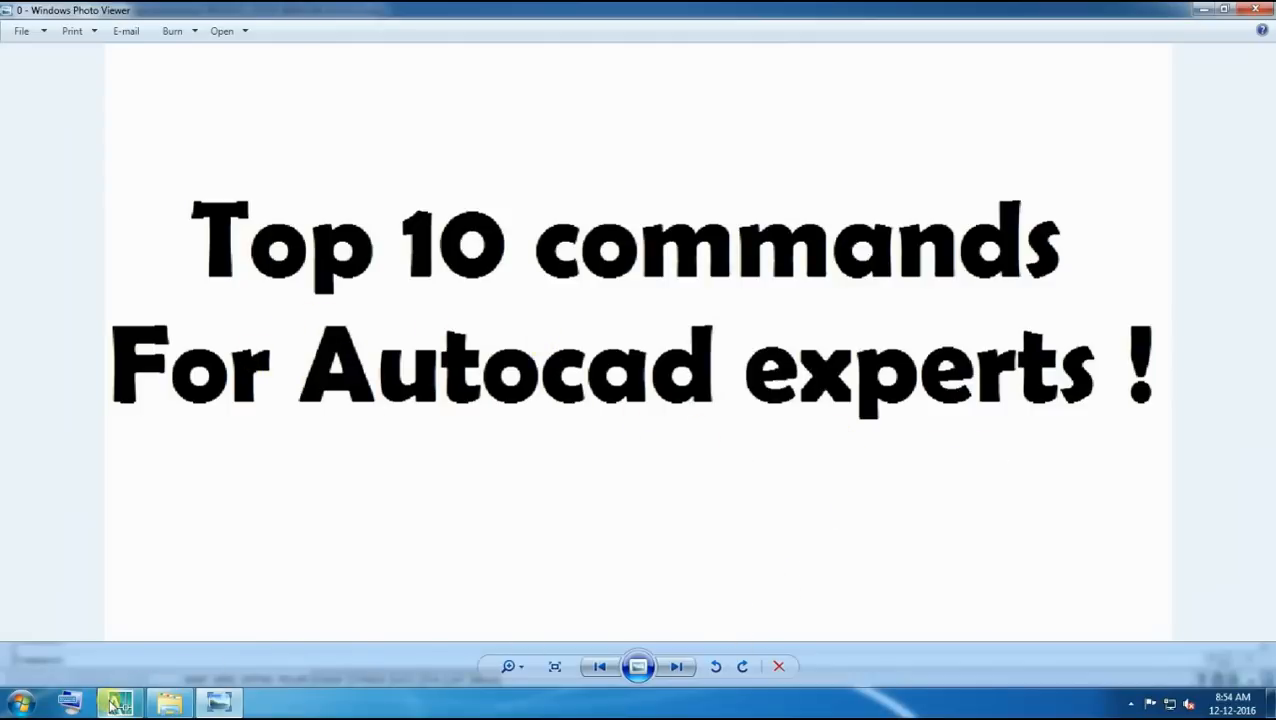
# Advance from the title slide to slide 1, Match properties (MA)
pyautogui.click(676, 666)
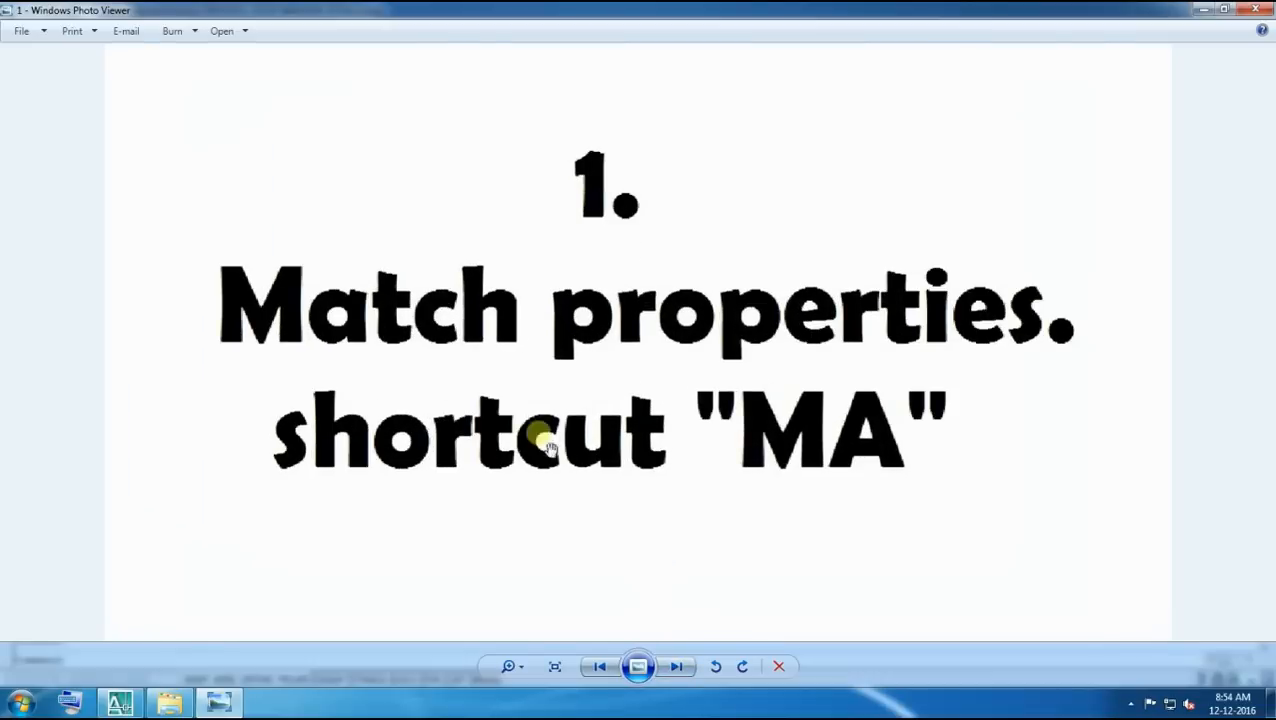
pyautogui.moveTo(888, 508)
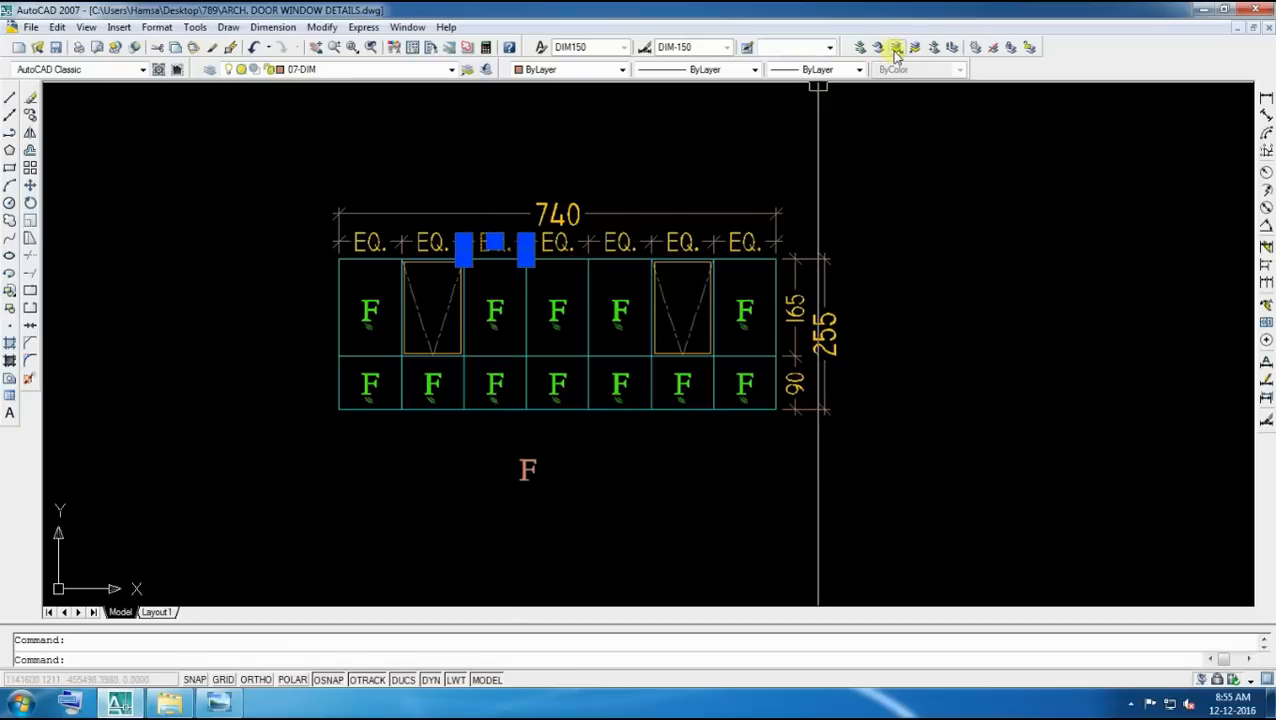
# Demonstrate MATCHPROP on the door/window detail, leaving only the two V-shaped lines visible
pyautogui.click(896, 48)
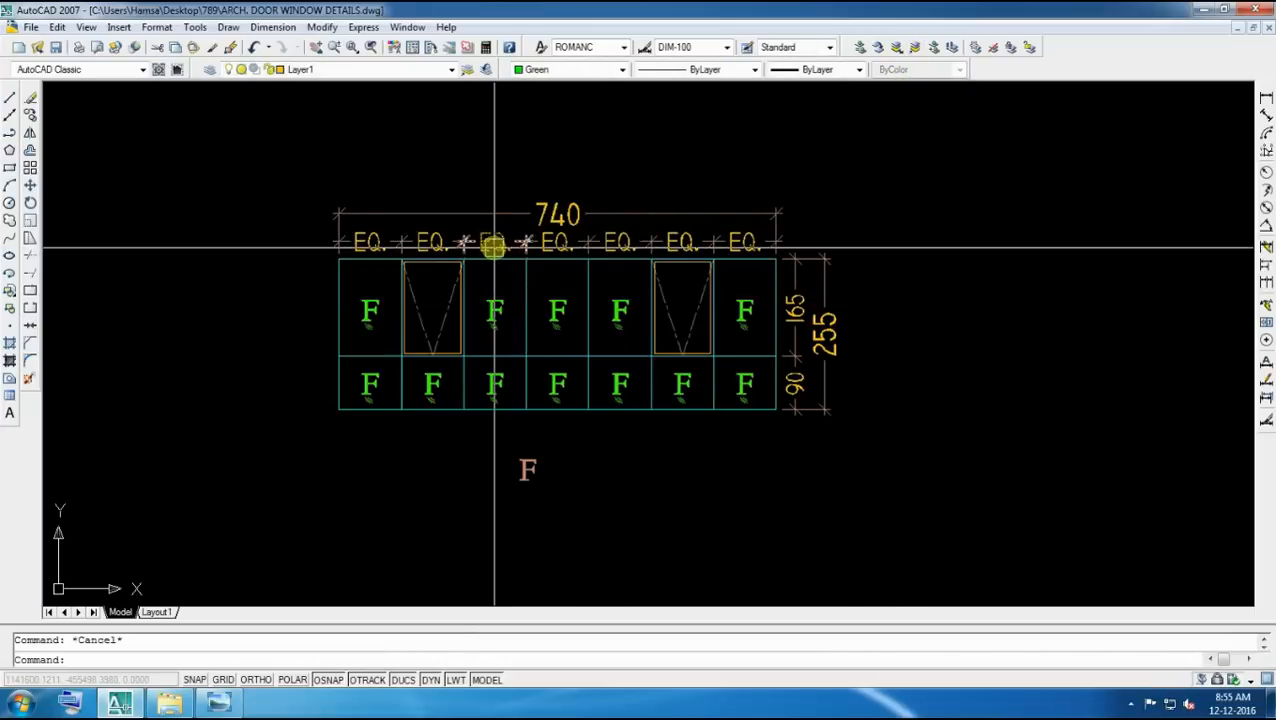
pyautogui.moveTo(484, 230)
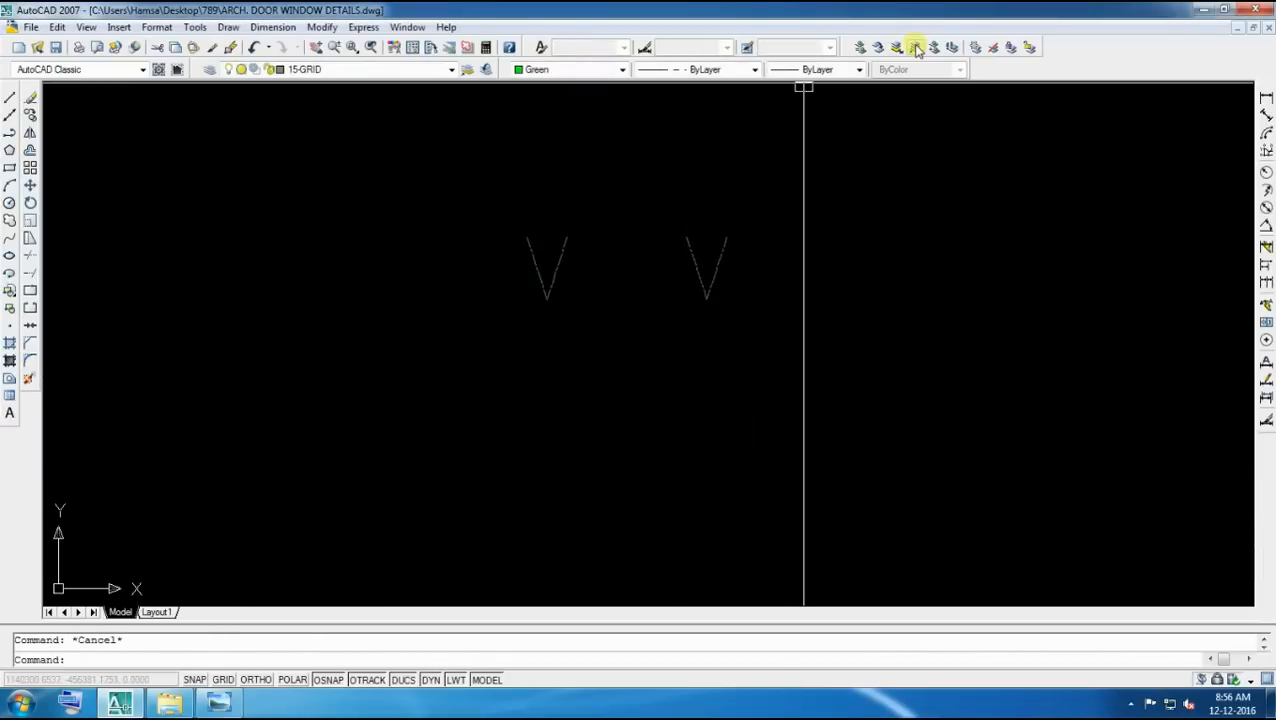
pyautogui.click(916, 48)
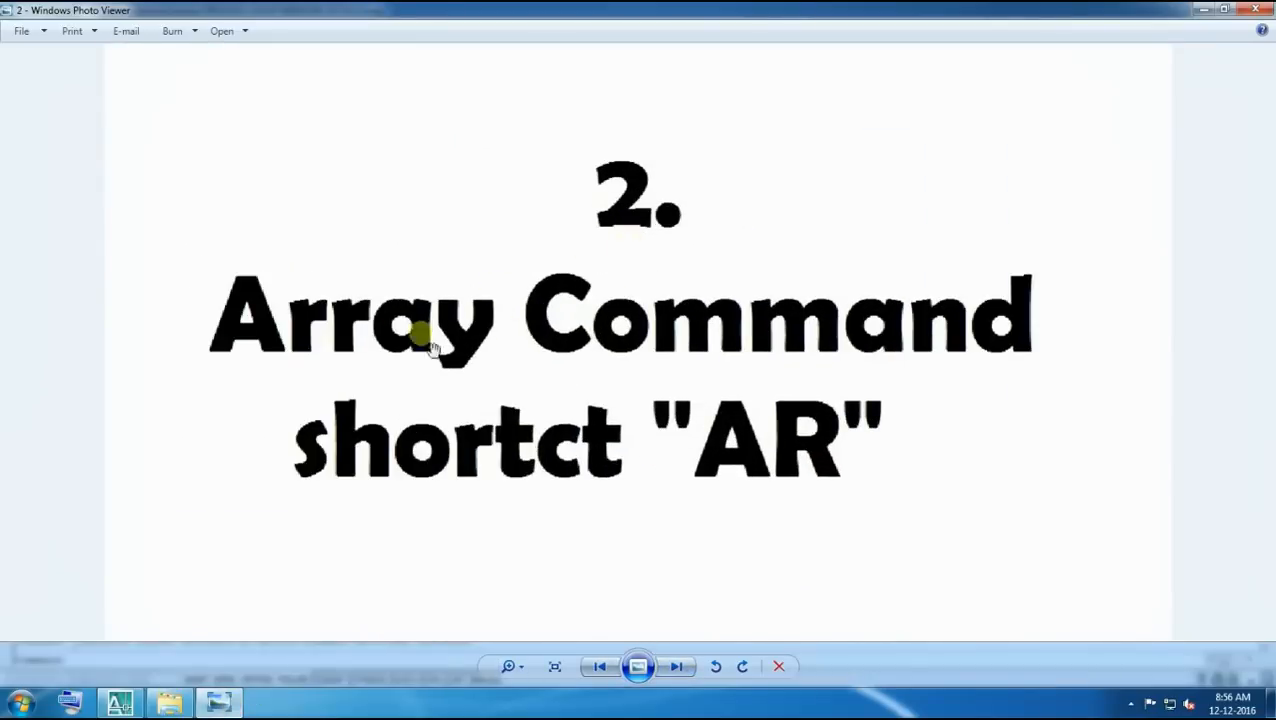
pyautogui.moveTo(684, 470)
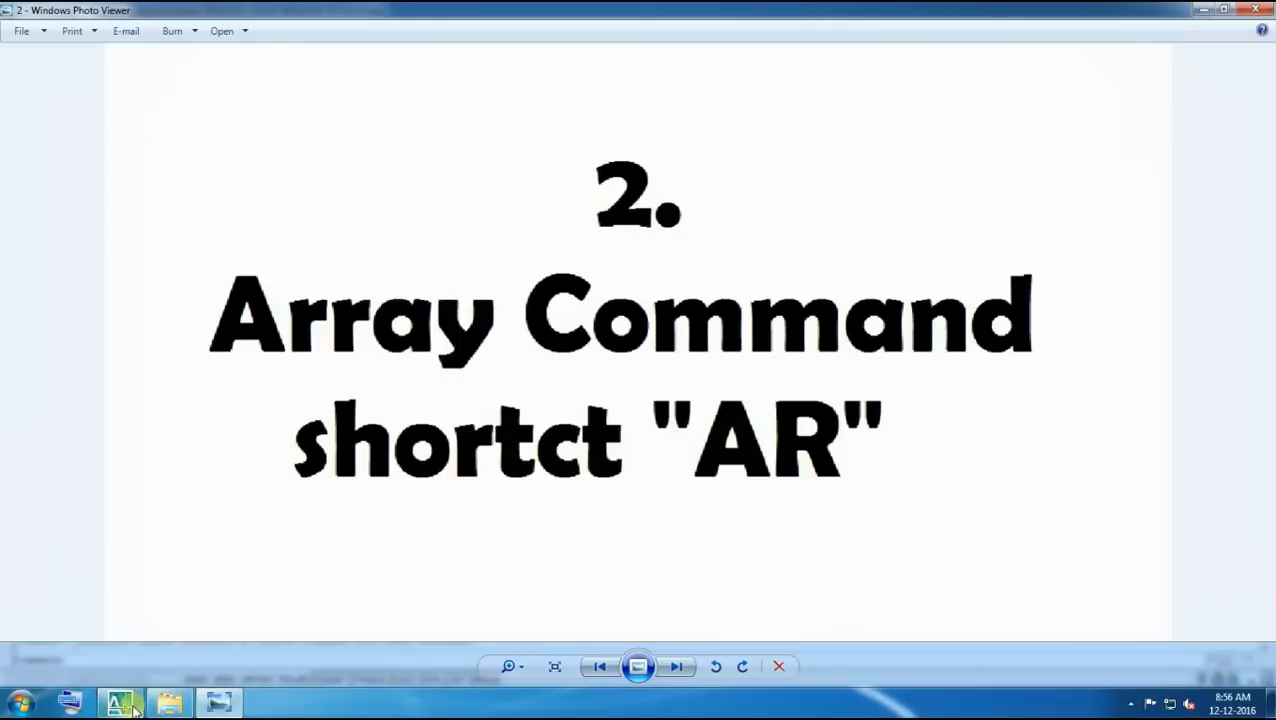
# Show slide 2, Array Command (AR), in Windows Photo Viewer
pyautogui.click(118, 704)
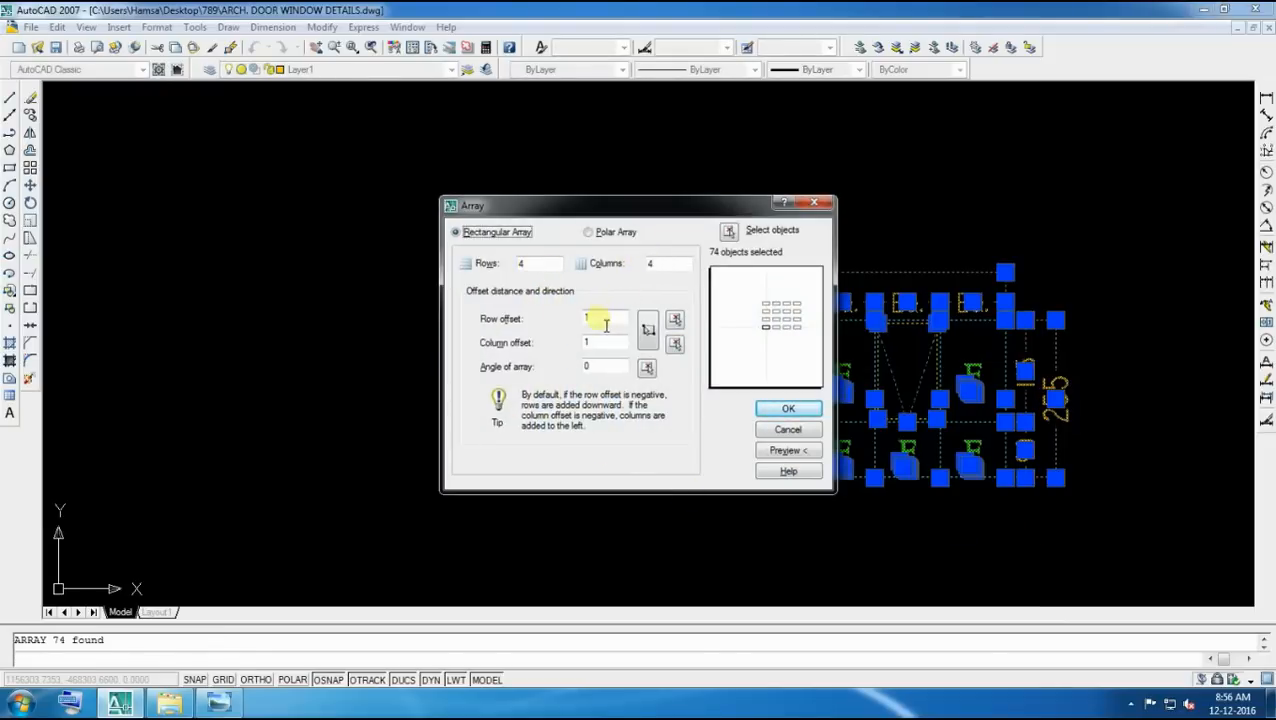
# Set the rectangular array to 20 rows by 20 columns with 300 offsets and apply it
pyautogui.click(604, 318)
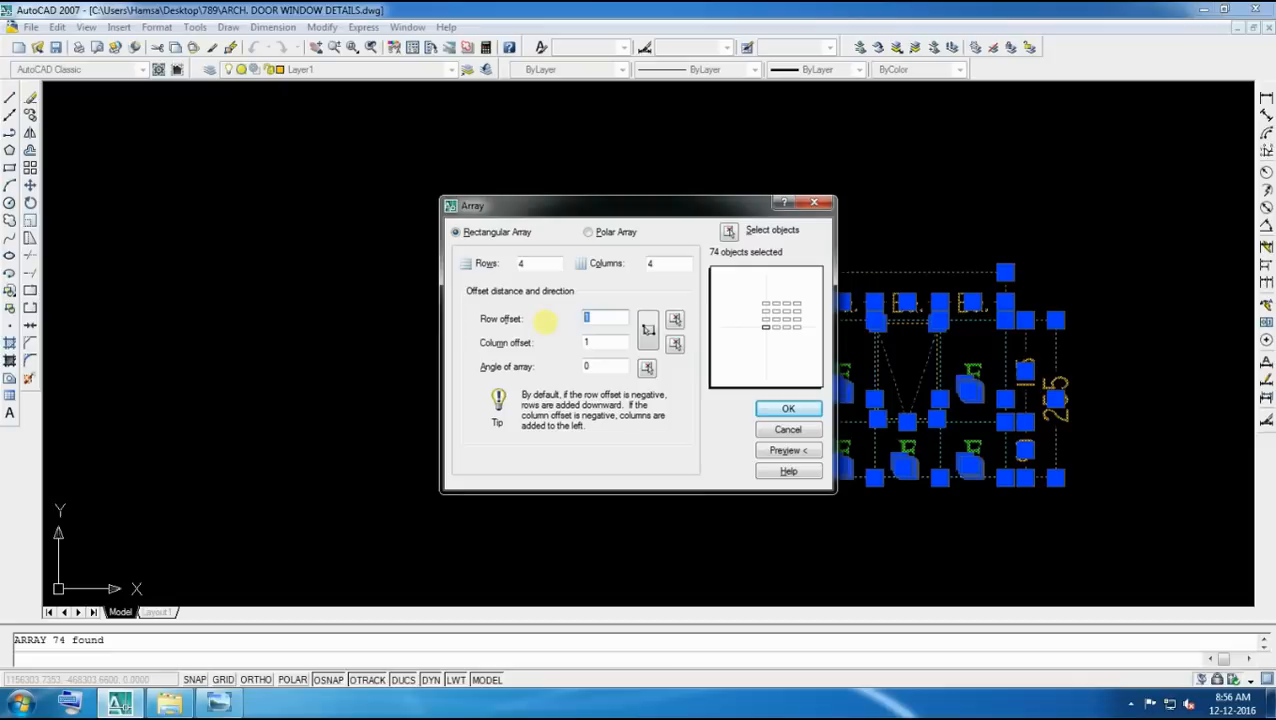
pyautogui.write('350')
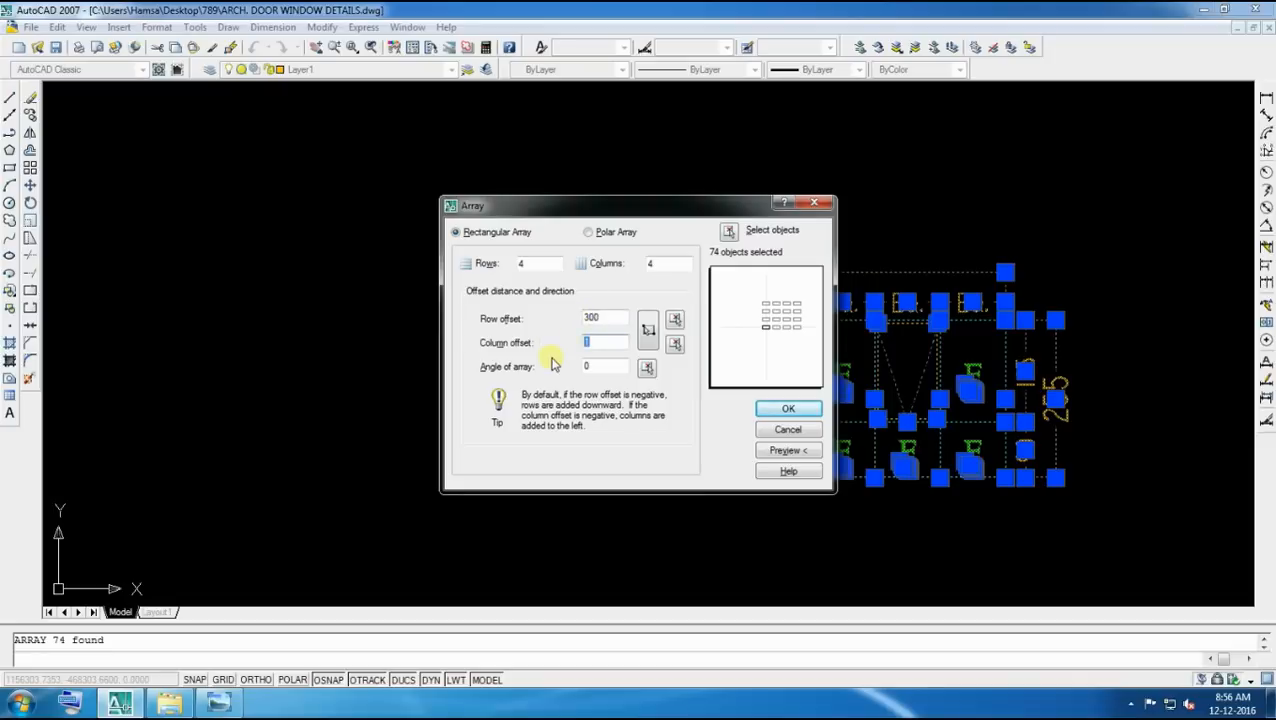
pyautogui.write('300')
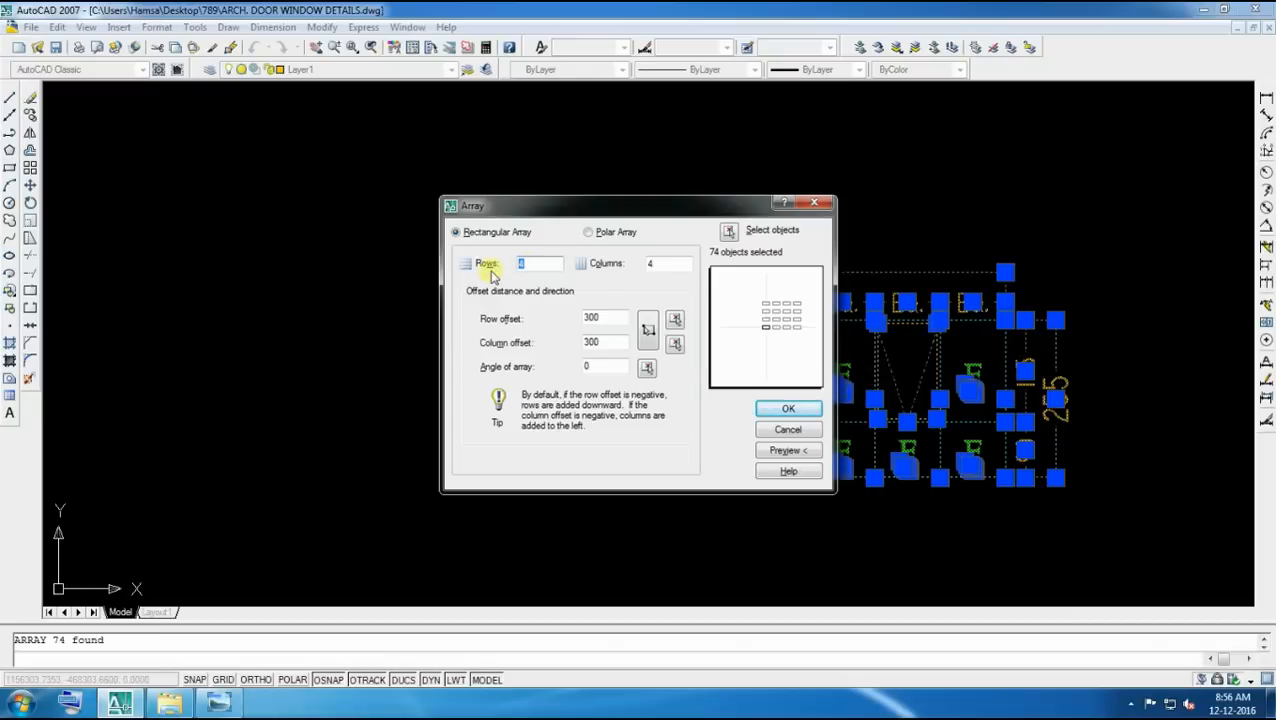
pyautogui.write('20')
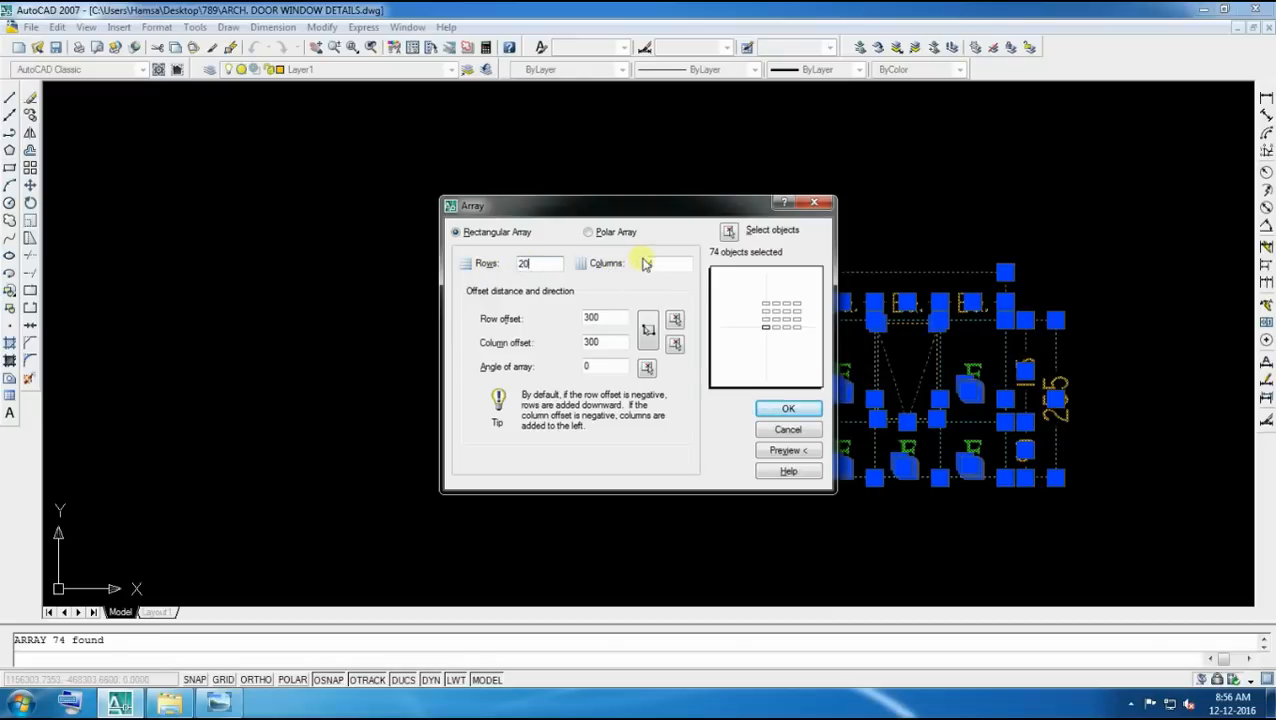
pyautogui.write('30')
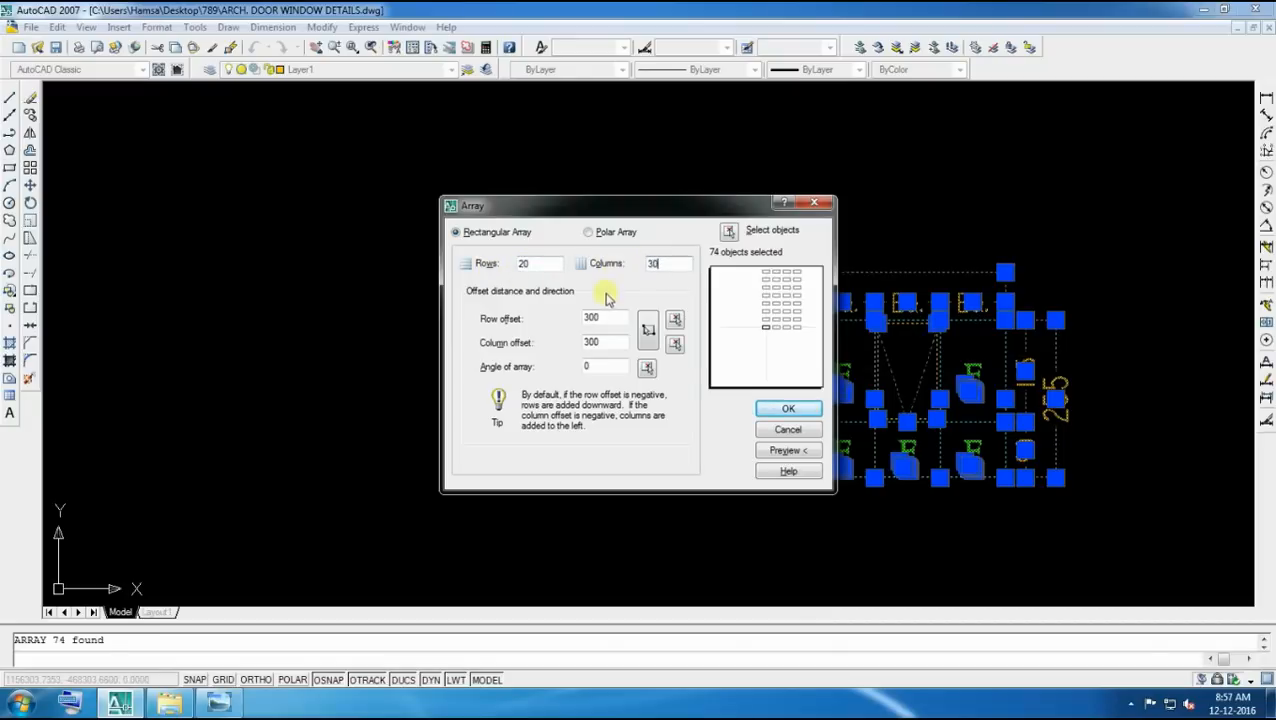
pyautogui.moveTo(624, 268)
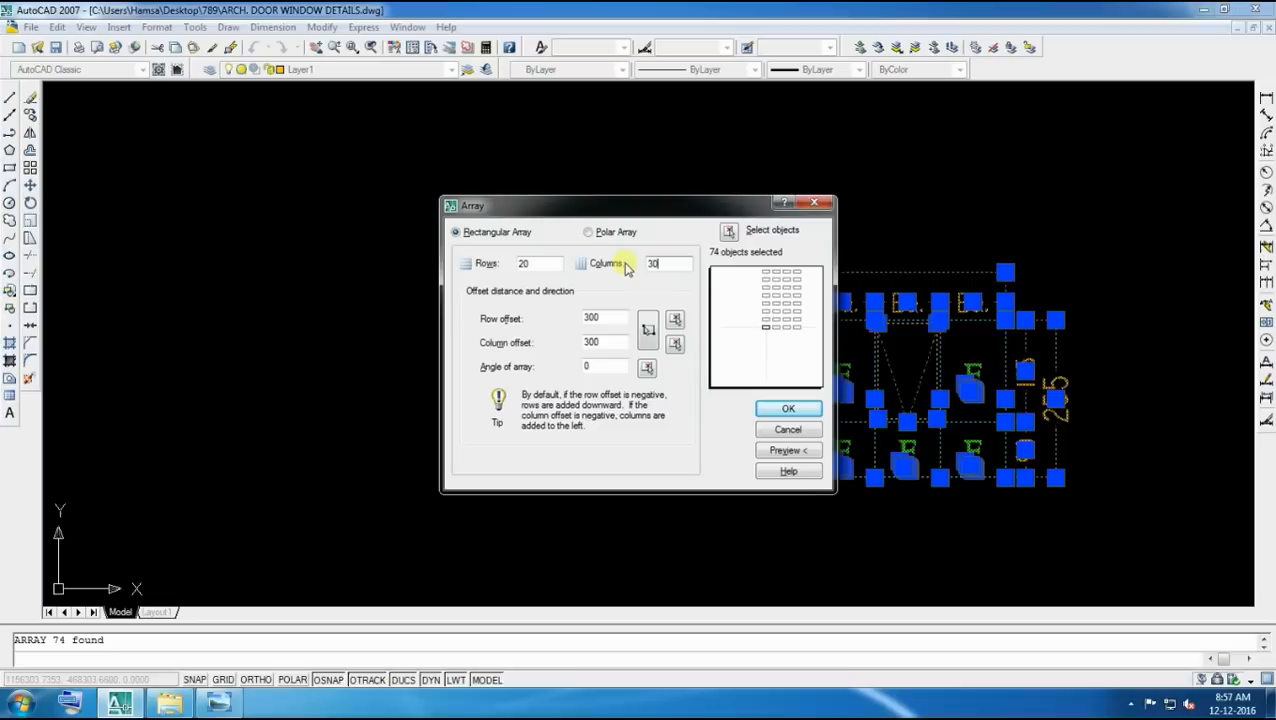
pyautogui.write('20')
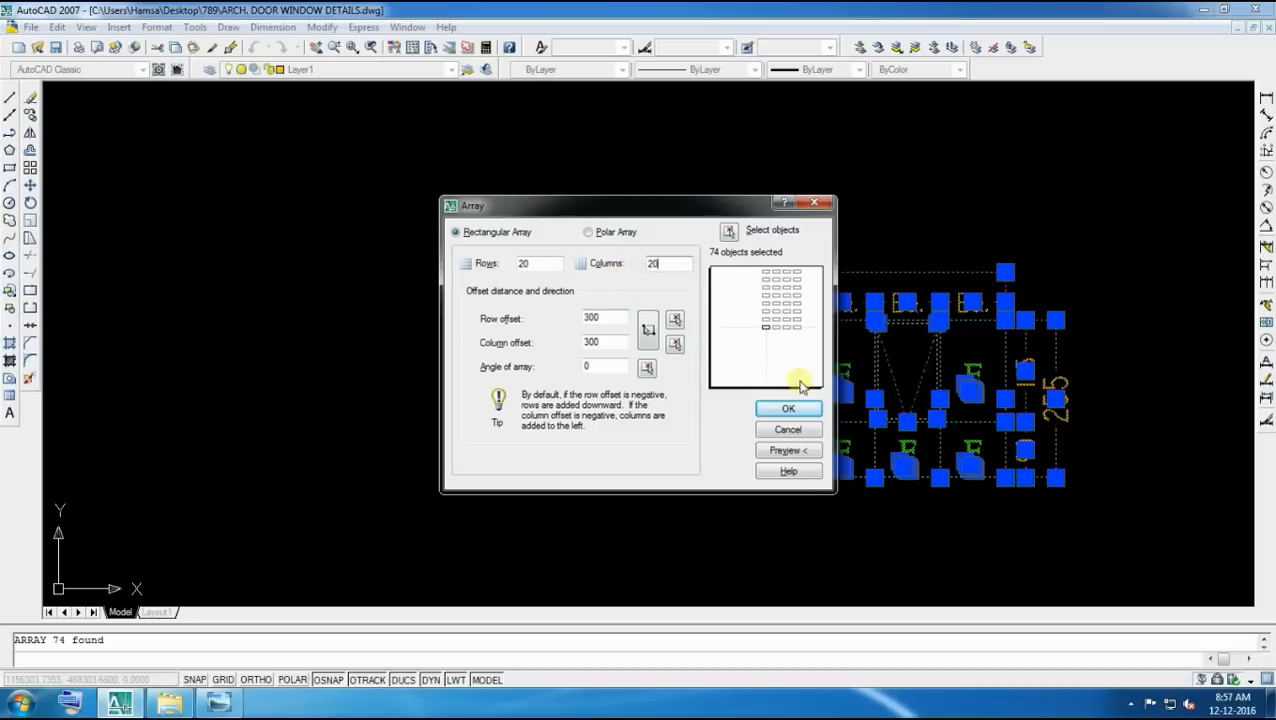
pyautogui.click(788, 408)
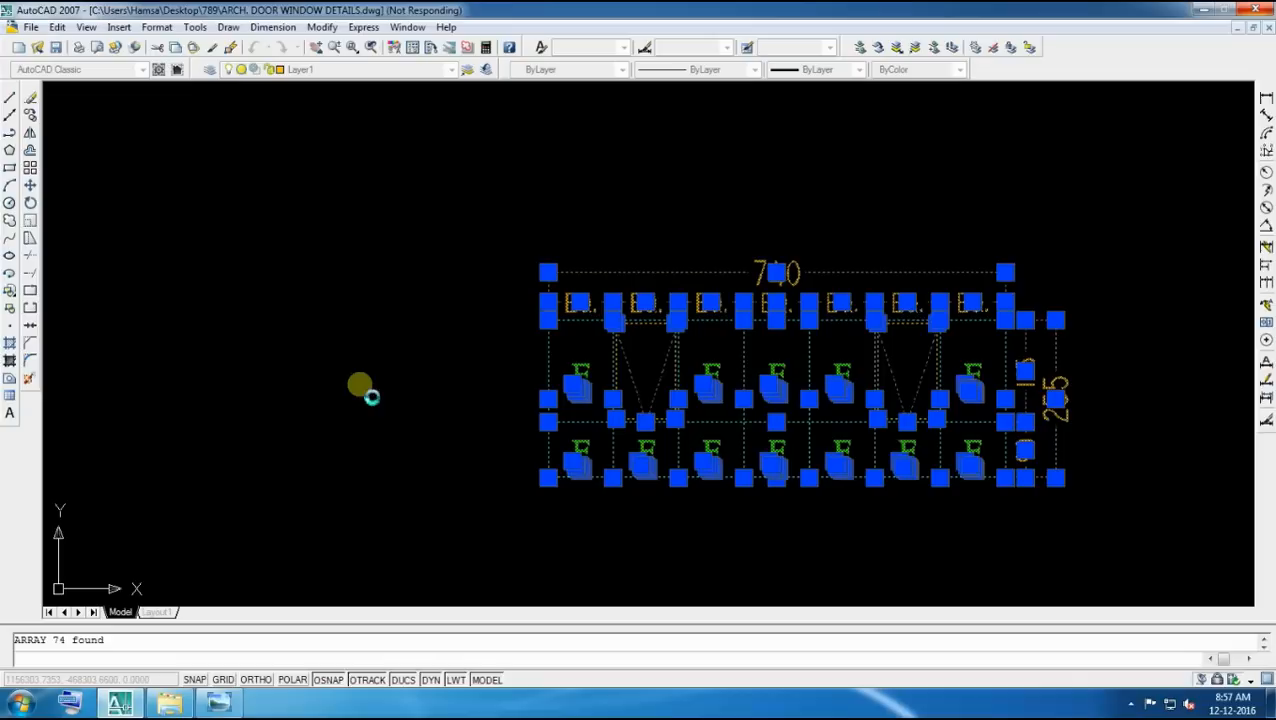
pyautogui.moveTo(460, 420)
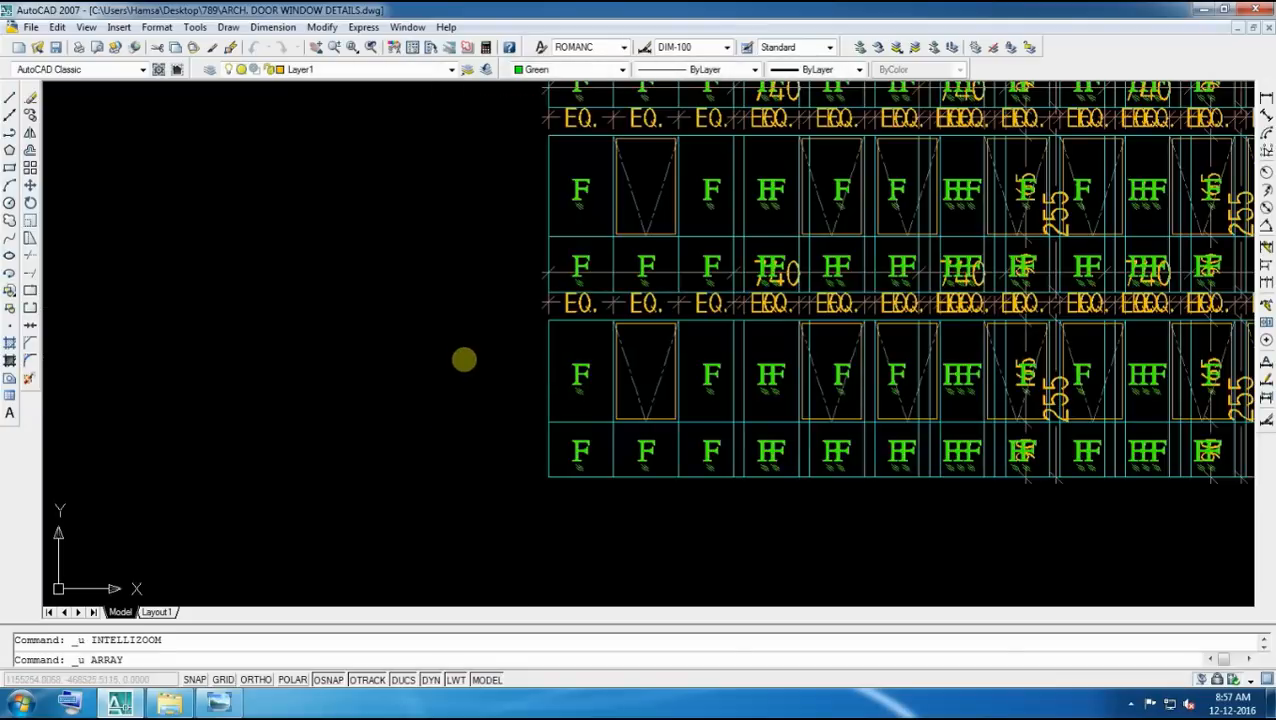
pyautogui.moveTo(214, 444)
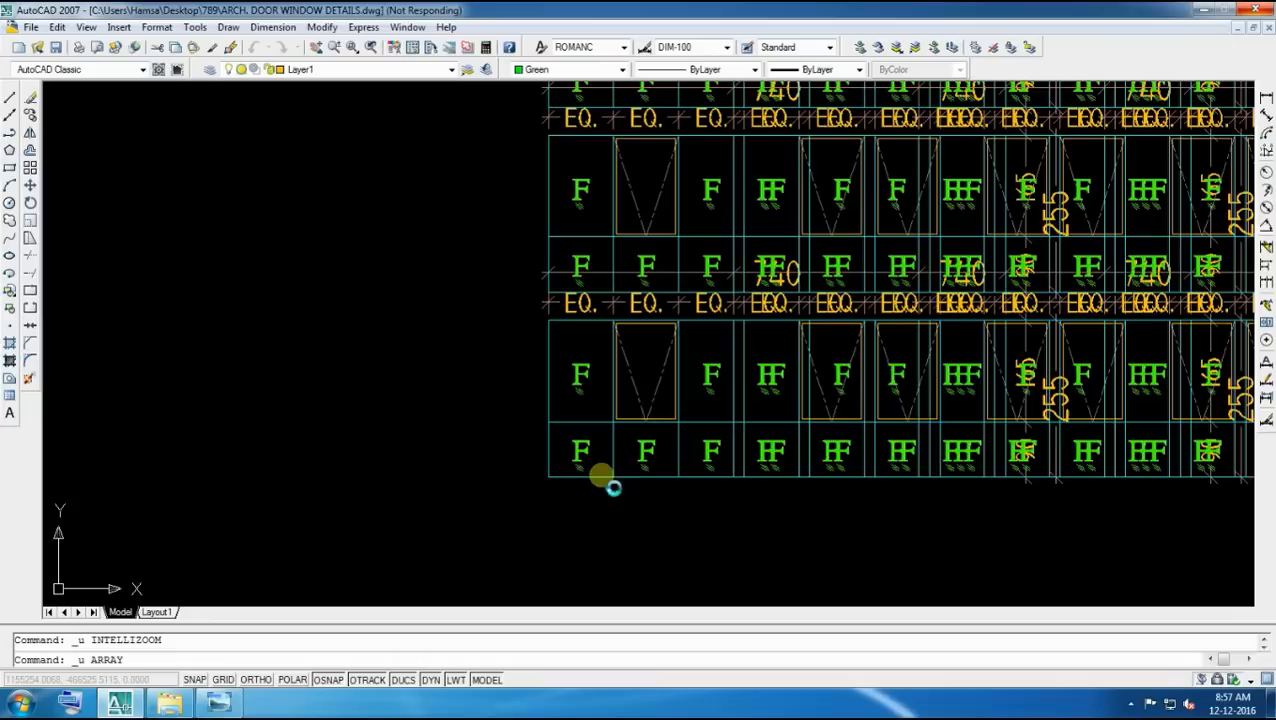
pyautogui.moveTo(556, 424)
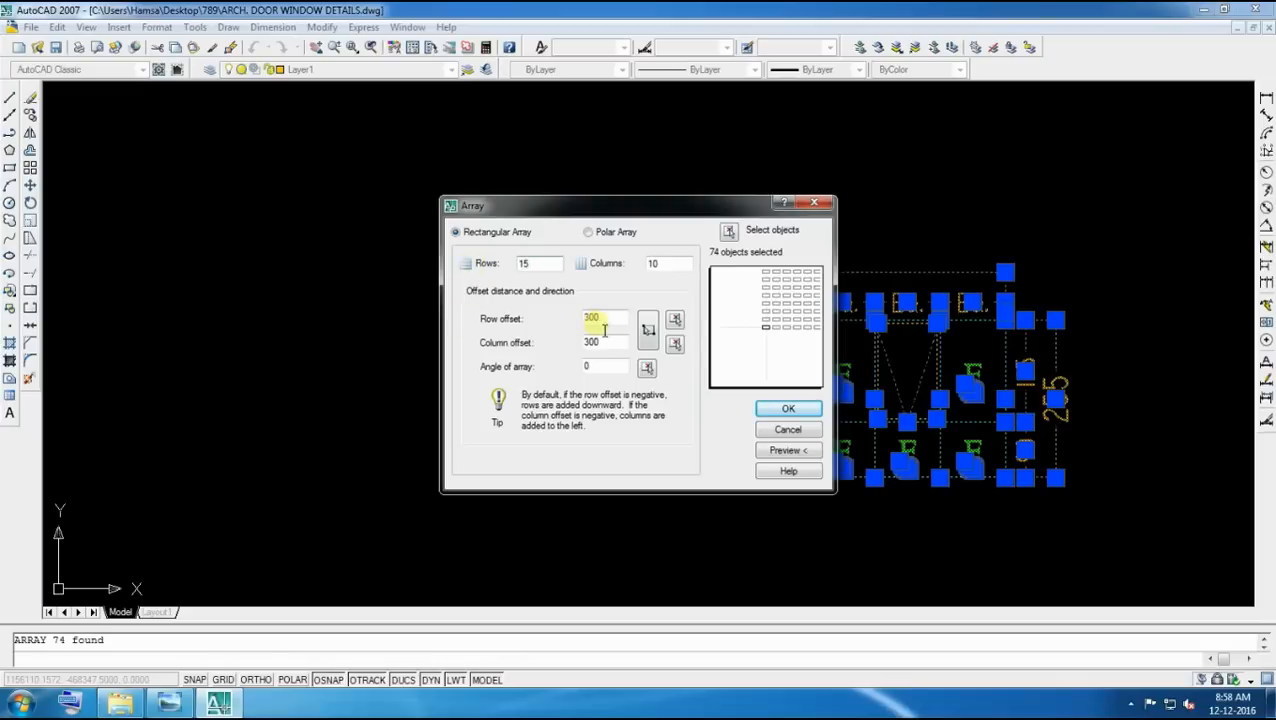
# Array the detail 15 rows by 10 columns at 500 spacing
pyautogui.tripleClick(604, 318)
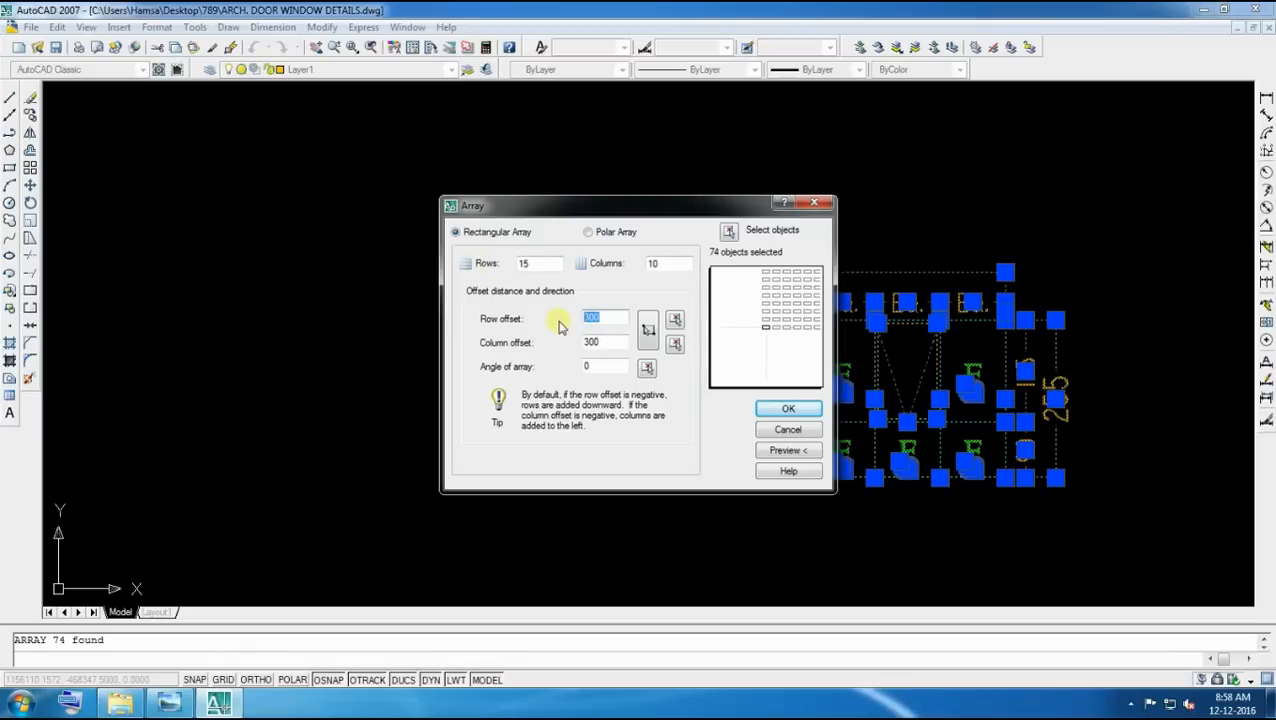
pyautogui.write('500')
pyautogui.click(604, 342)
pyautogui.write('900')
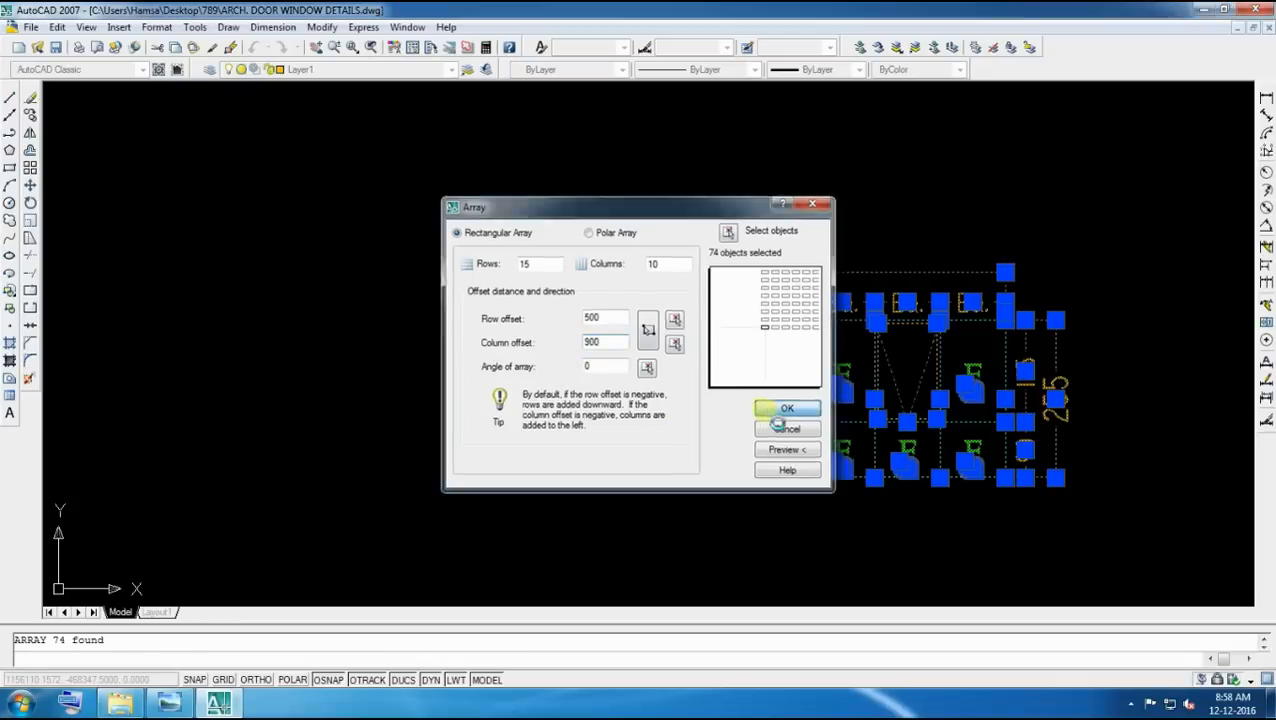
pyautogui.click(788, 408)
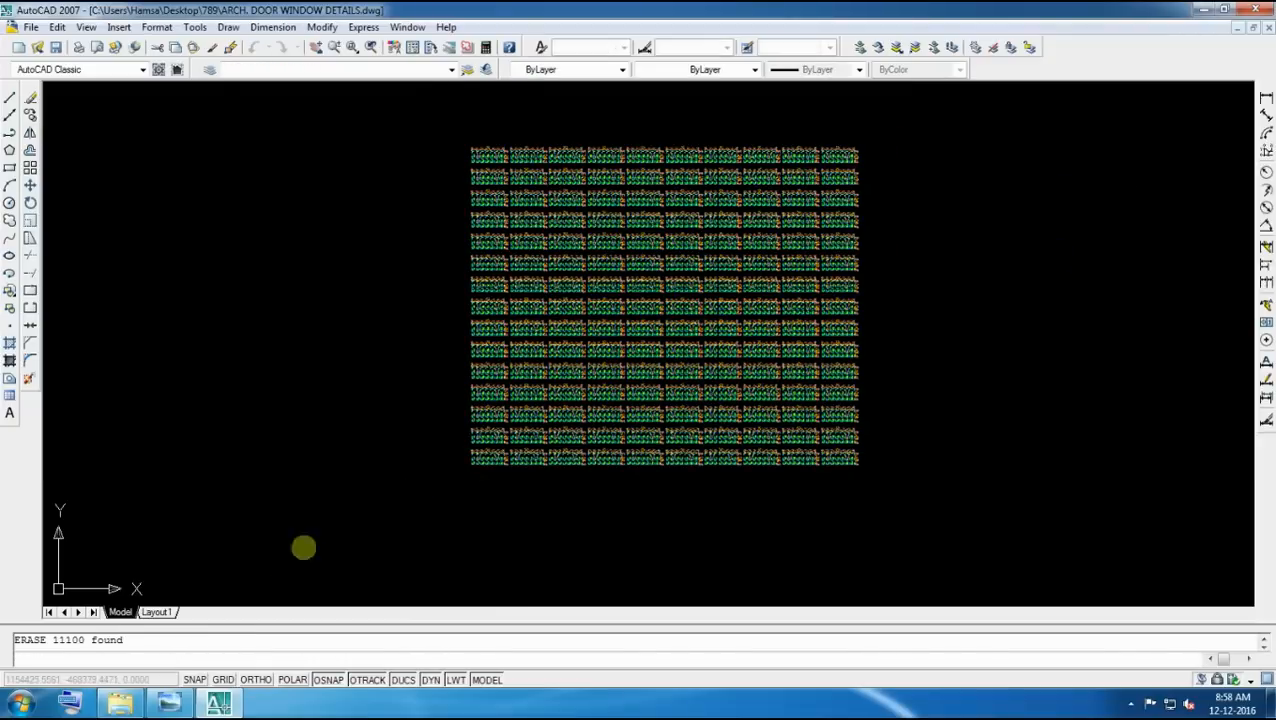
pyautogui.moveTo(232, 608)
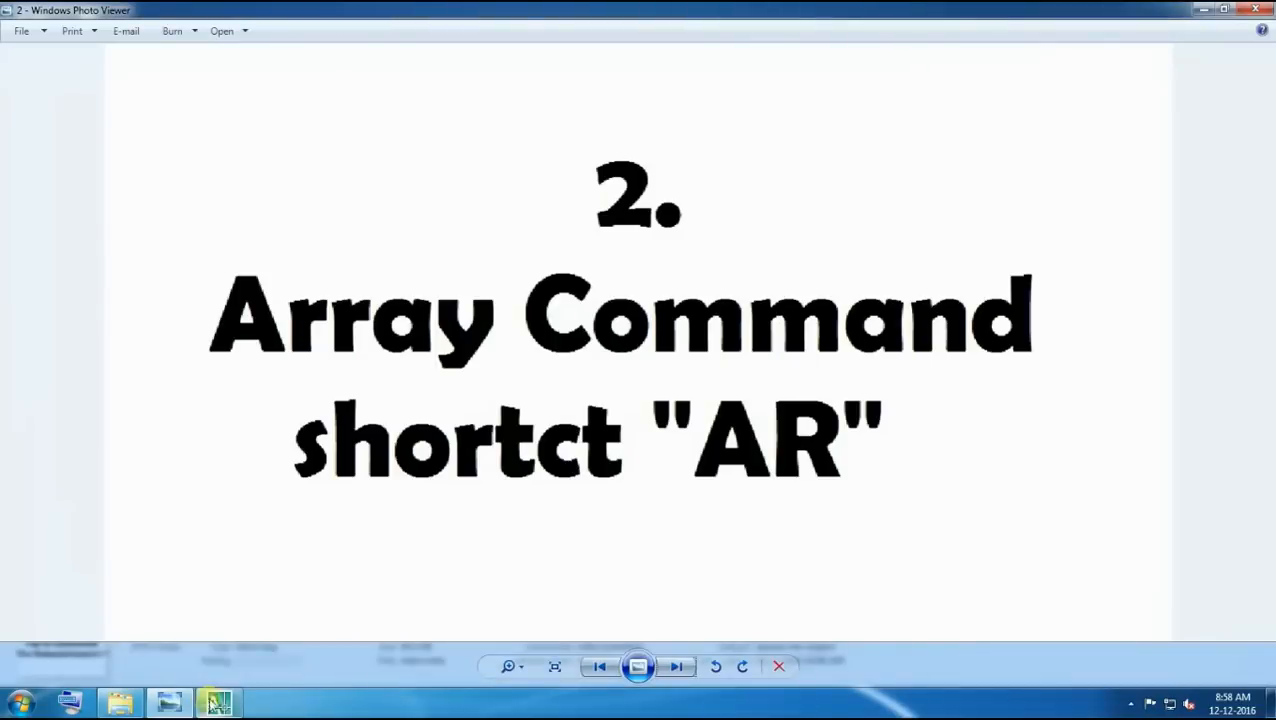
# Return to Windows Photo Viewer showing slide 2 again
pyautogui.click(676, 668)
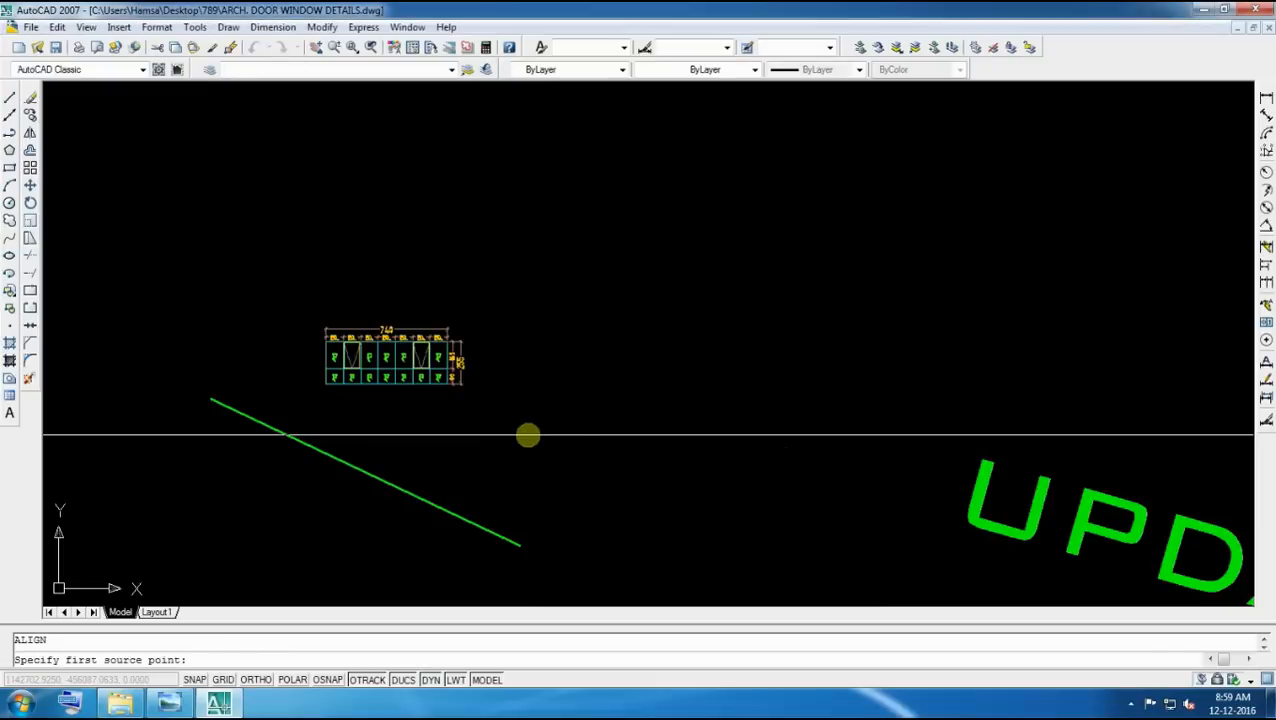
# Pick the first source point for ALIGN at a corner of the tilted detail
pyautogui.click(528, 436)
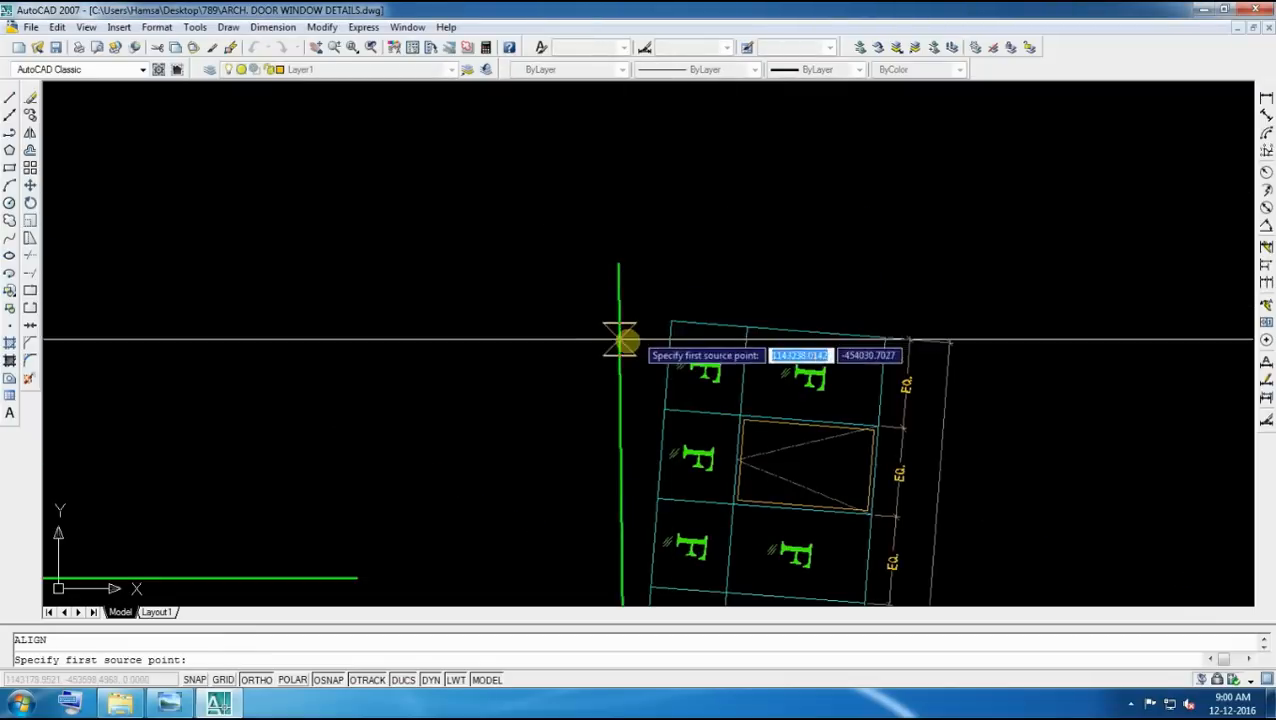
# Pick the alignment points on the tilted detail and answer Y to scale it horizontal
pyautogui.click(620, 344)
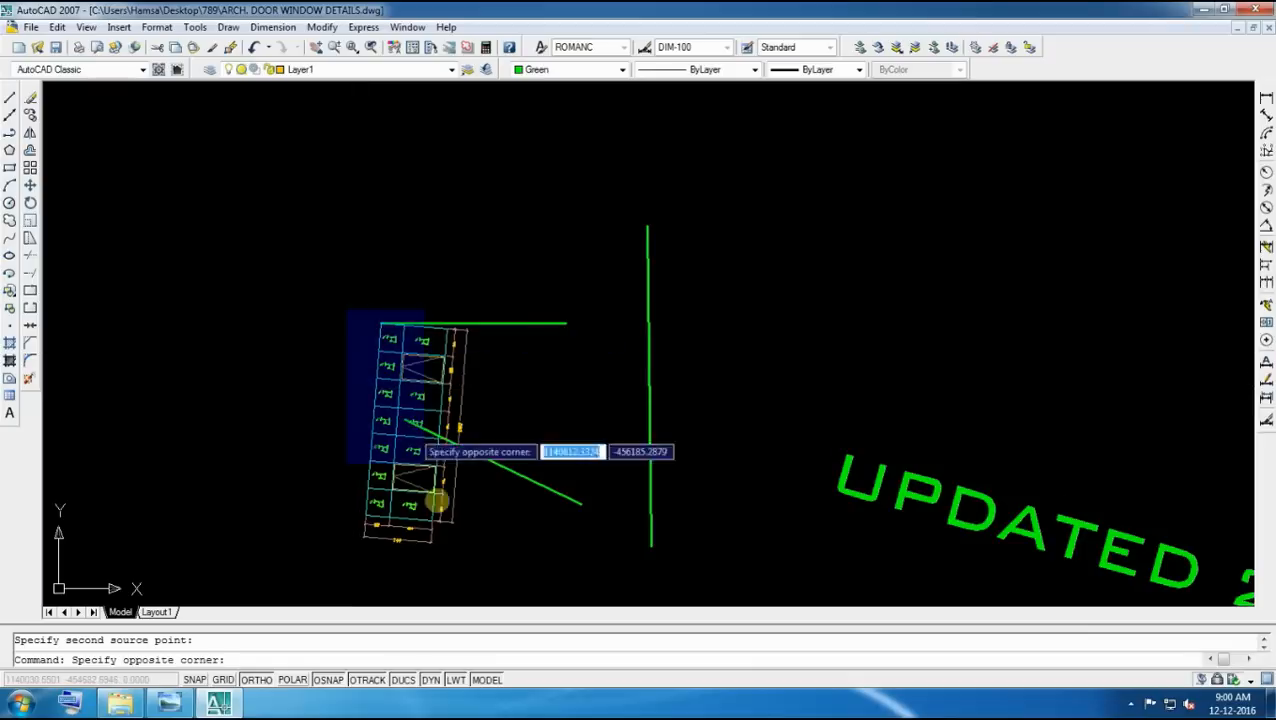
pyautogui.click(482, 580)
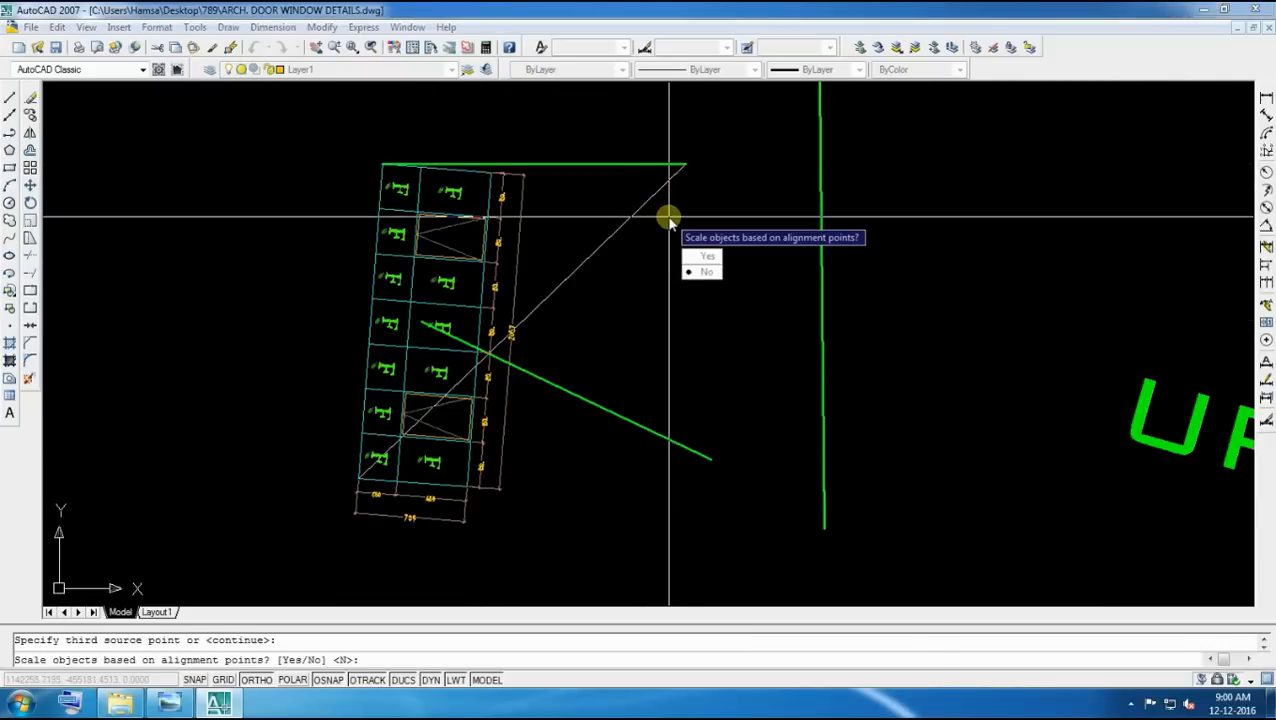
pyautogui.write('Y')
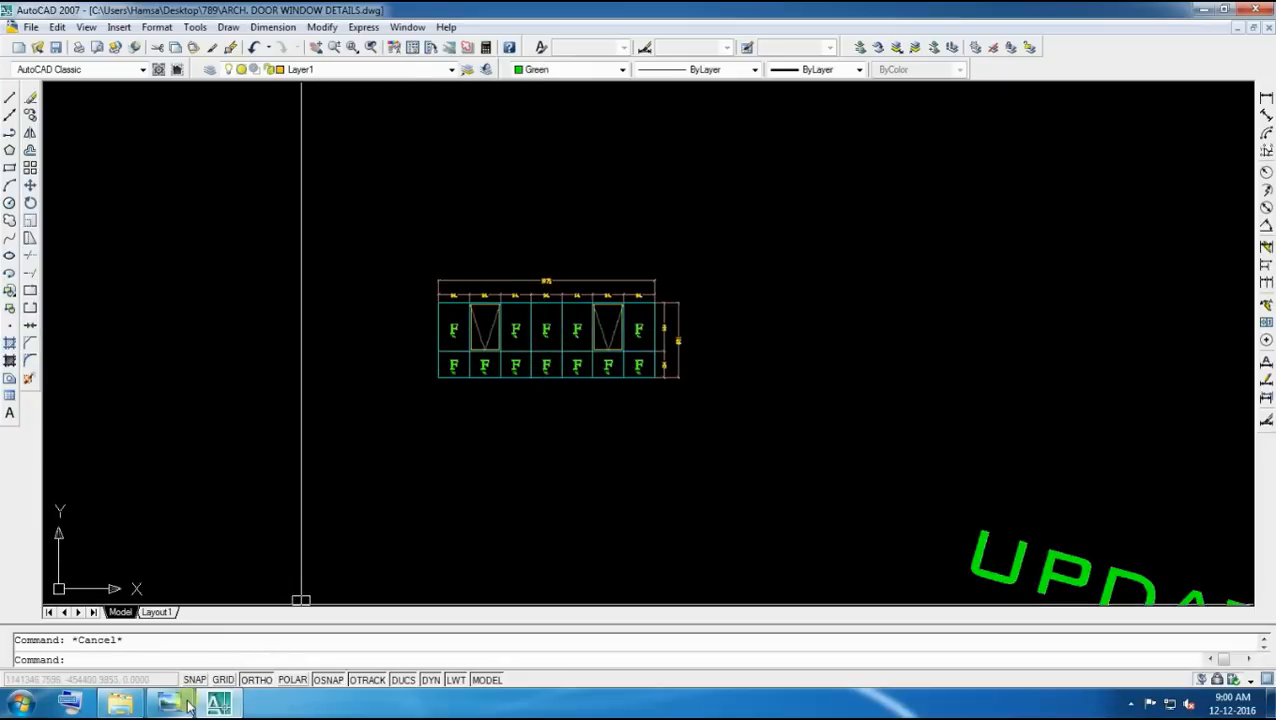
# Show slide 4, Divide Command (DIV), then return to the drawing
pyautogui.click(170, 704)
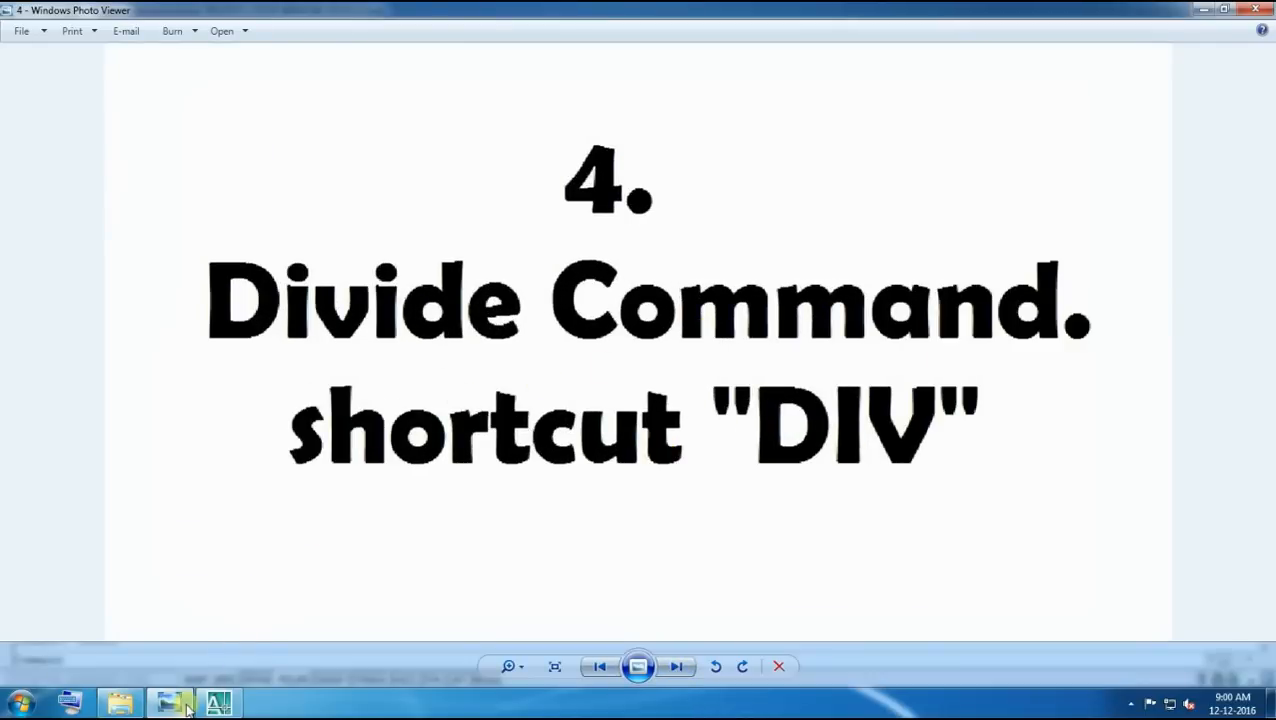
pyautogui.click(216, 704)
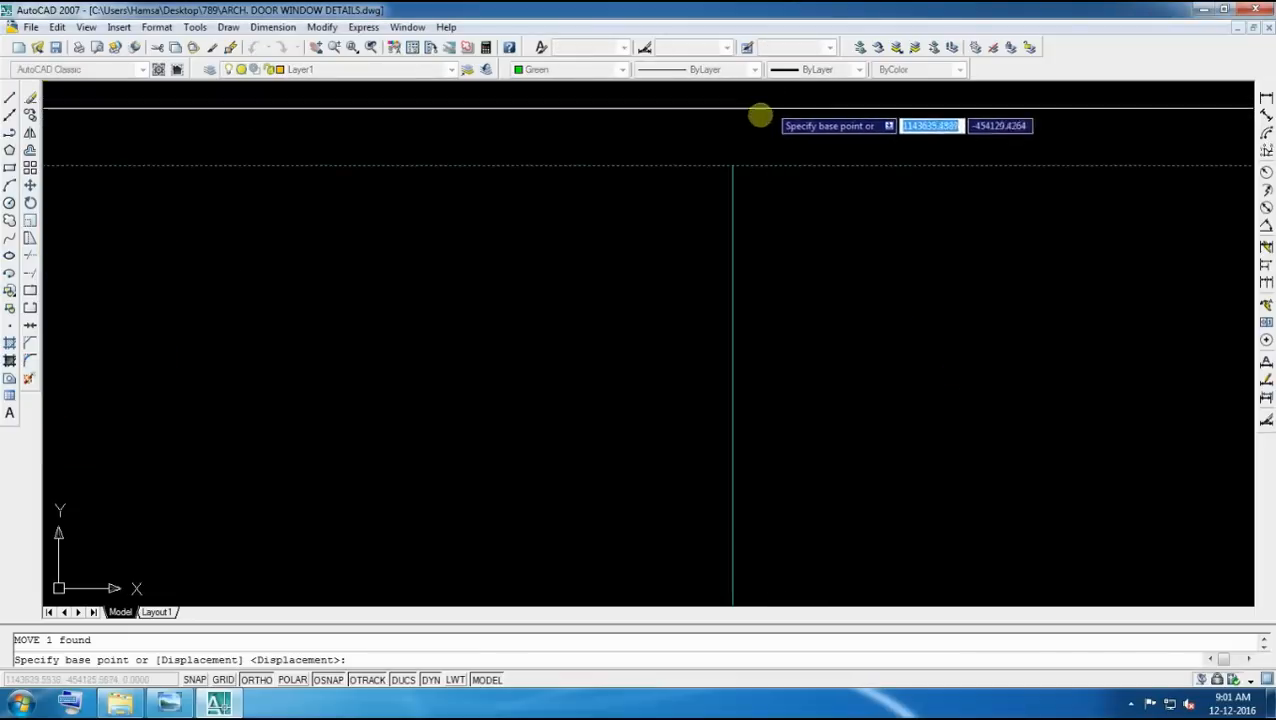
# Set the base point for moving the selected line
pyautogui.click(760, 114)
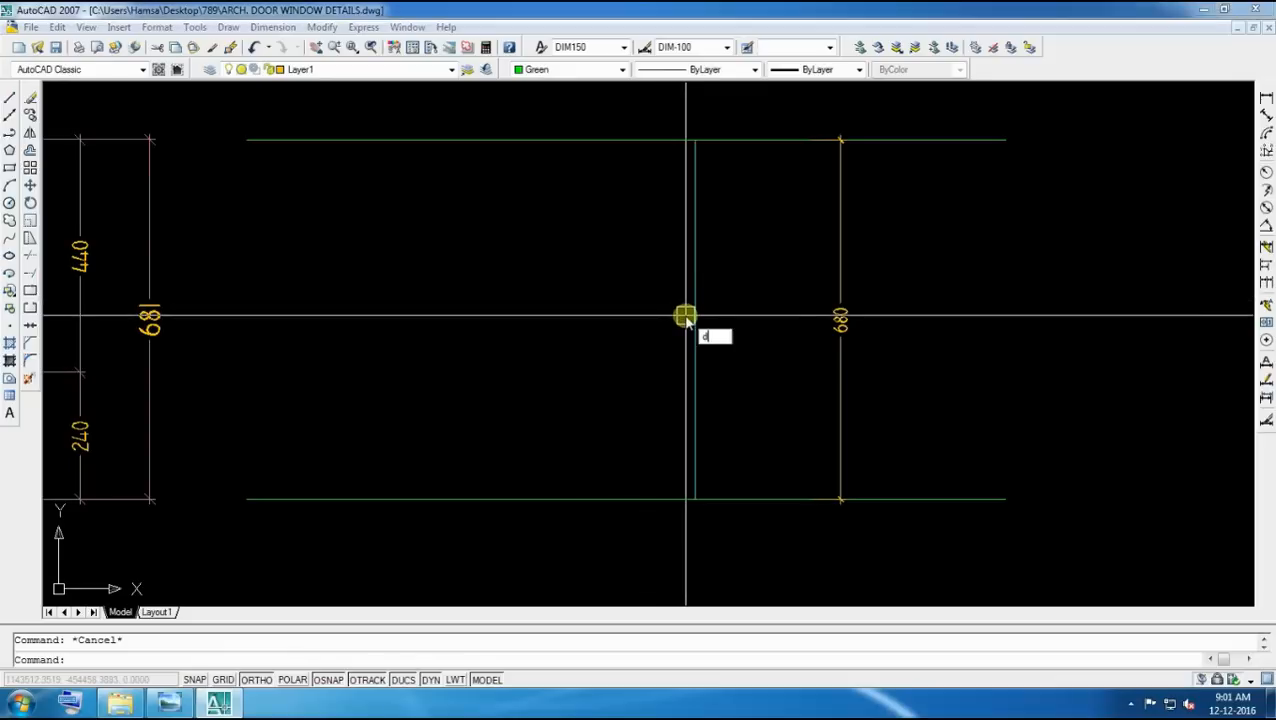
# Select the vertical line beside the 681 dimension to divide into 4 segments
pyautogui.click(684, 316)
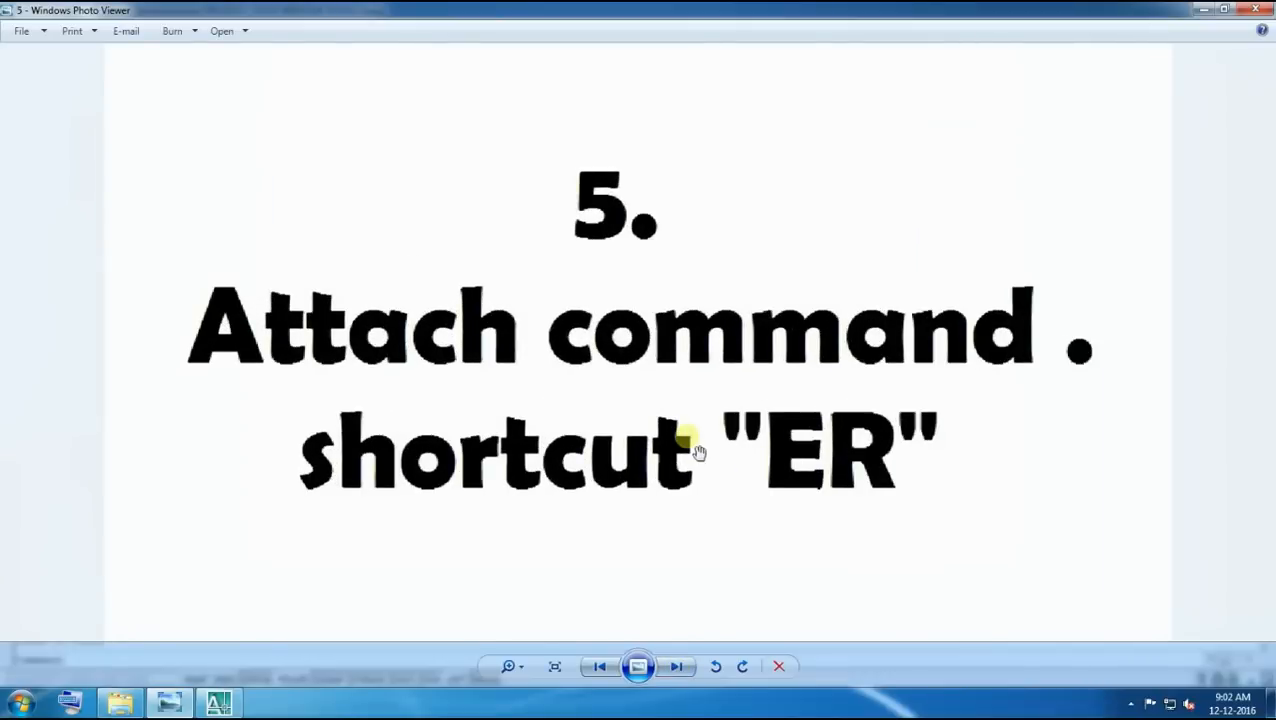
pyautogui.moveTo(328, 544)
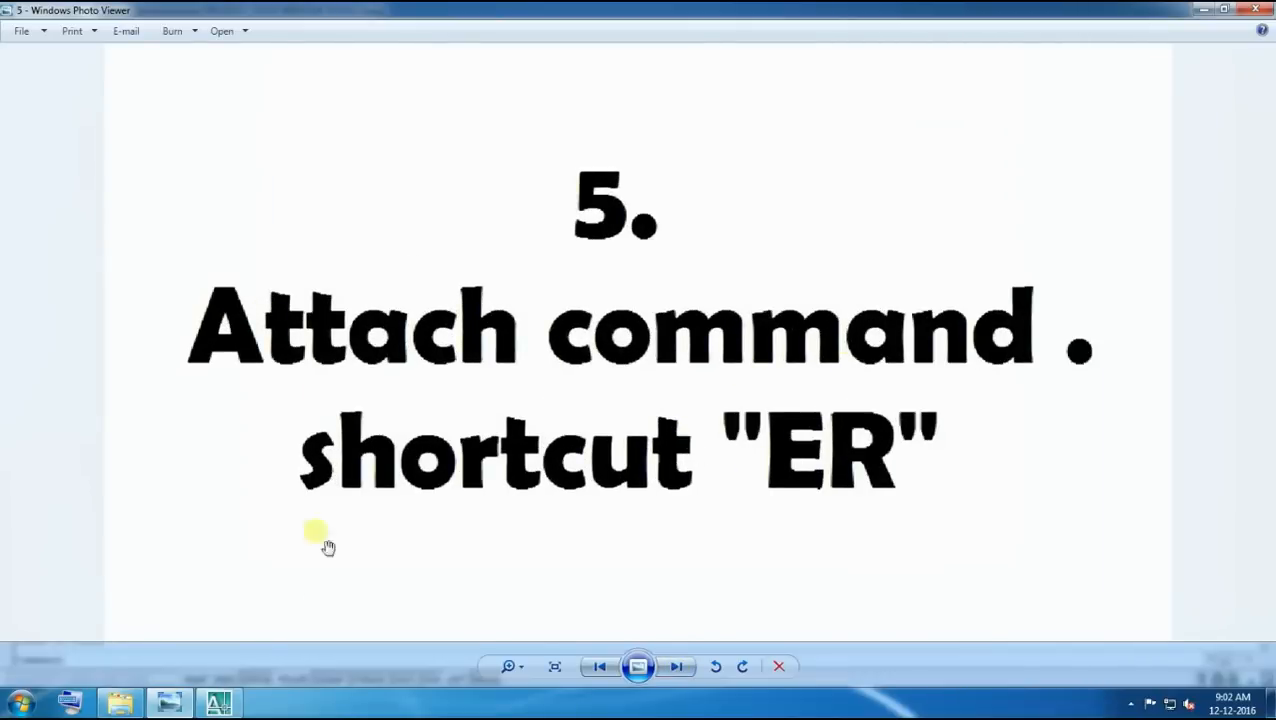
# Return from the Attach command slide to the AutoCAD drawing
pyautogui.click(216, 704)
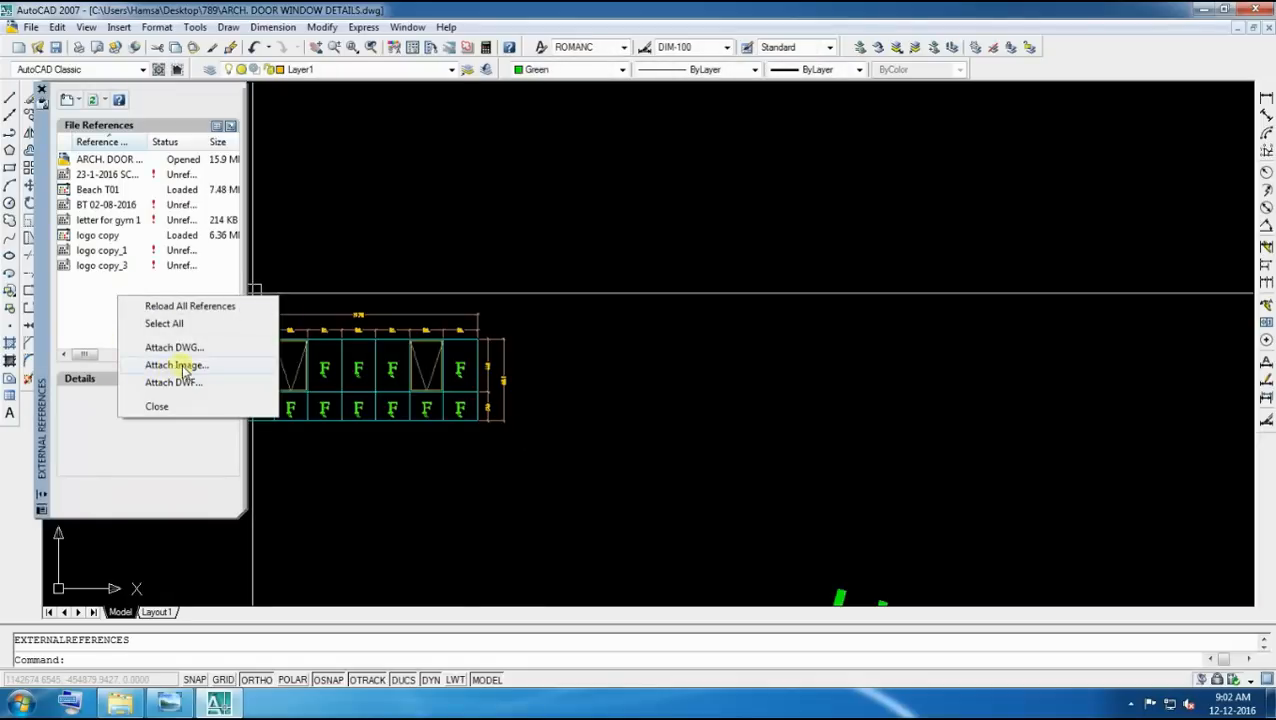
# Attach the LOGO image from the back up folder beside the door/window detail
pyautogui.click(176, 364)
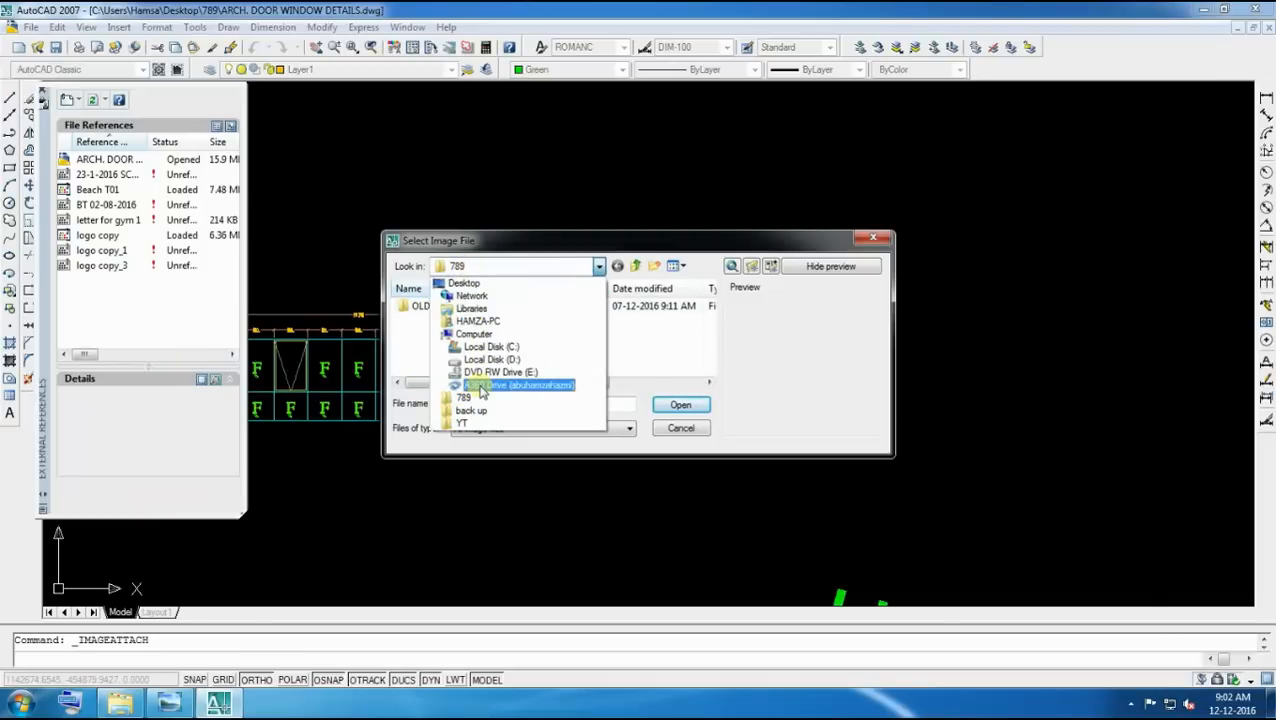
pyautogui.click(470, 410)
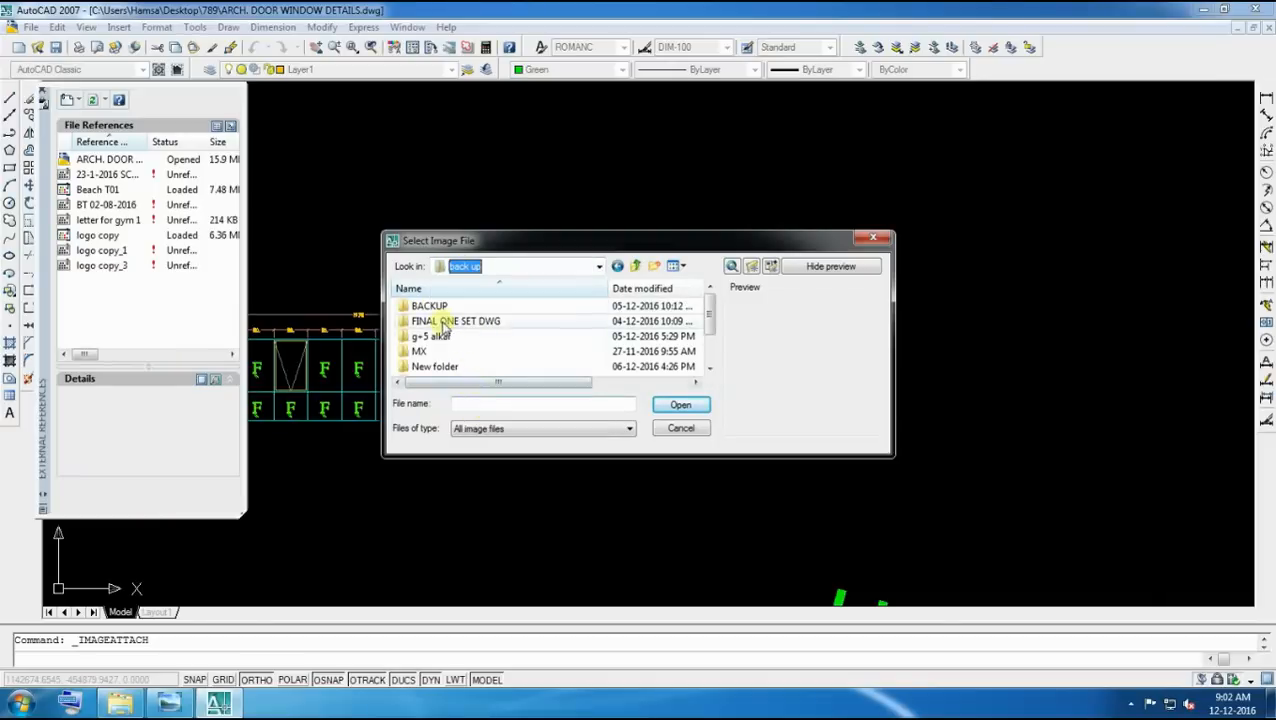
pyautogui.scroll(-3)
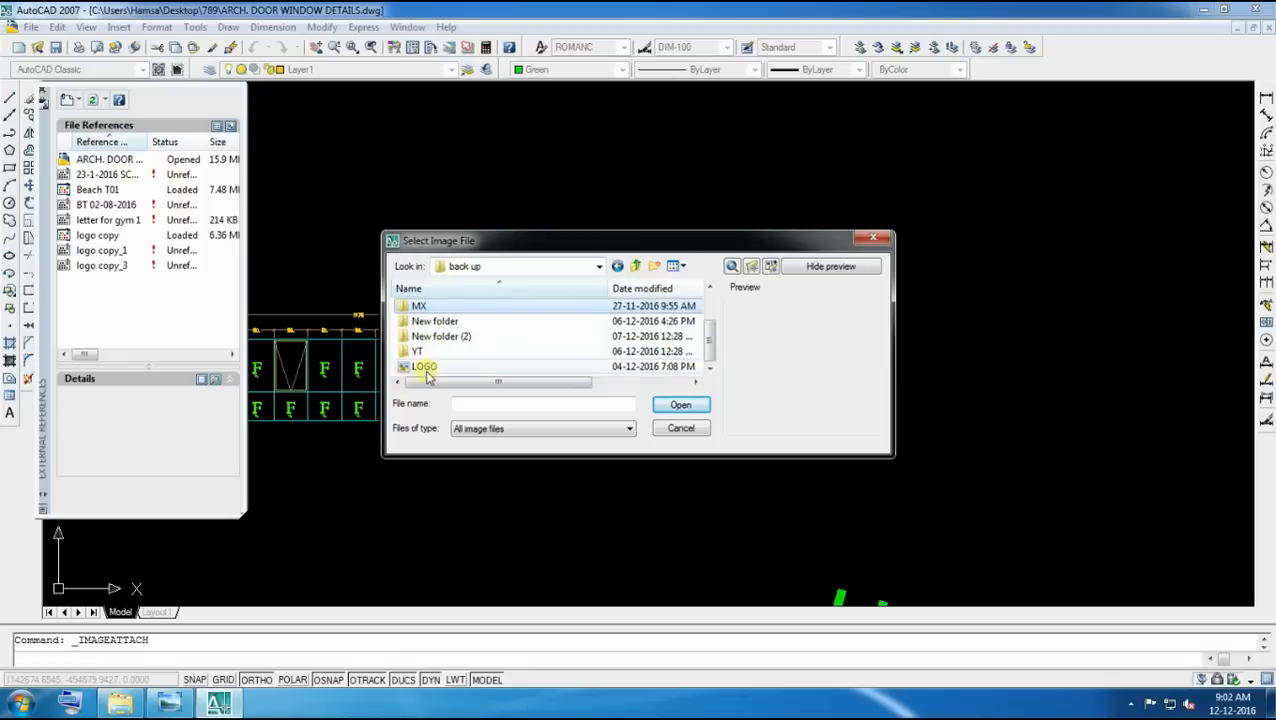
pyautogui.click(680, 404)
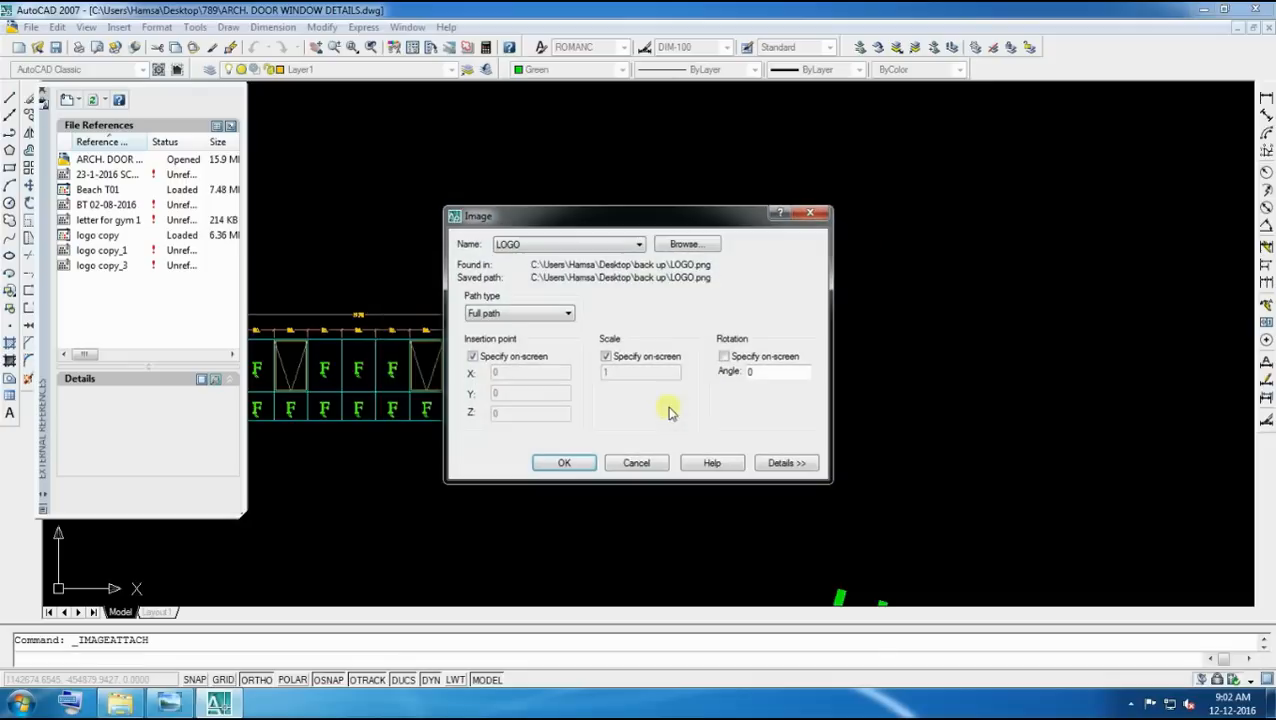
pyautogui.click(564, 462)
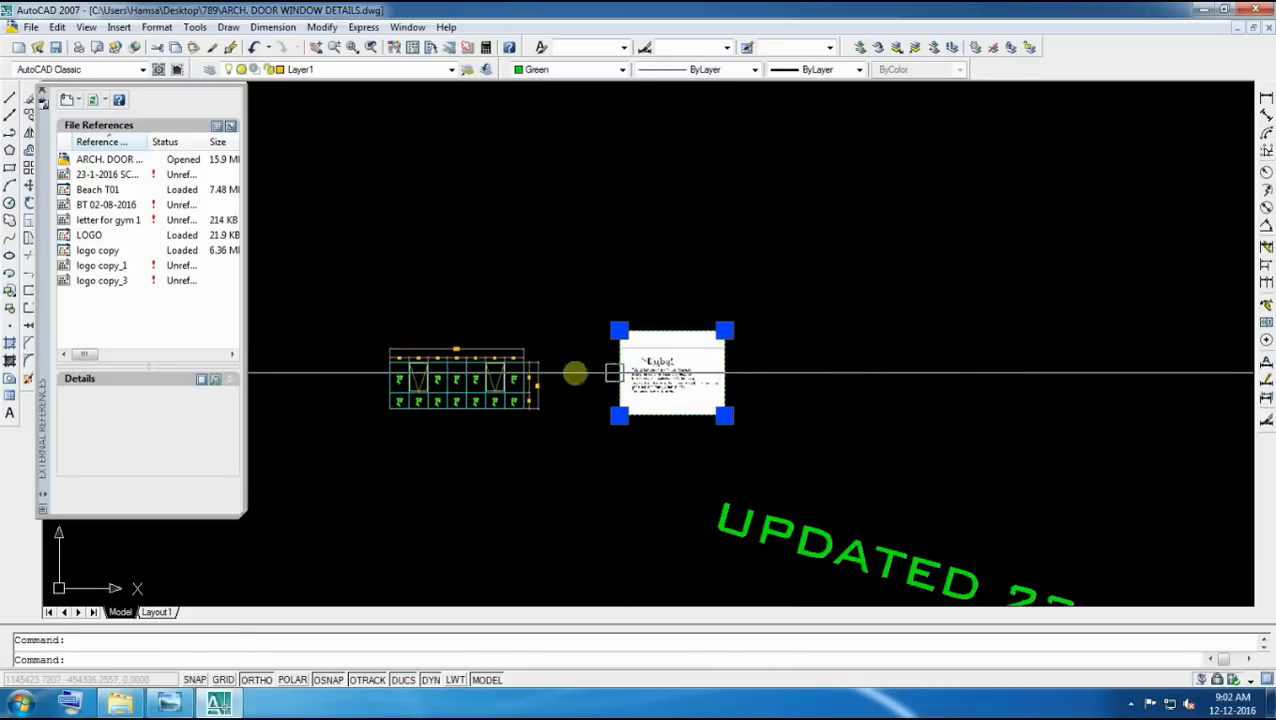
pyautogui.rightClick(120, 300)
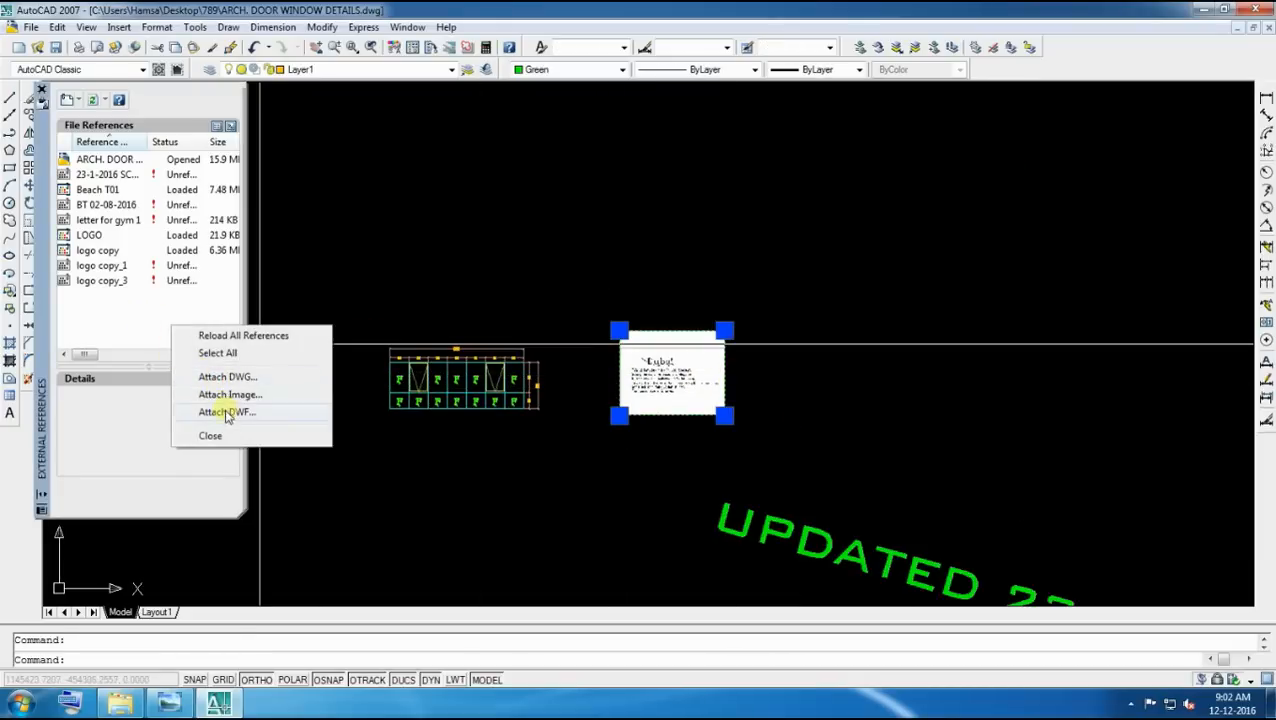
# Attach the STAIRCASE DETAILS 07-11-16 drawing as an external reference and place it
pyautogui.click(226, 376)
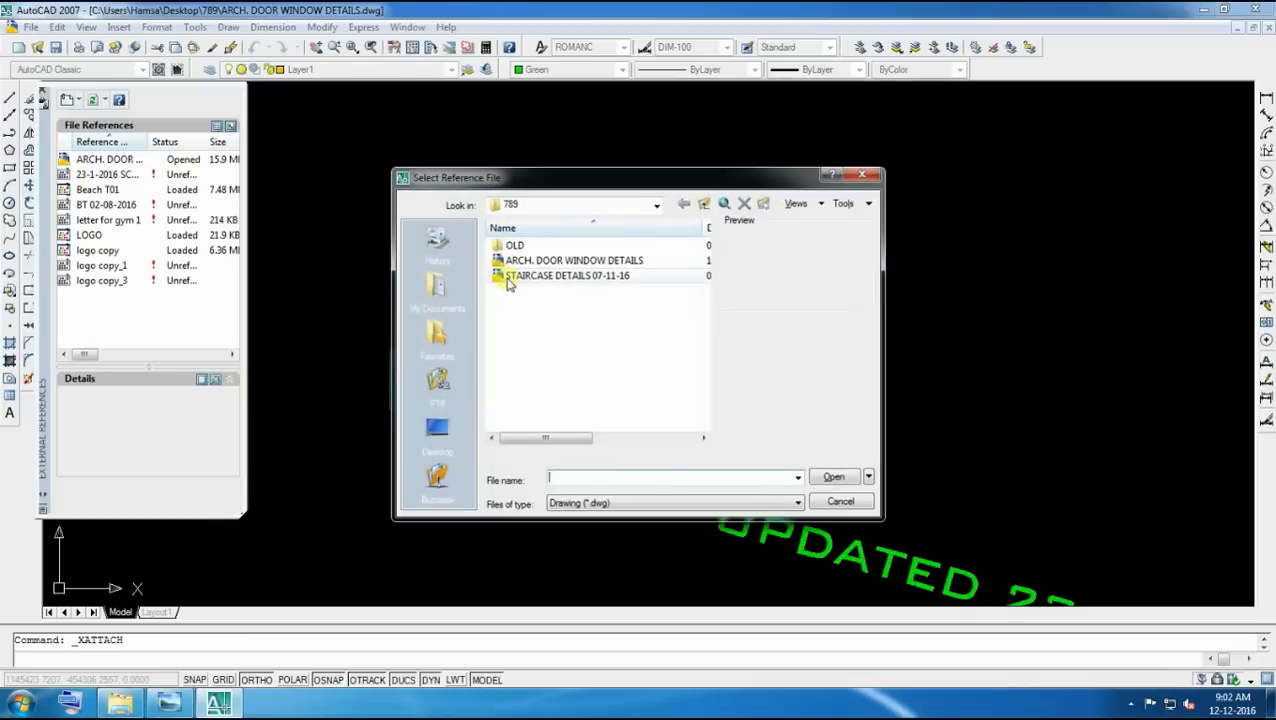
pyautogui.click(834, 476)
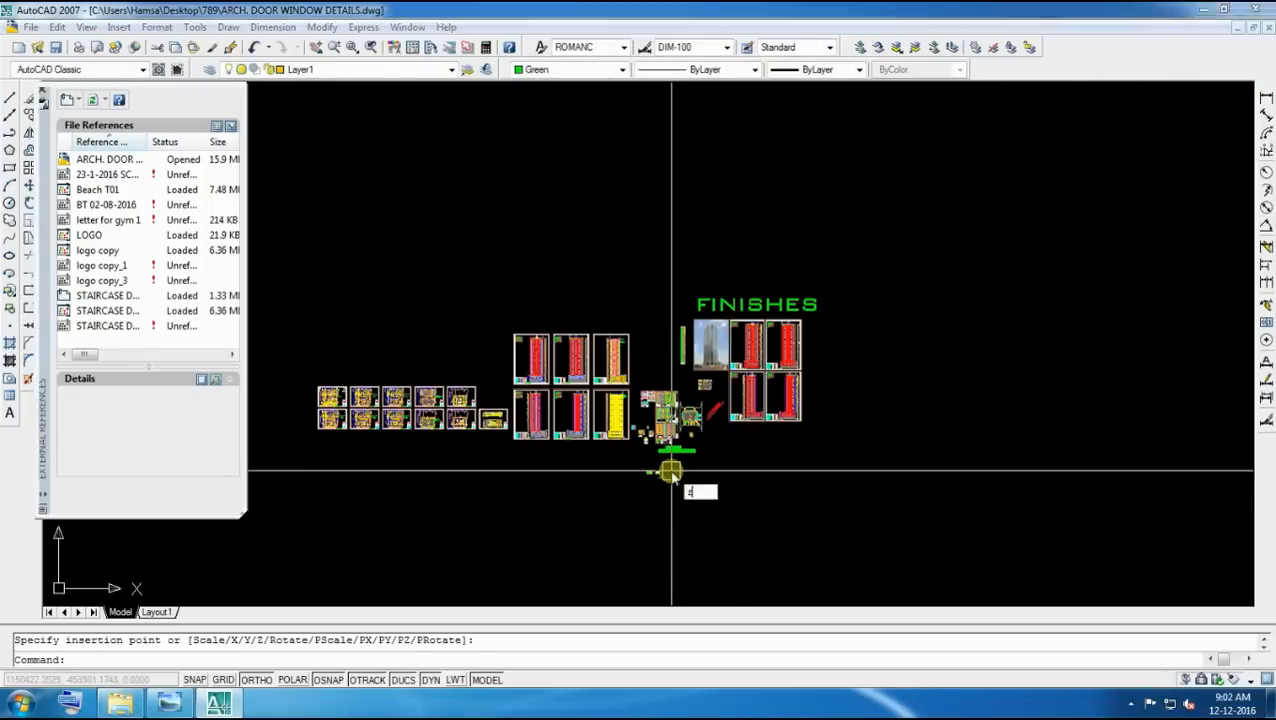
pyautogui.press('Escape')
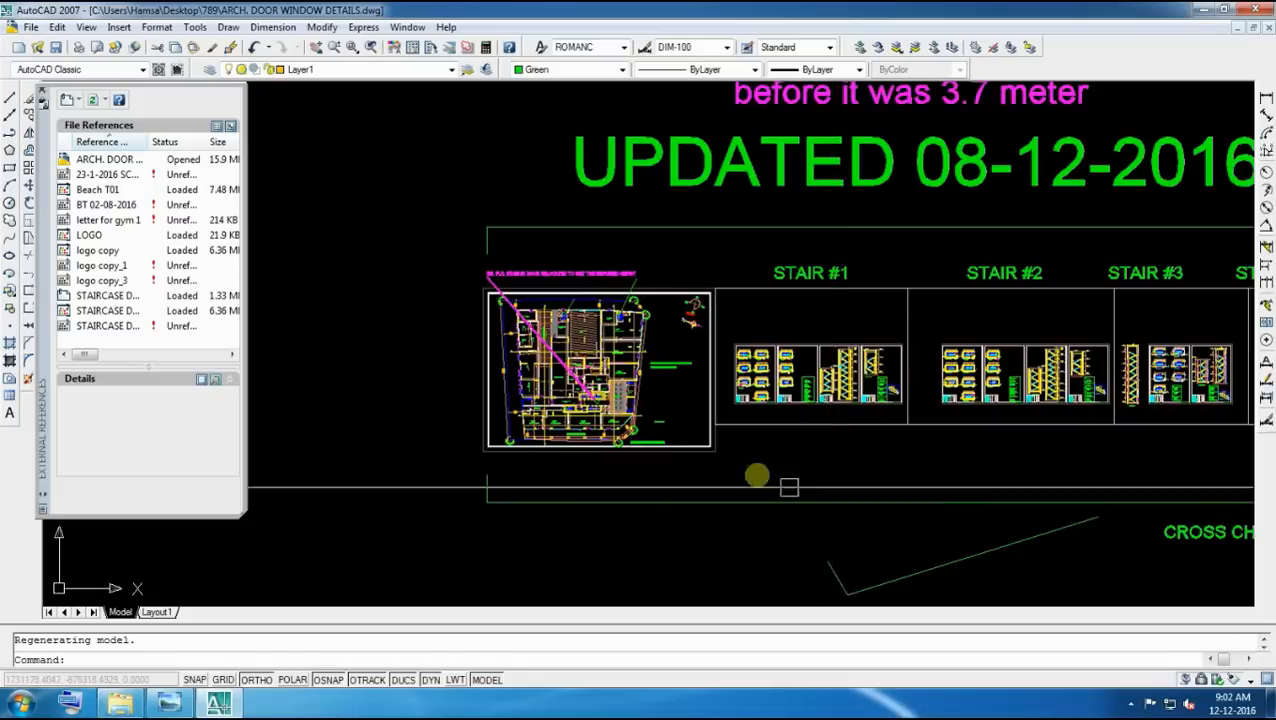
pyautogui.scroll(-3)
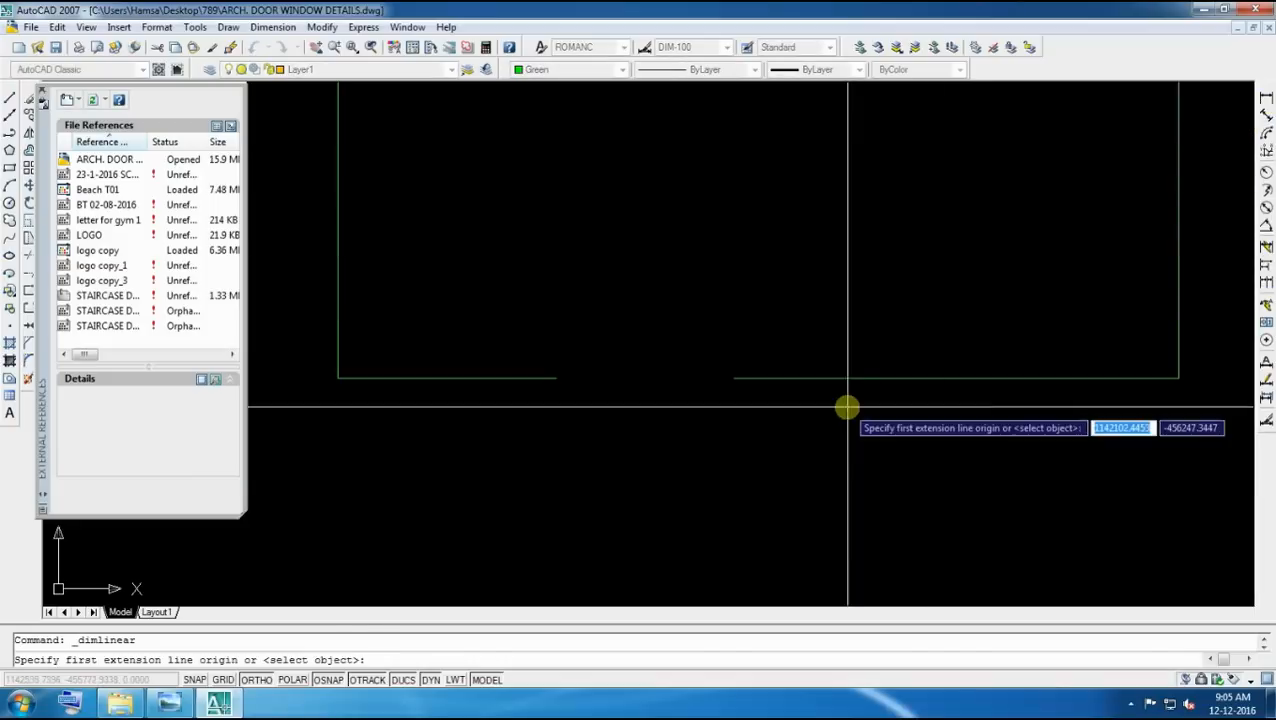
# Start a linear dimension on the rectangle below the door panels
pyautogui.click(848, 428)
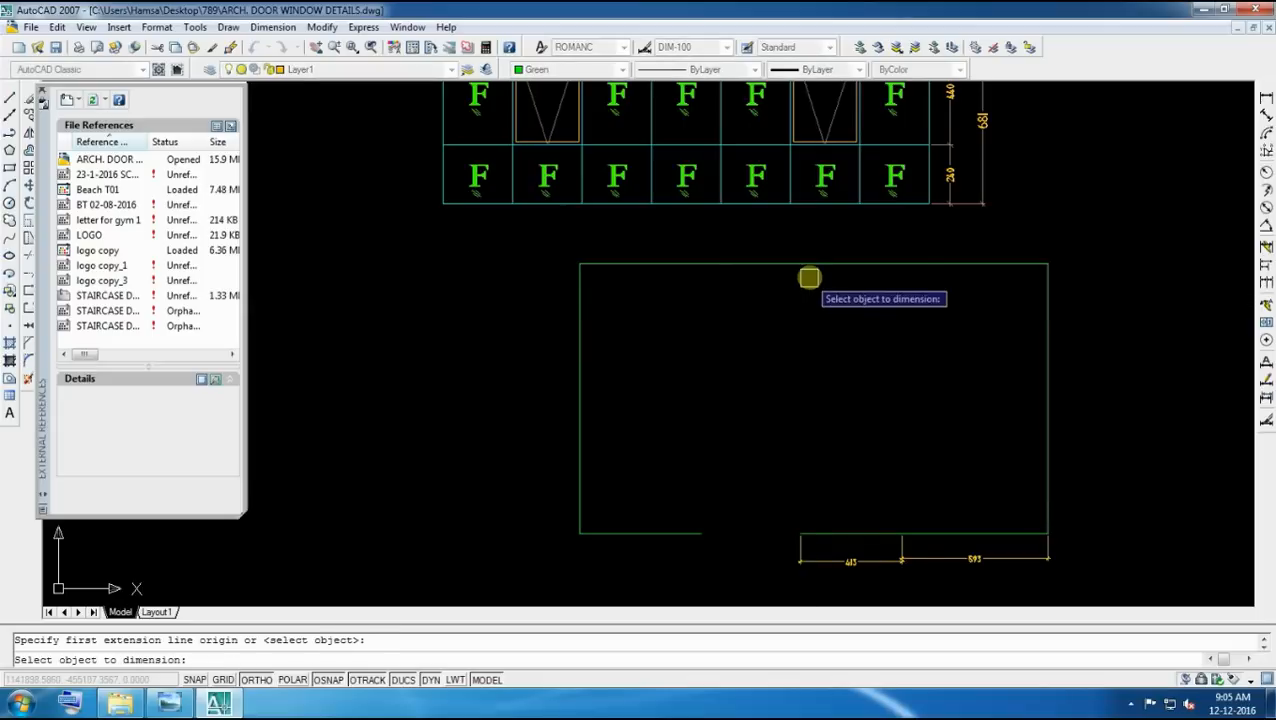
# Add linear dimensions along the rectangle's sides, including 520
pyautogui.click(810, 290)
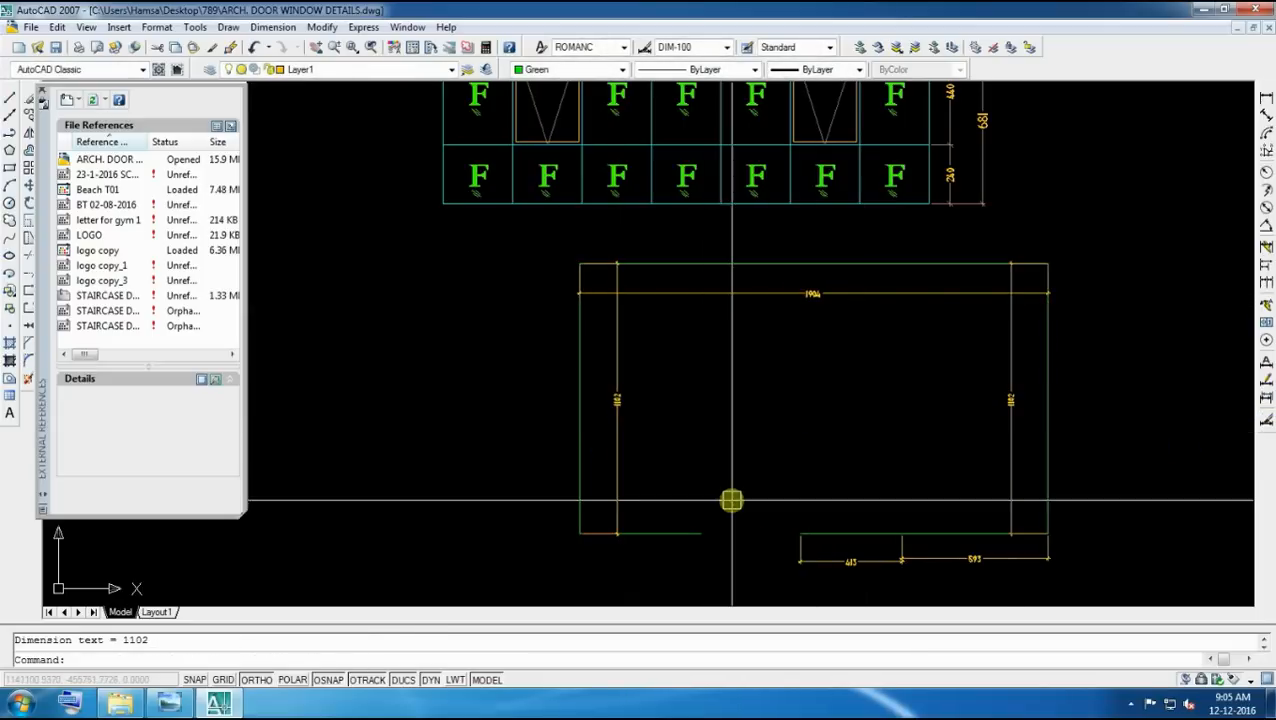
pyautogui.moveTo(1204, 256)
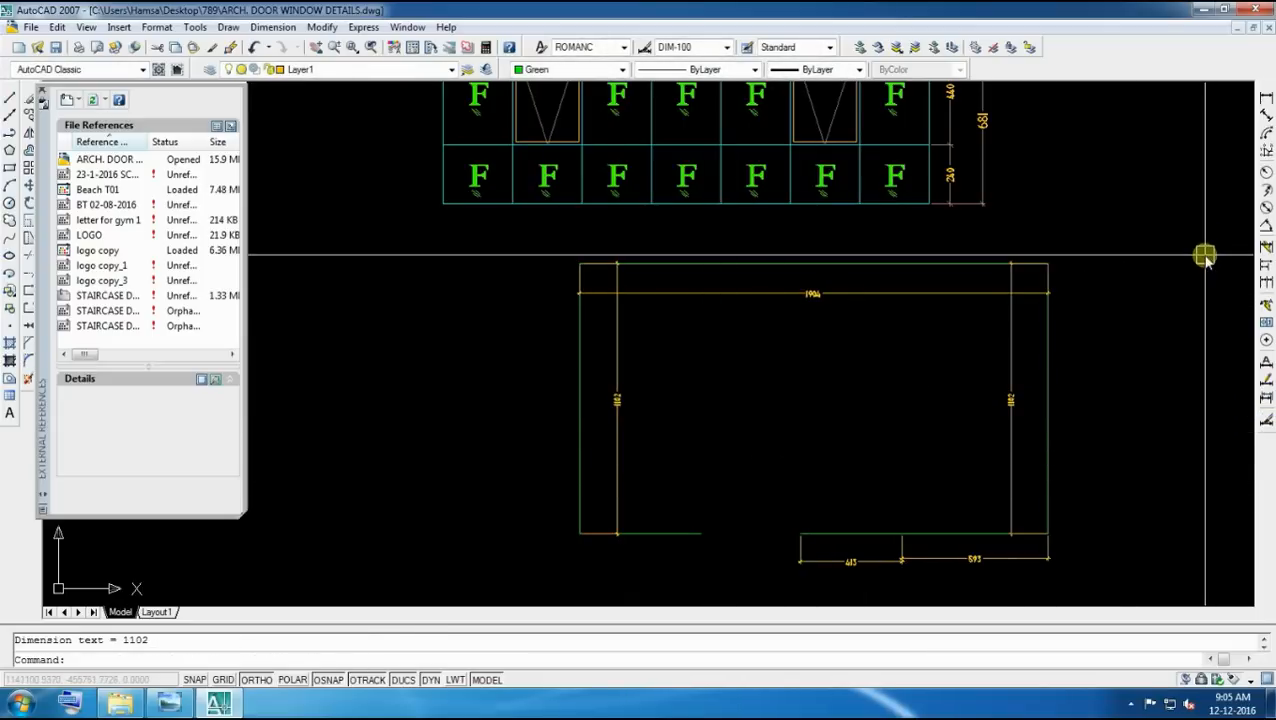
pyautogui.click(584, 400)
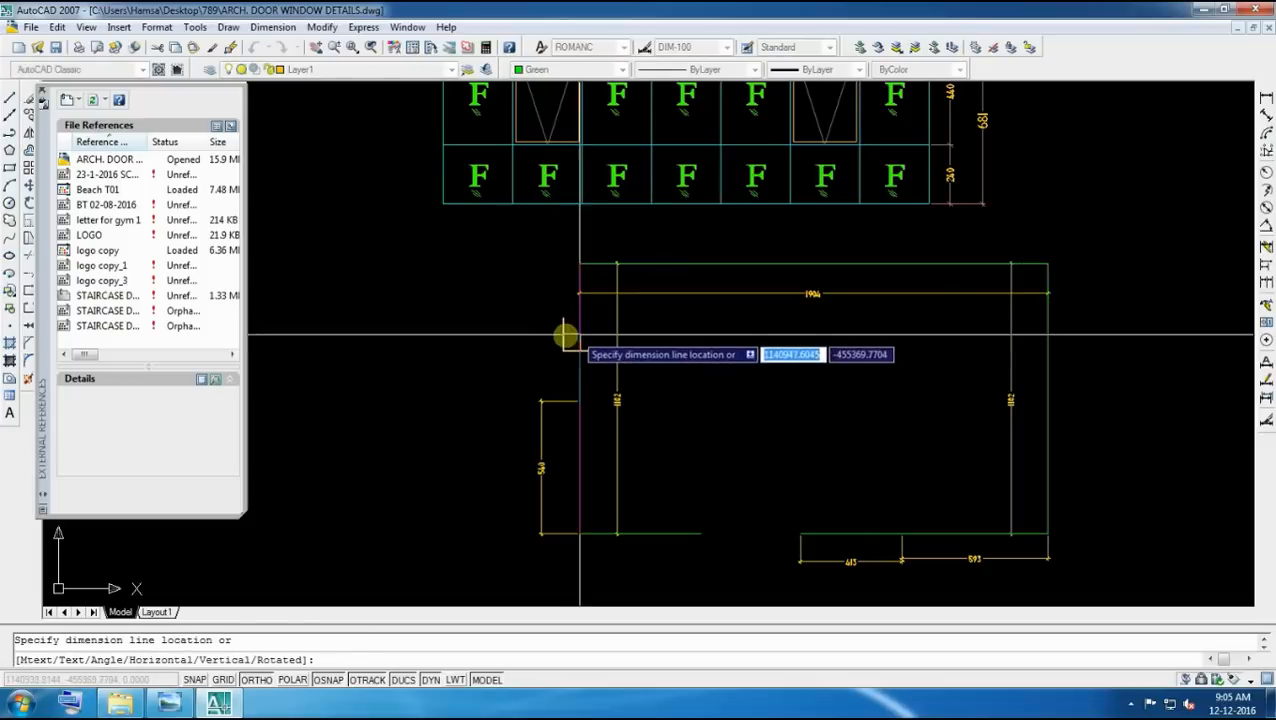
pyautogui.click(1010, 372)
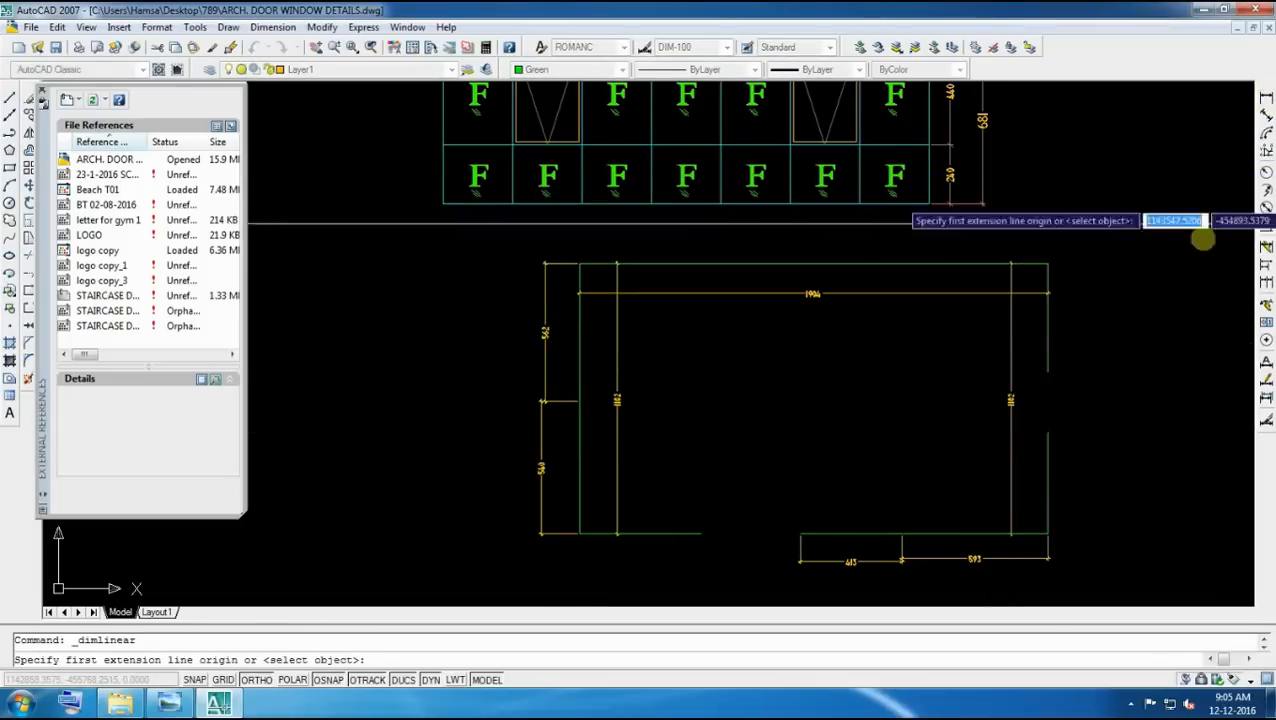
pyautogui.click(1056, 468)
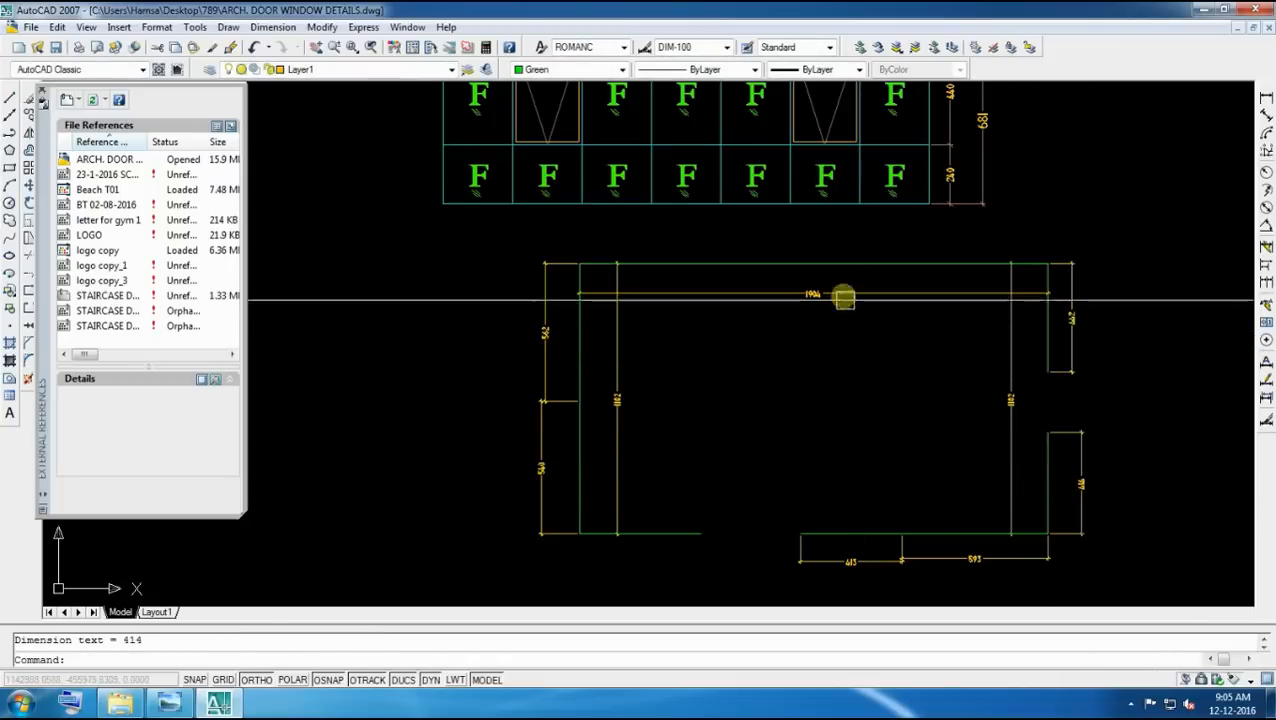
# Break a line between two picked points with BR, then window-select the whole detail
pyautogui.click(844, 296)
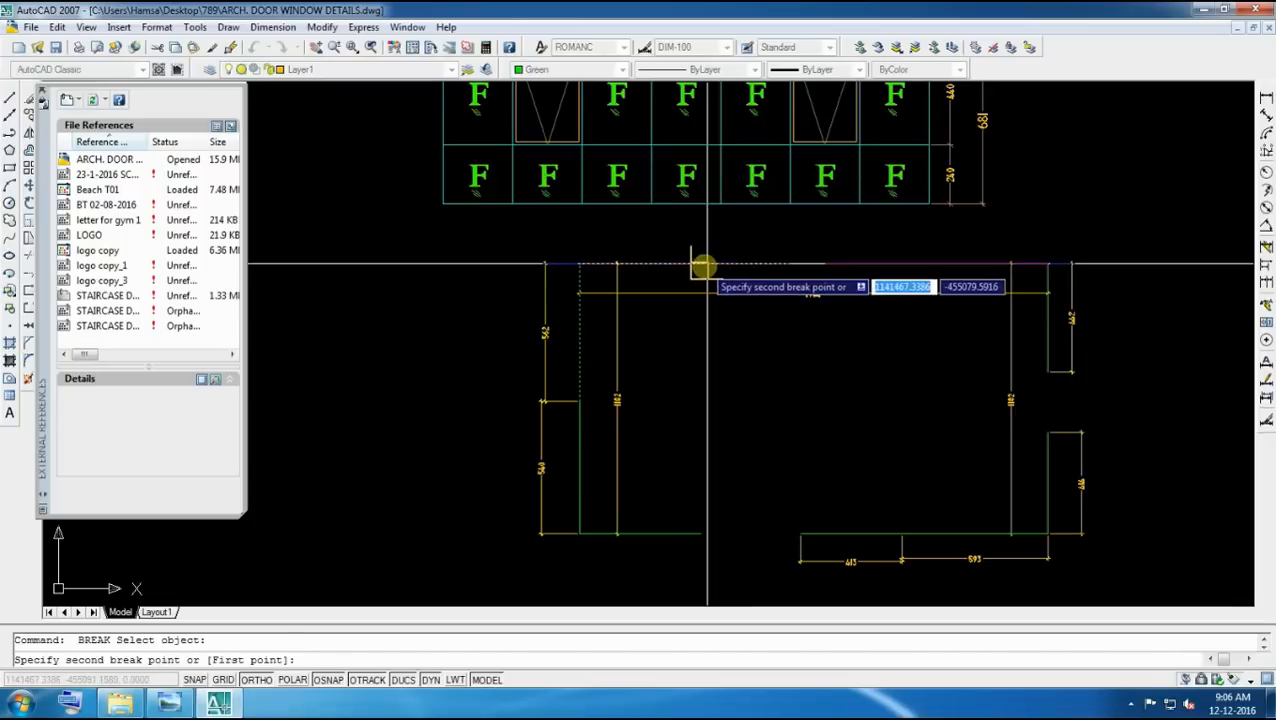
pyautogui.click(984, 284)
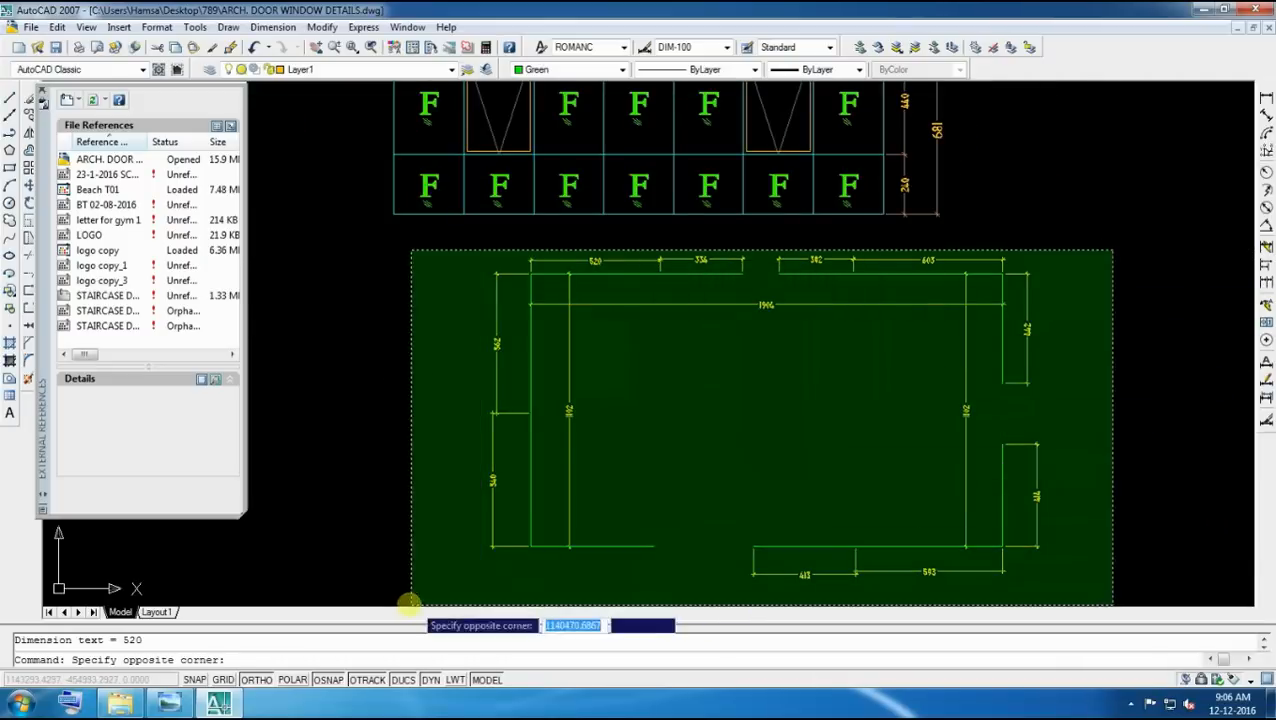
pyautogui.click(410, 600)
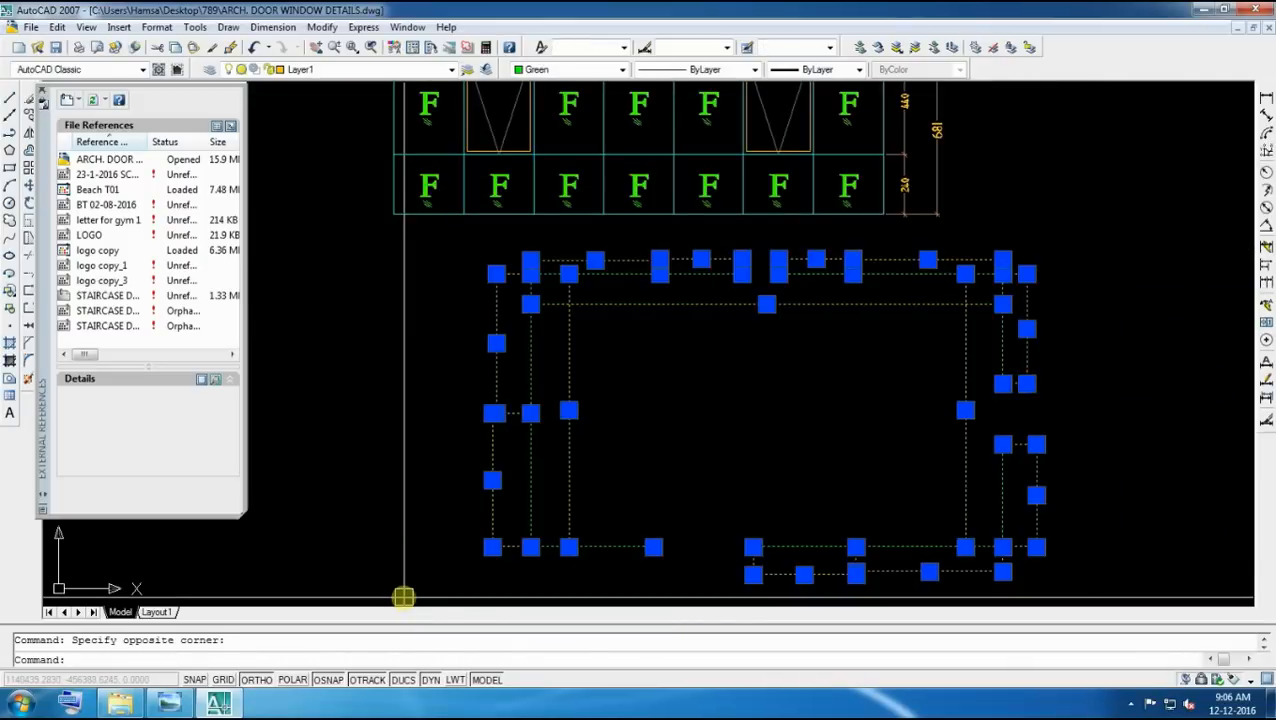
# Advance the Photo Viewer slides past Break Command to slide 7, Arc-Aligned Text
pyautogui.click(170, 704)
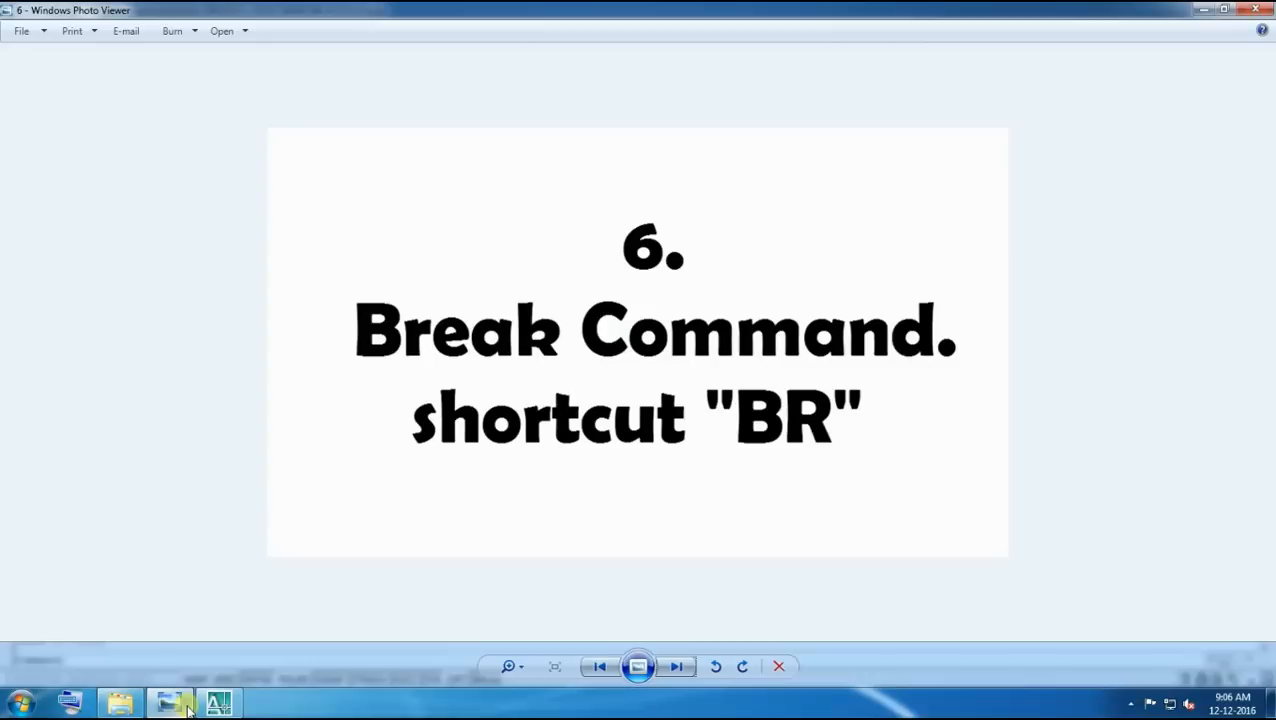
pyautogui.click(676, 666)
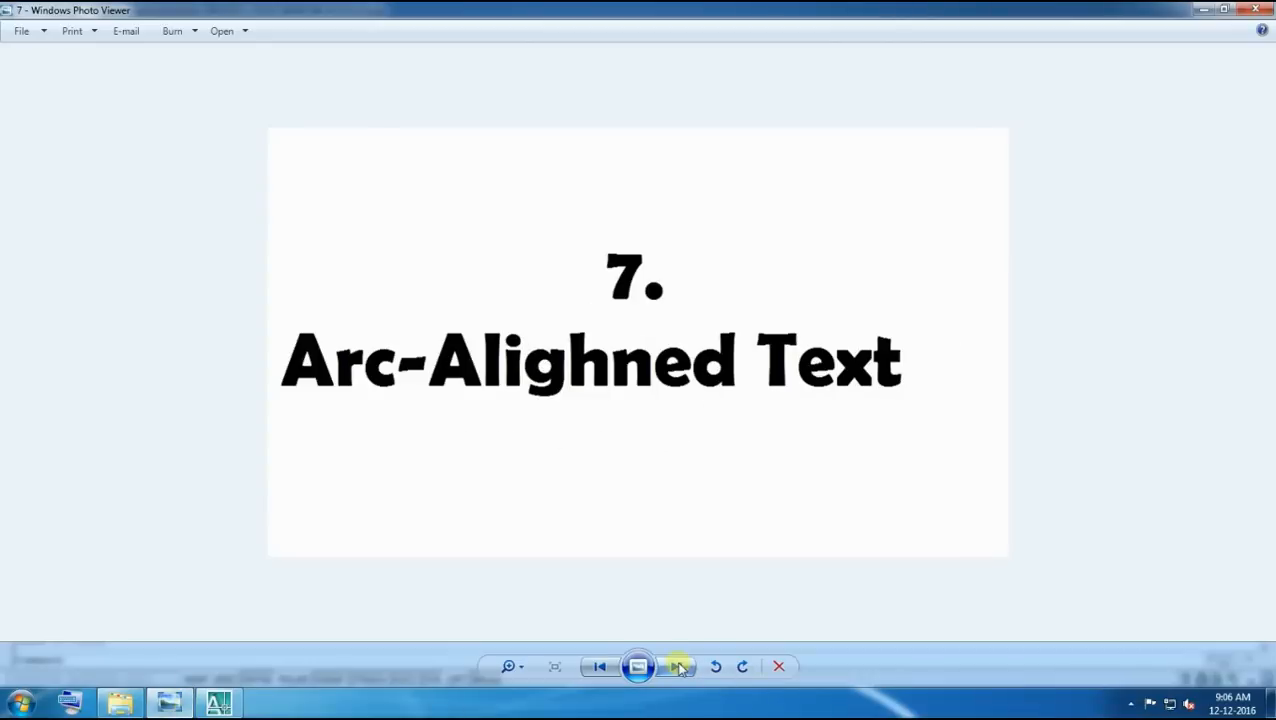
pyautogui.click(676, 666)
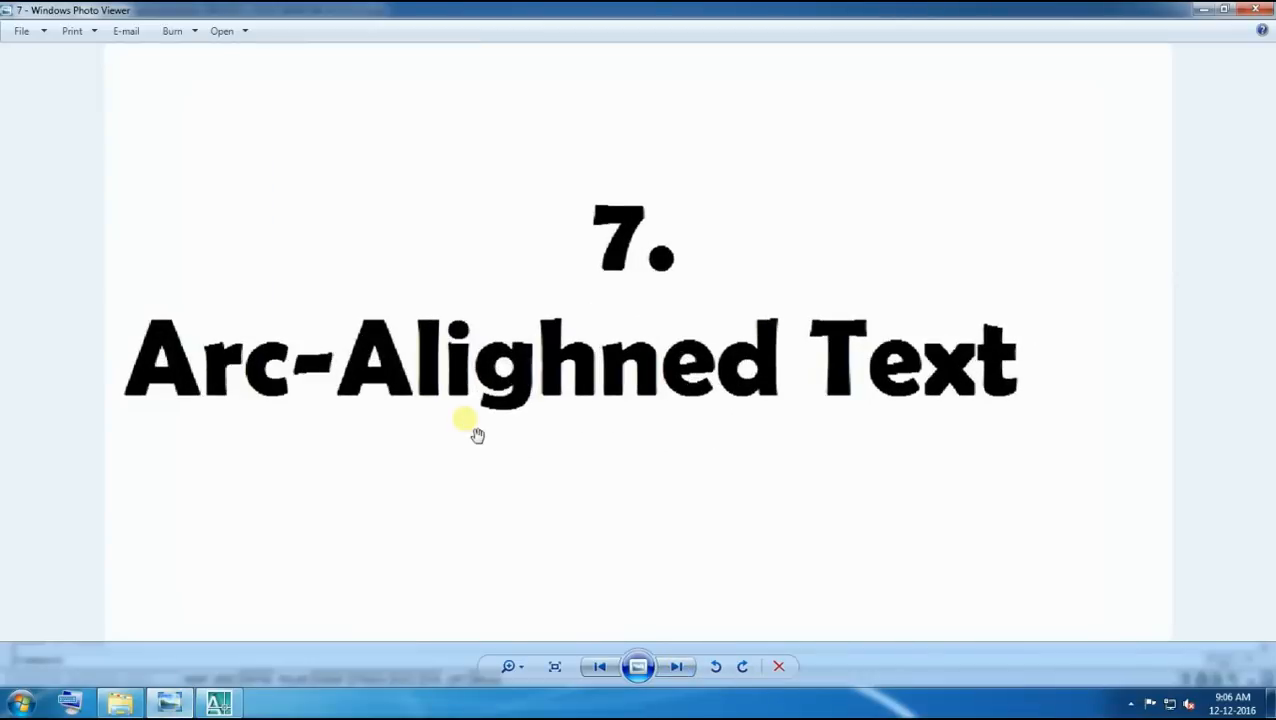
pyautogui.moveTo(1216, 70)
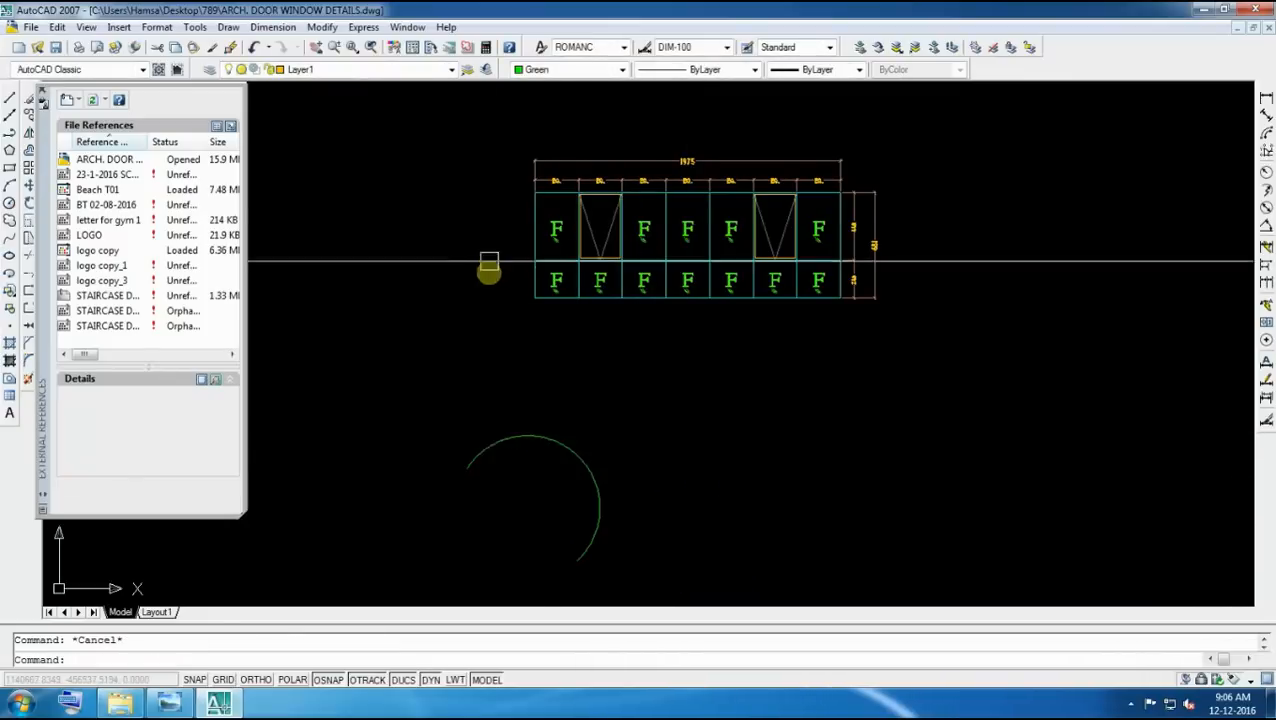
# Start Arc-Aligned Text from Express > Text and select the arc
pyautogui.click(364, 28)
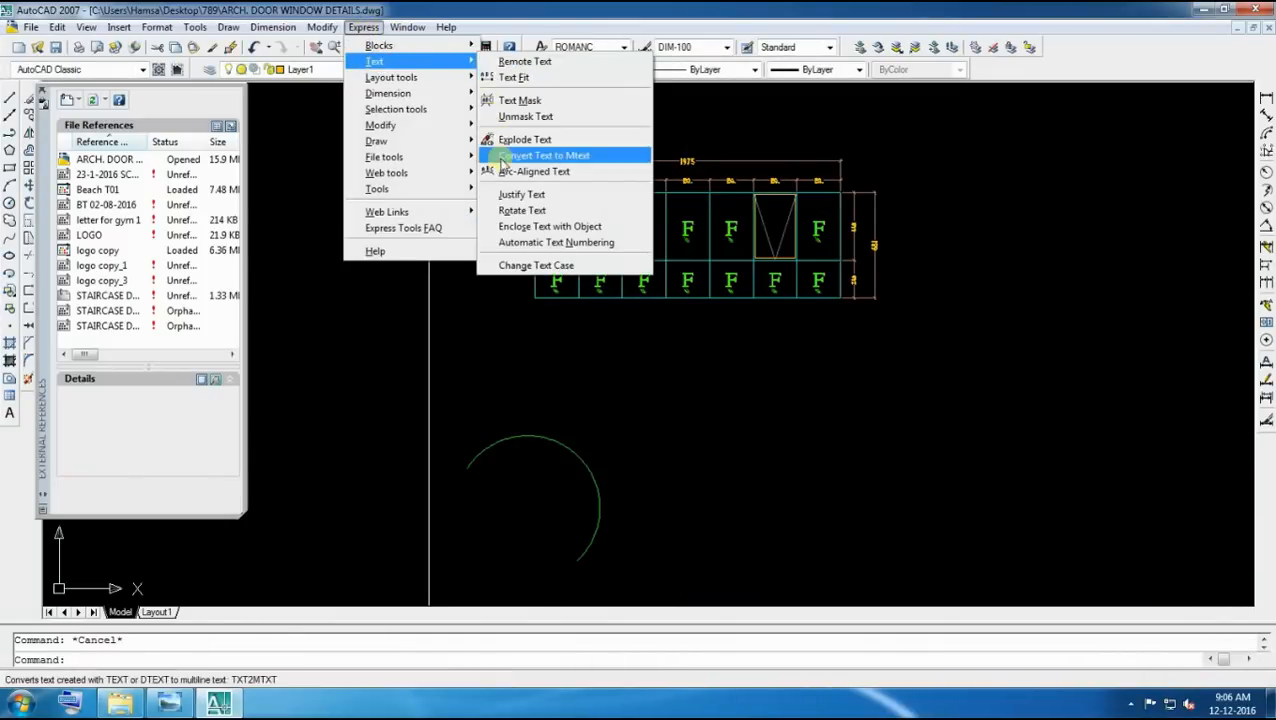
pyautogui.click(534, 172)
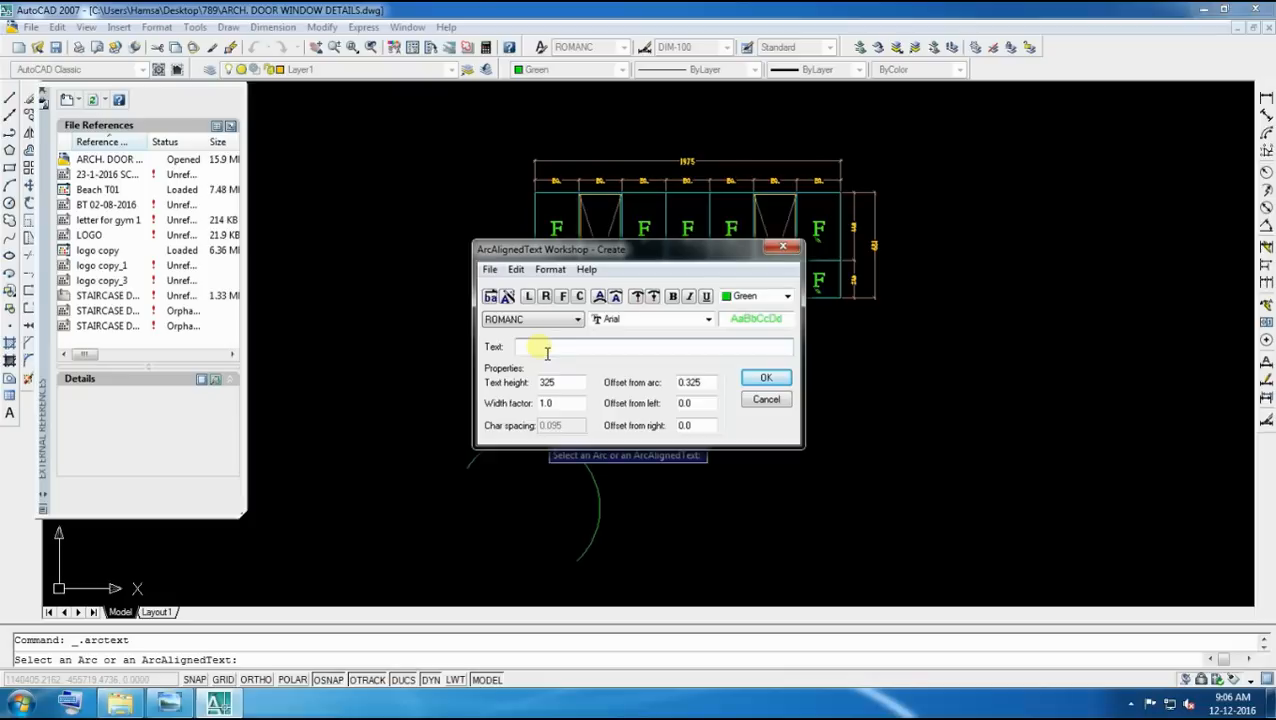
# Place the word architect along the arc, then select the arc text for erasing
pyautogui.write('architec')
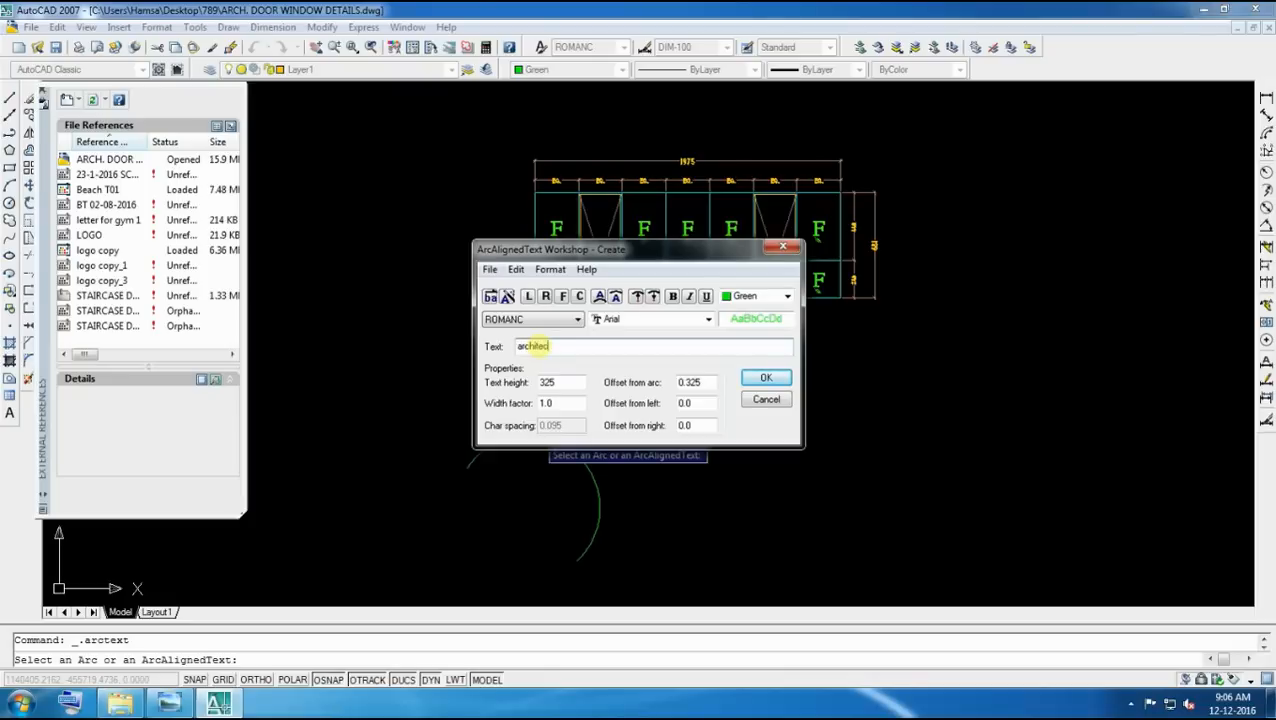
pyautogui.write('.')
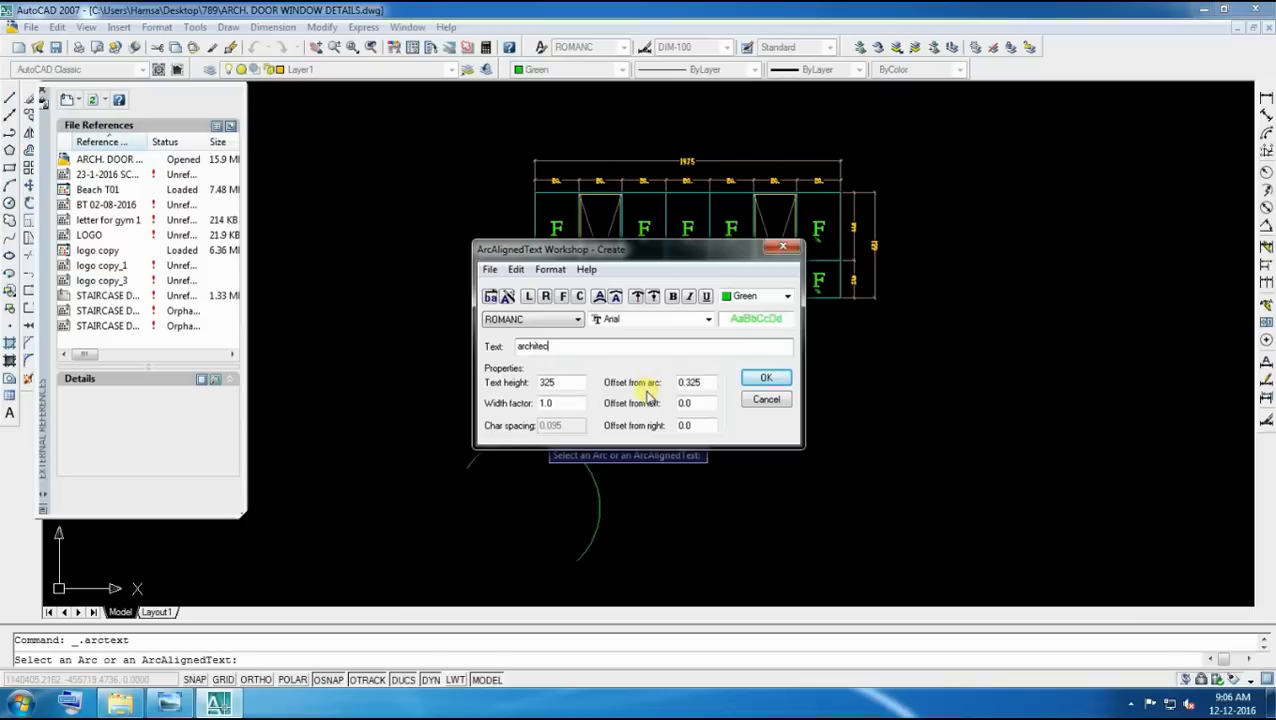
pyautogui.click(766, 378)
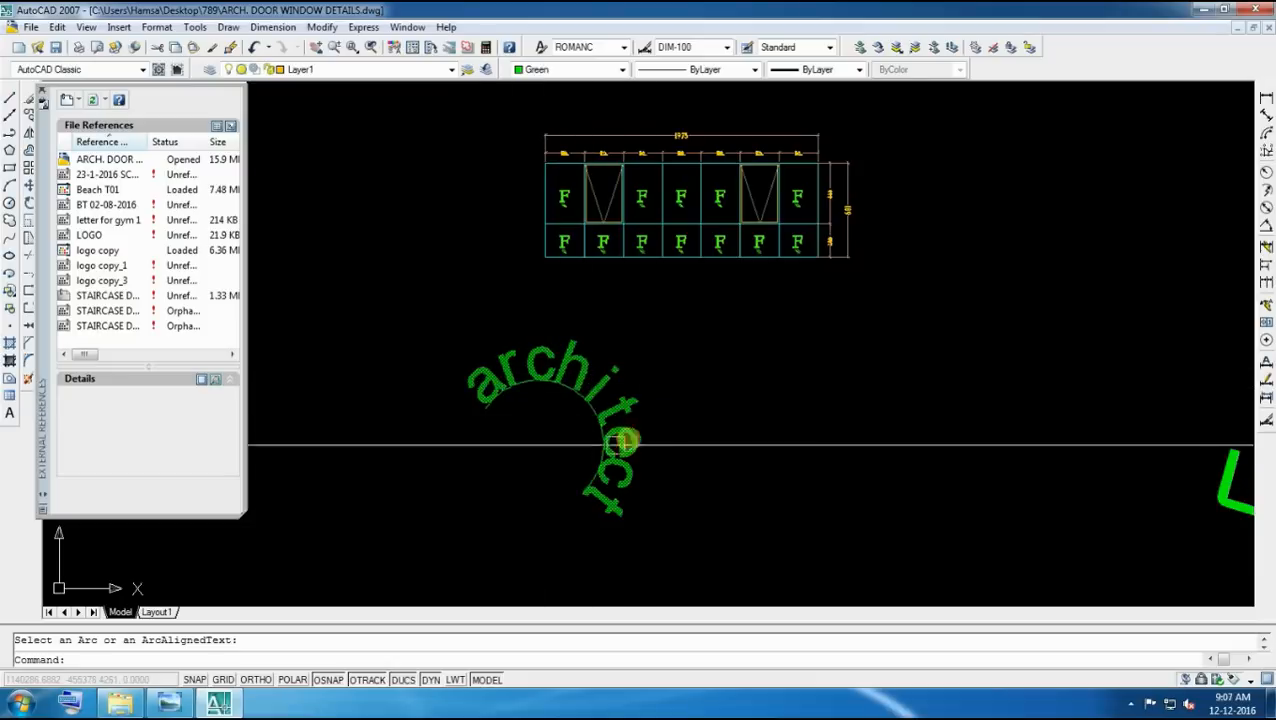
pyautogui.click(624, 444)
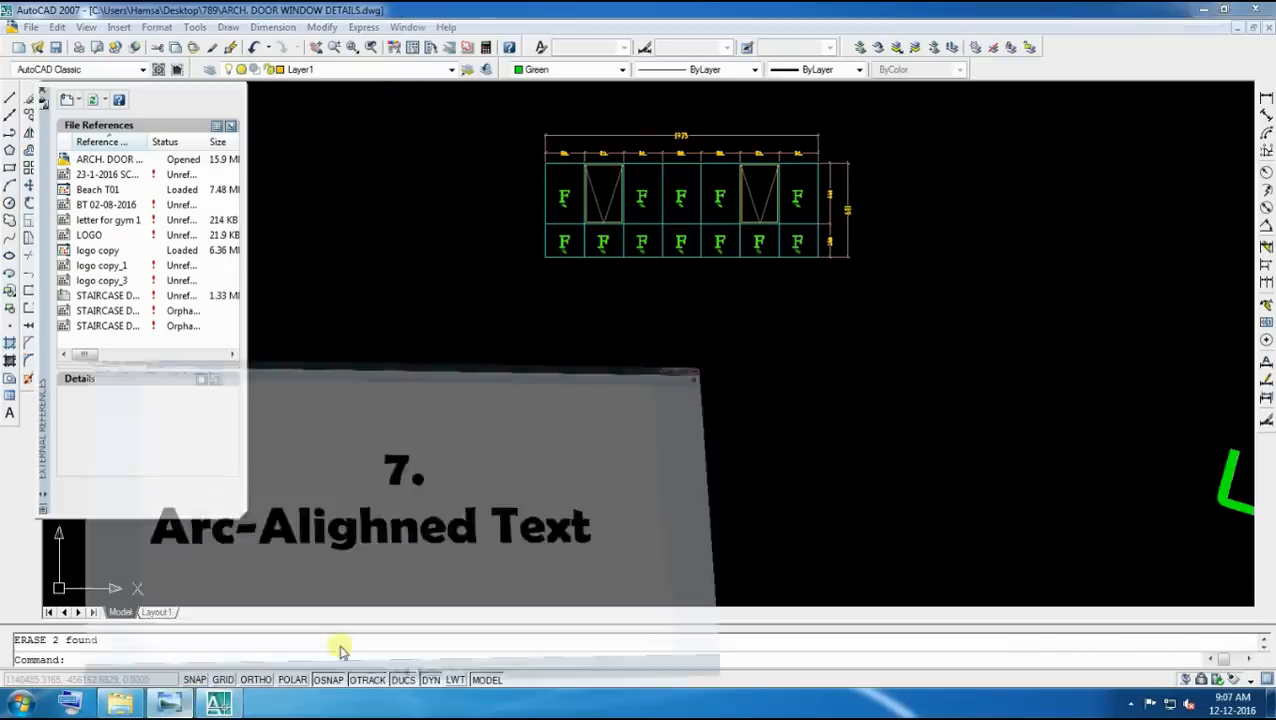
# Advance Photo Viewer to slide 8, Explode Text
pyautogui.click(670, 668)
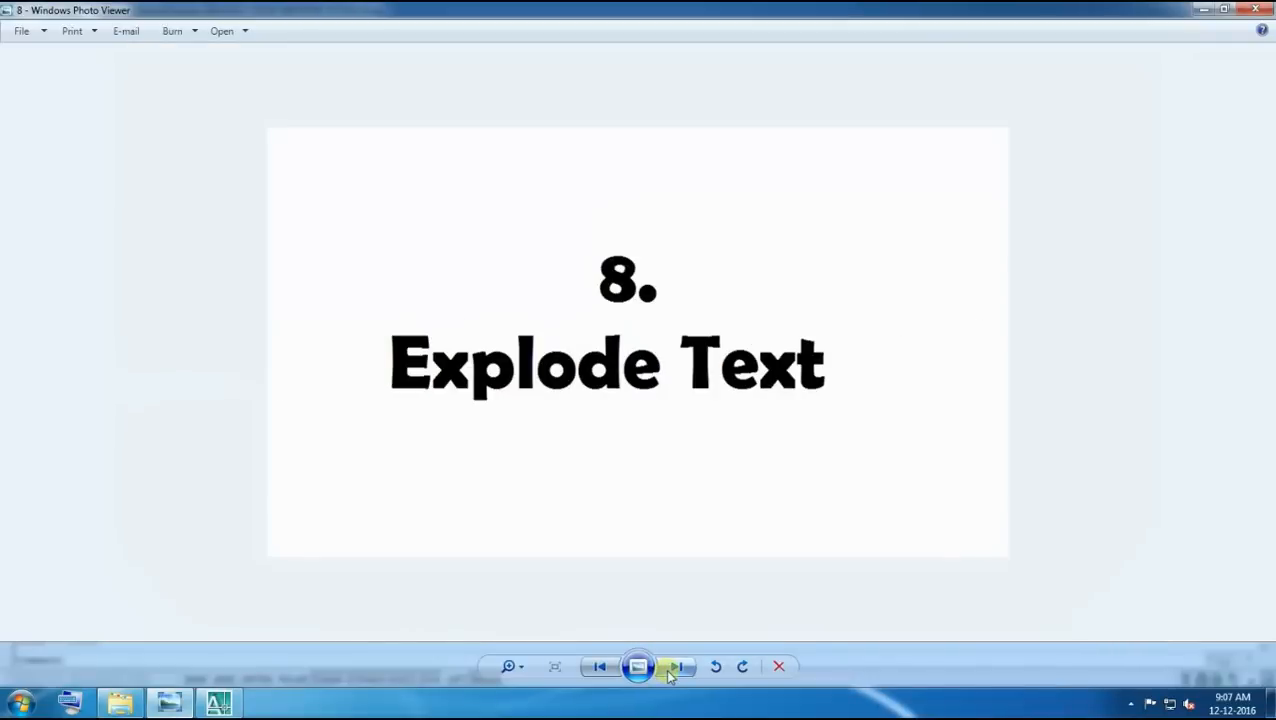
pyautogui.moveTo(1204, 12)
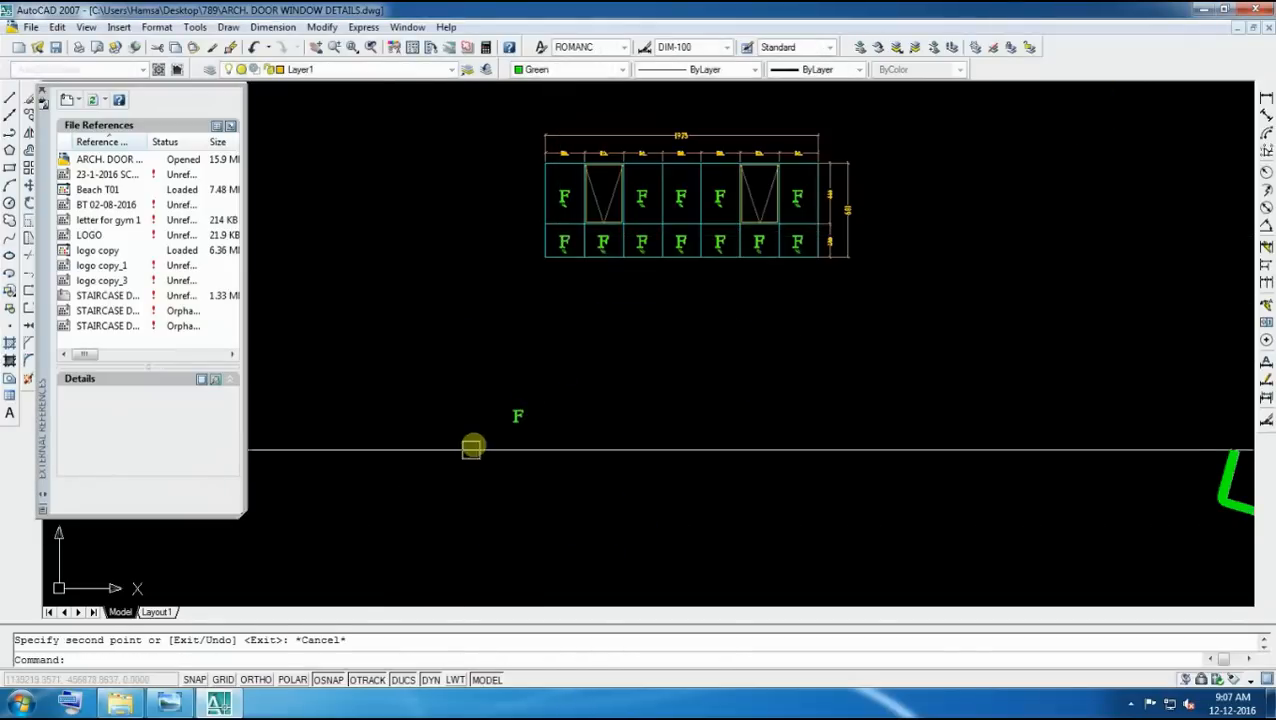
# Edit the lone F text to read fire rated and cancel the grip stretch
pyautogui.doubleClick(516, 414)
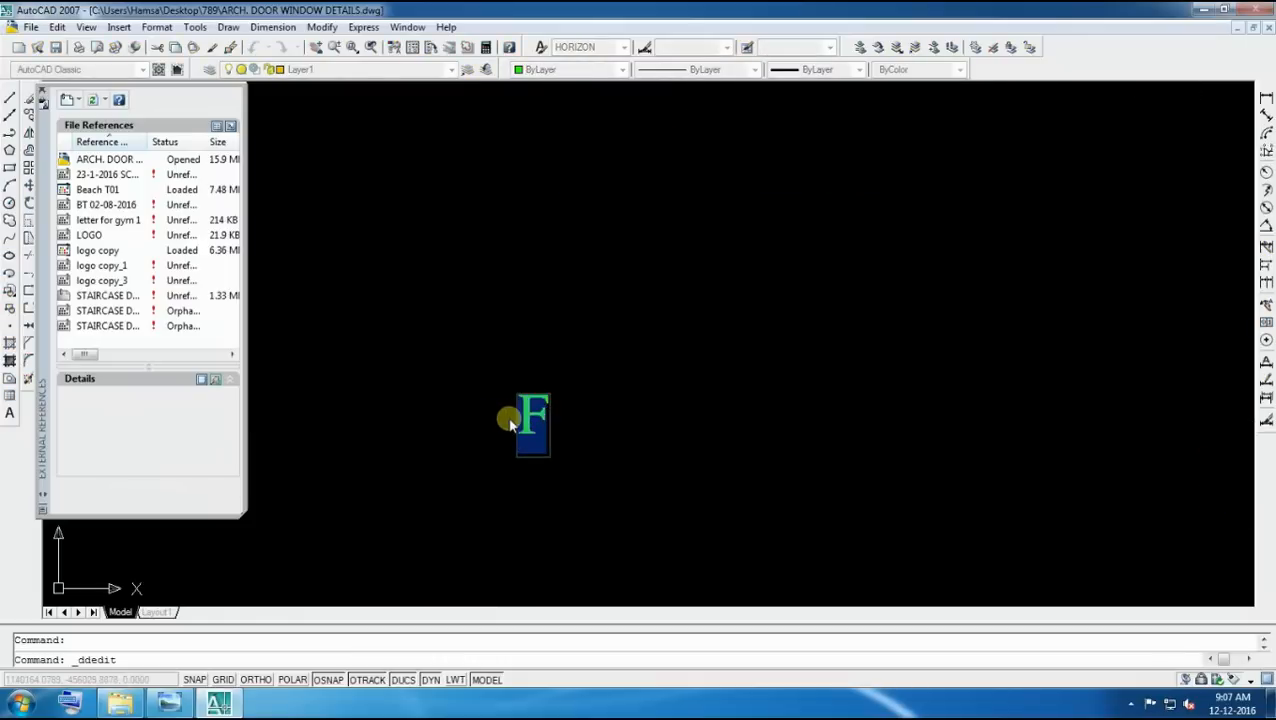
pyautogui.write('ire rated')
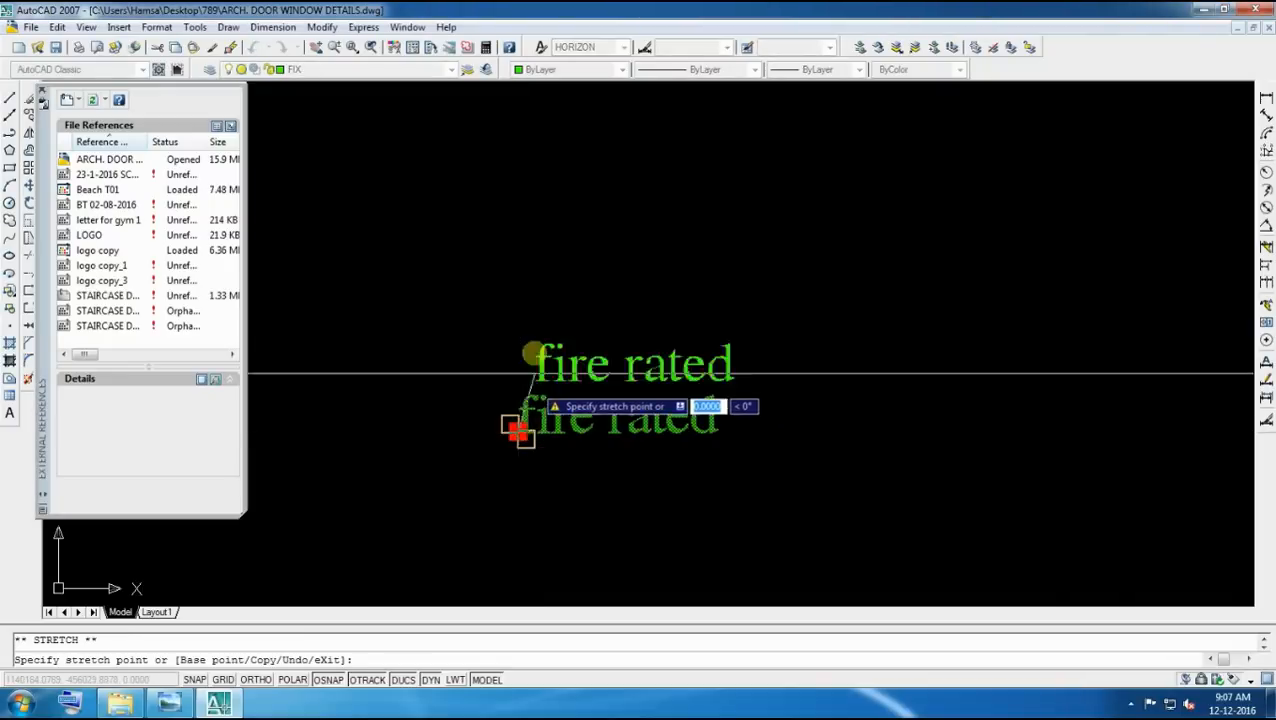
pyautogui.press('Escape')
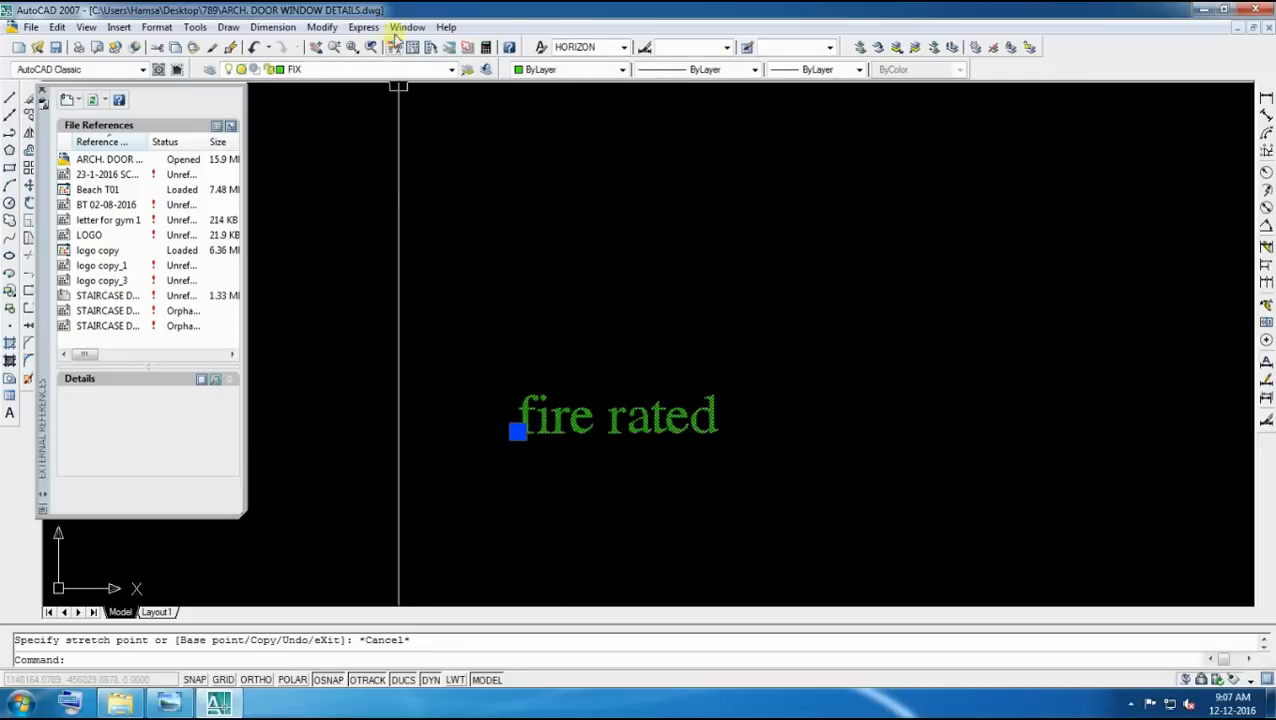
# Explode the "fire rated" text into plain geometry via Express Explode Text
pyautogui.click(364, 28)
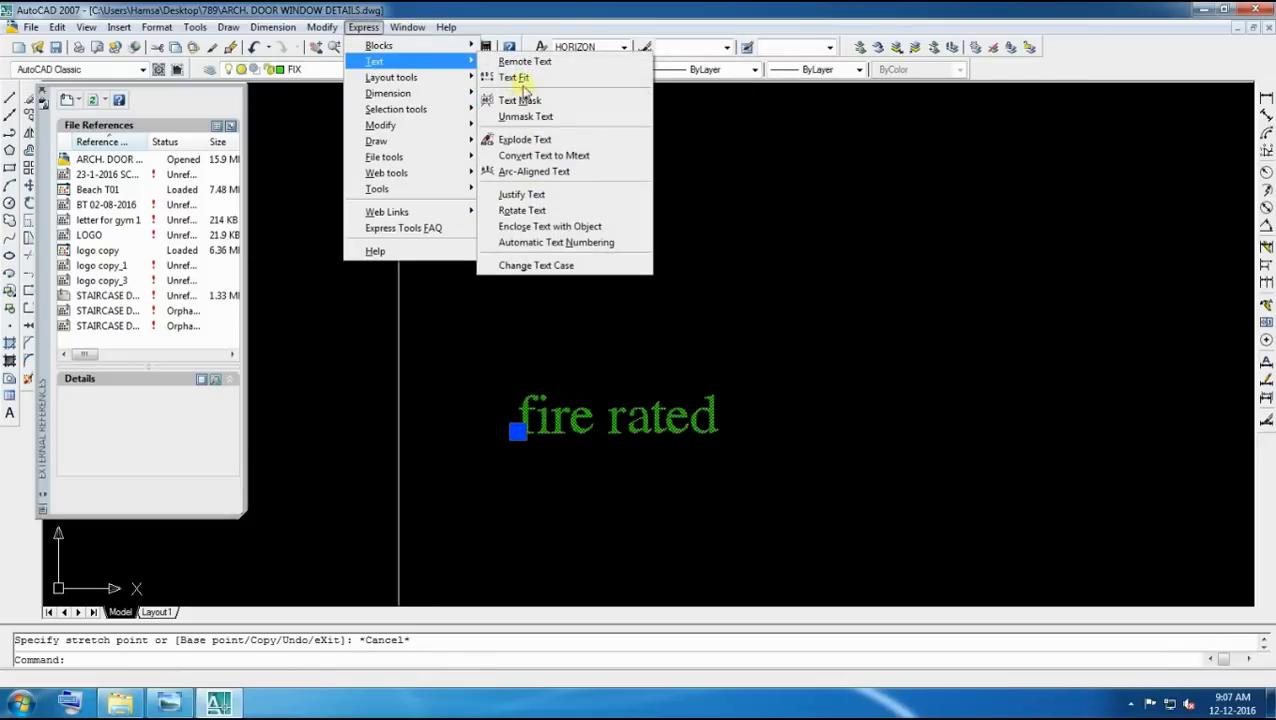
pyautogui.click(524, 140)
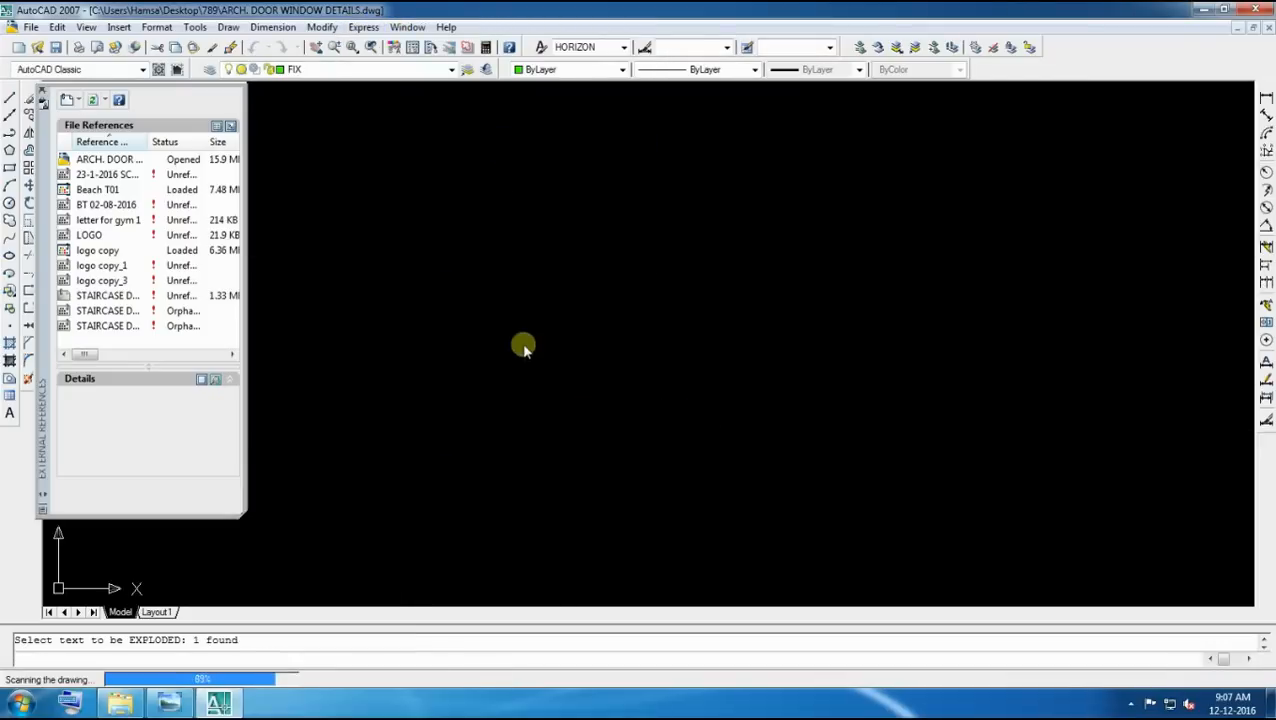
pyautogui.moveTo(524, 370)
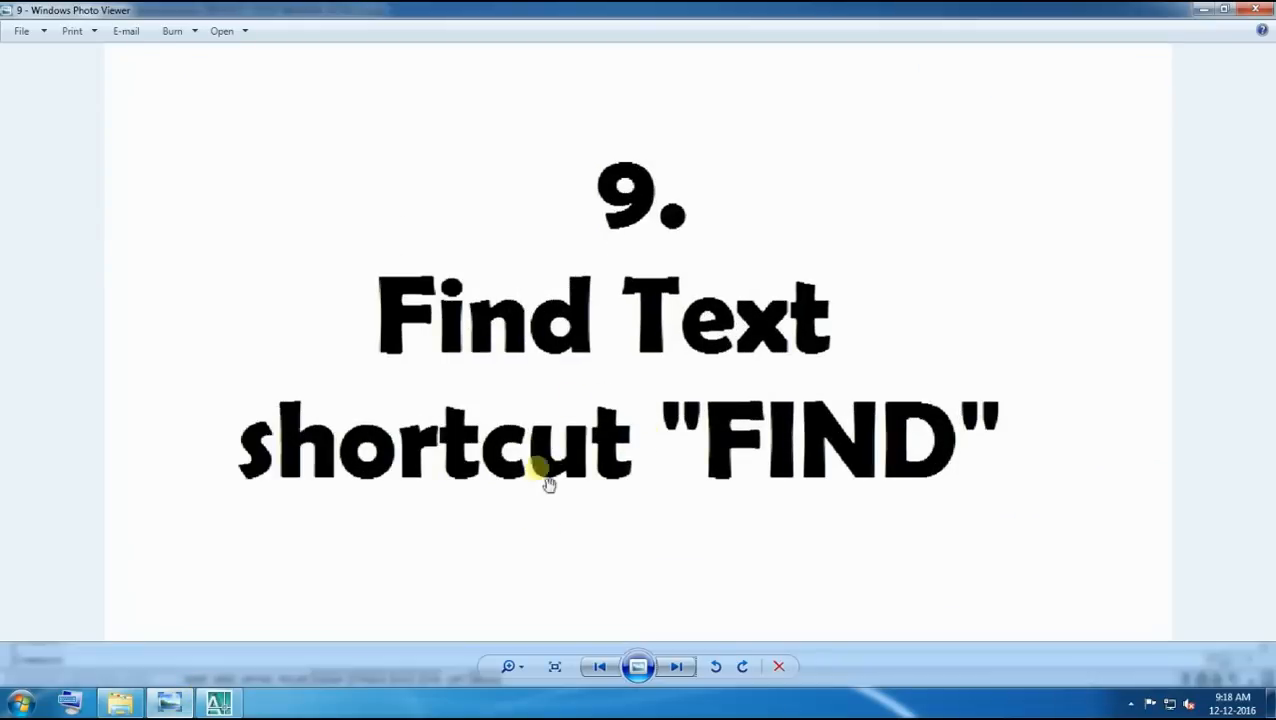
# Show slide 9, Find Text (shortcut FIND), in Windows Photo Viewer
pyautogui.click(218, 704)
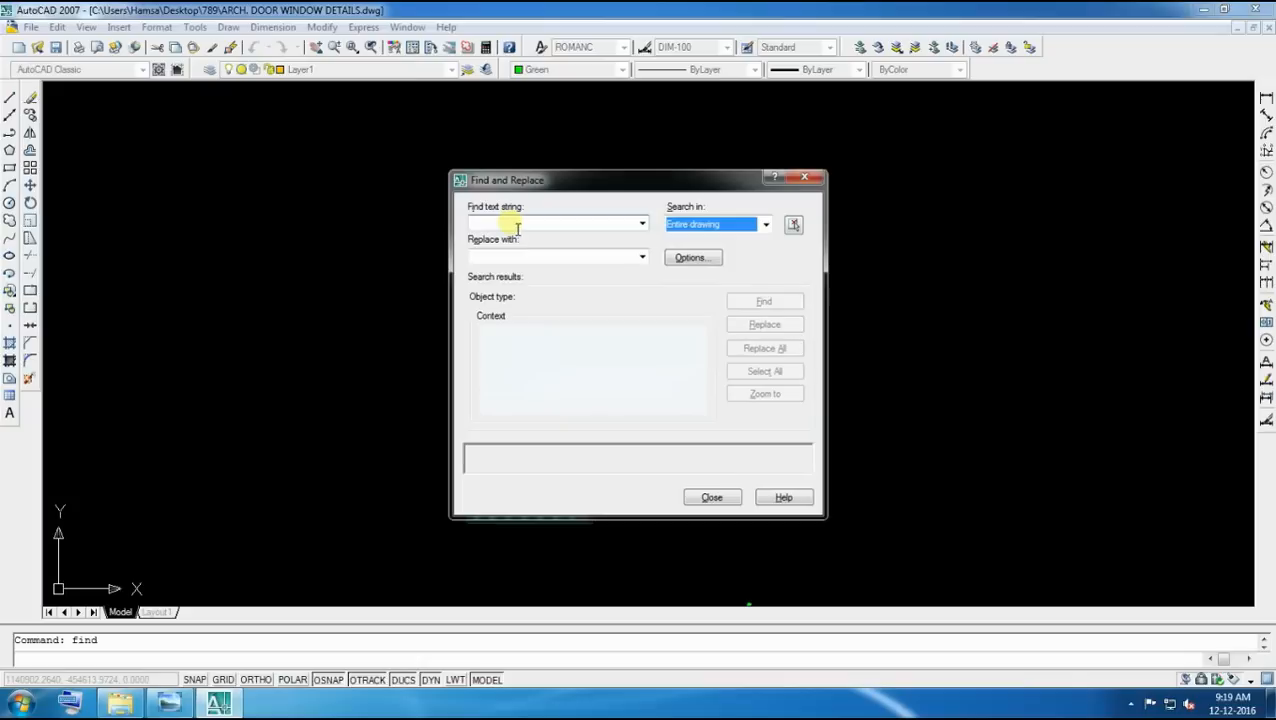
# Find 12 in the drawing, replace every match with 12, and close Find and Replace
pyautogui.write('1')
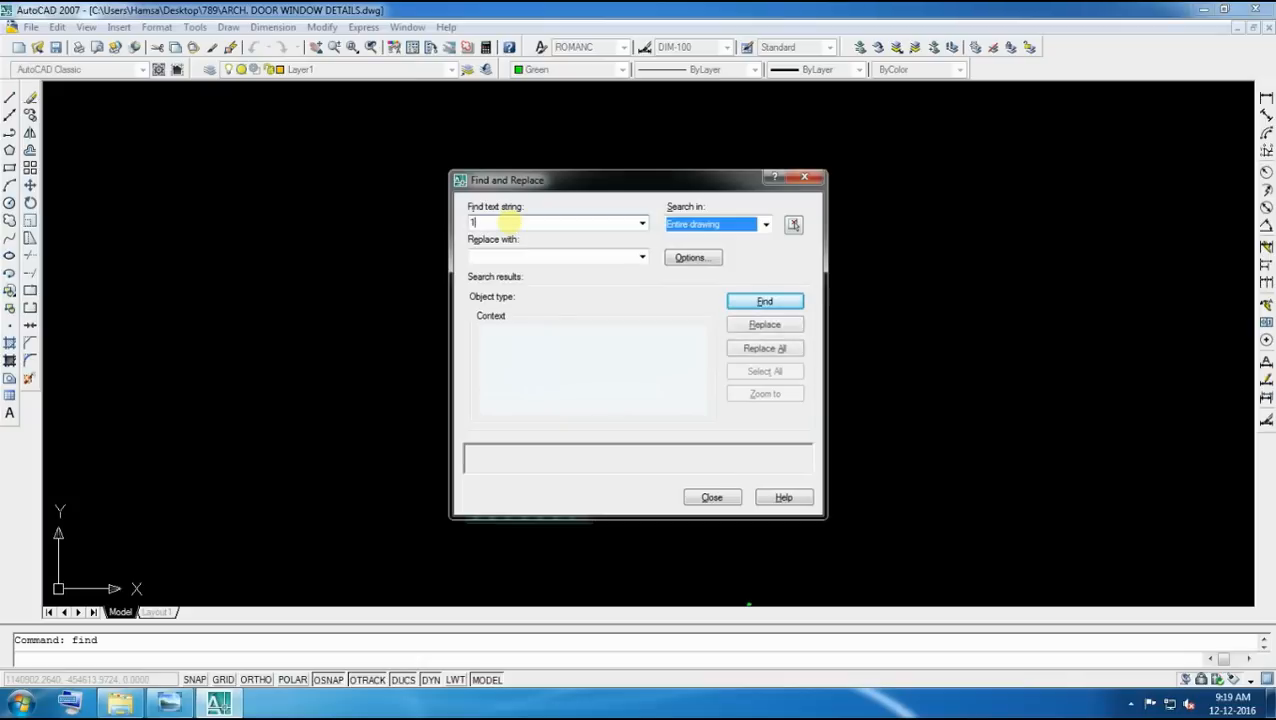
pyautogui.write('2')
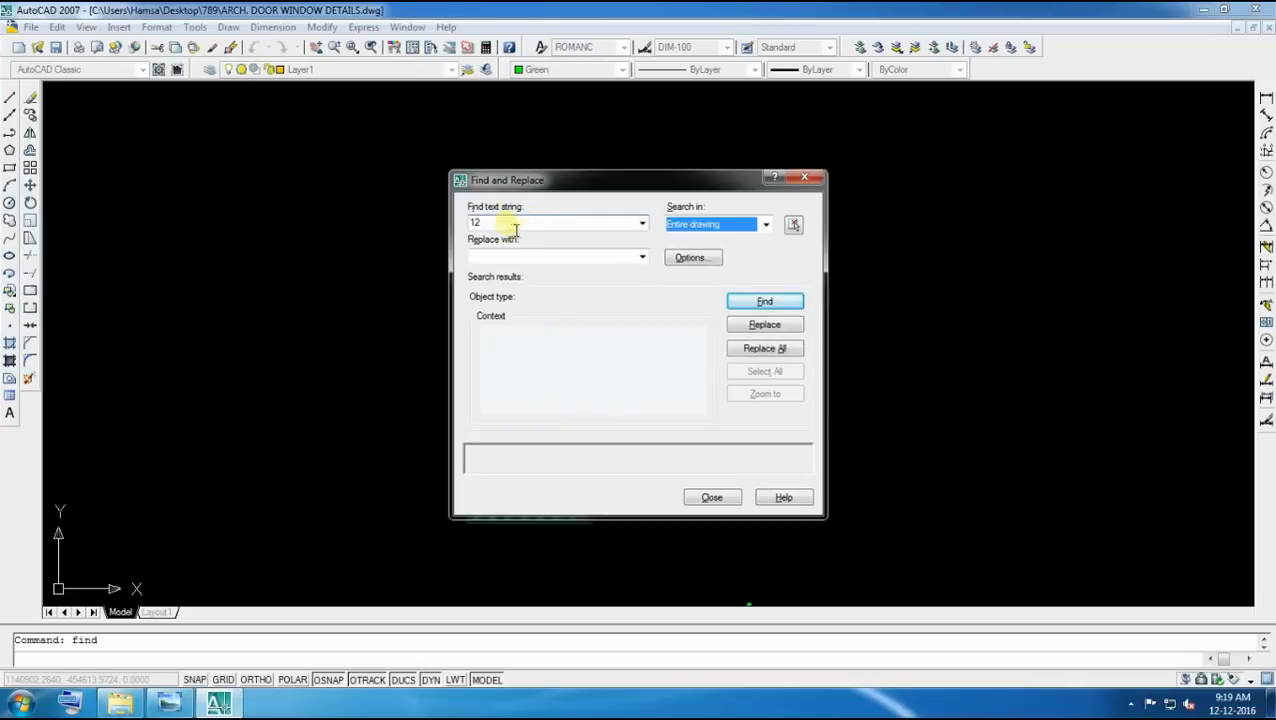
pyautogui.click(764, 300)
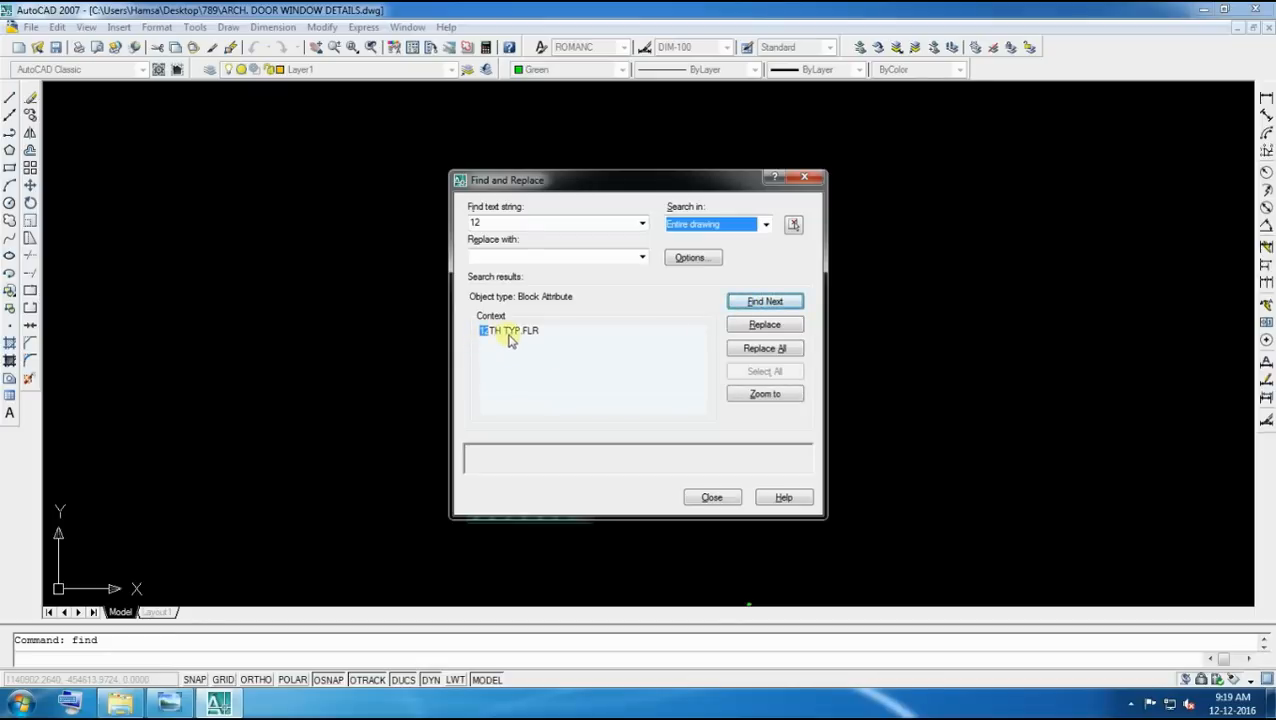
pyautogui.click(556, 256)
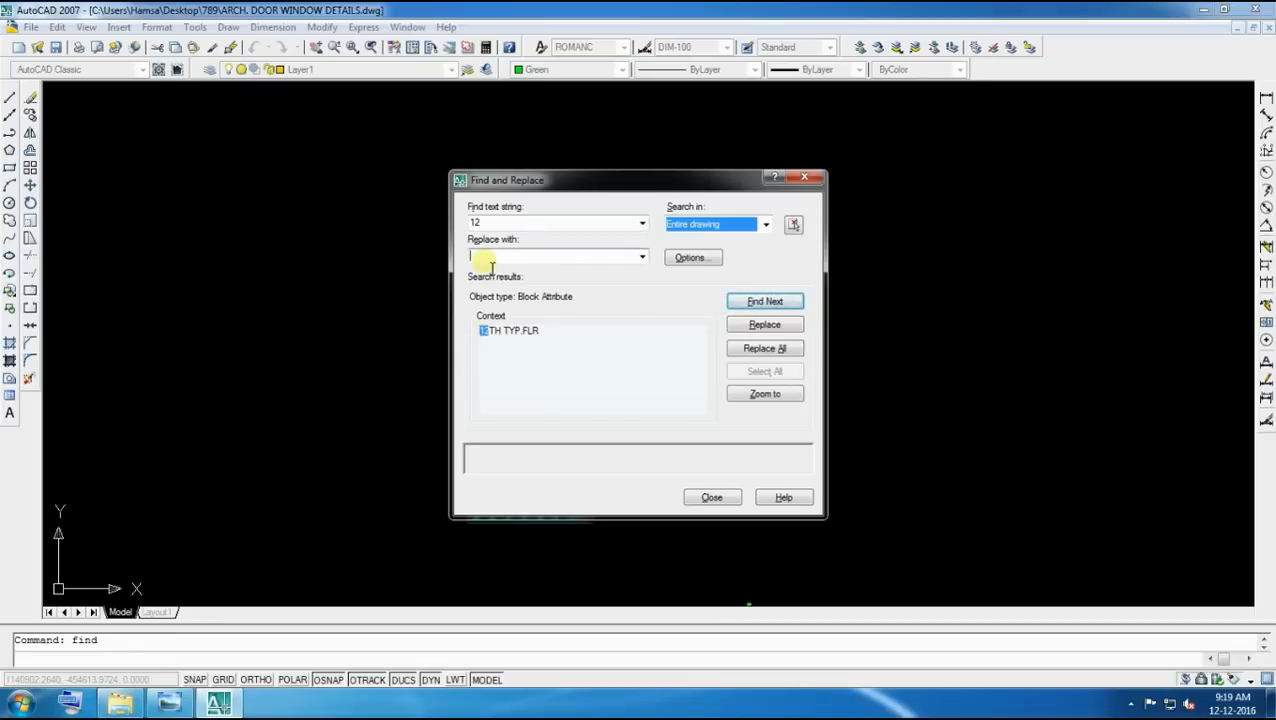
pyautogui.write('1')
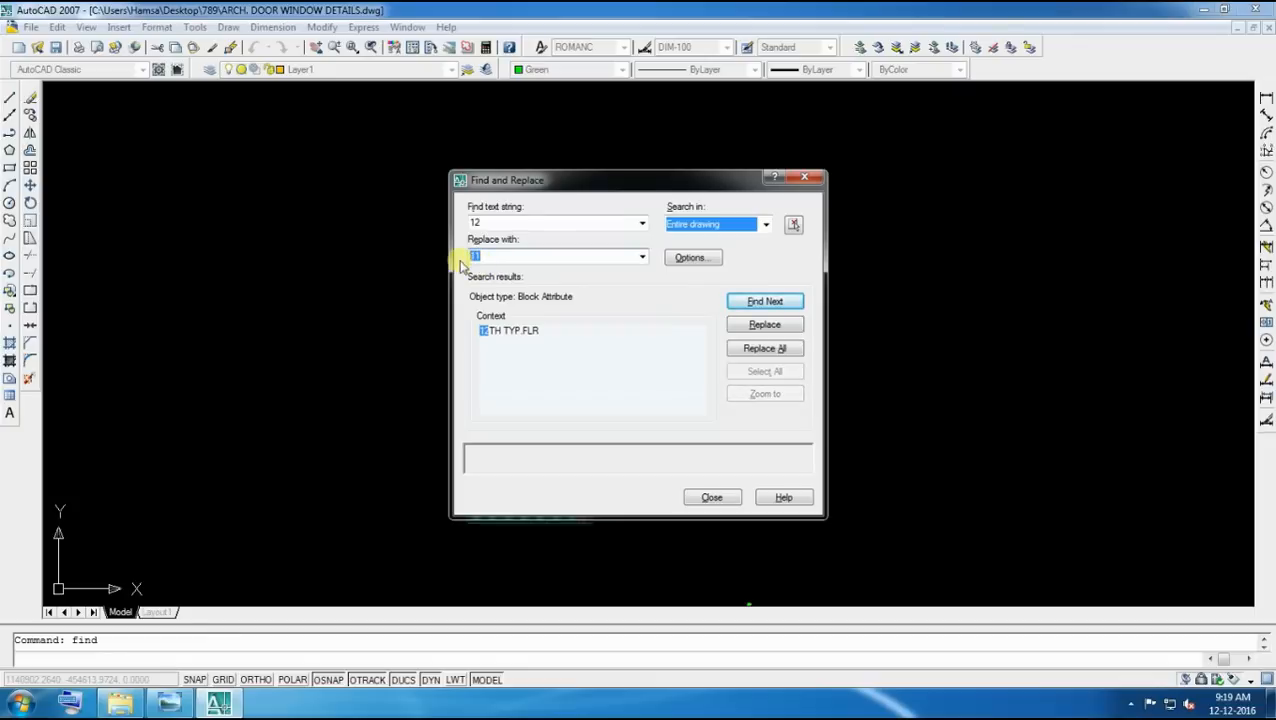
pyautogui.write('12')
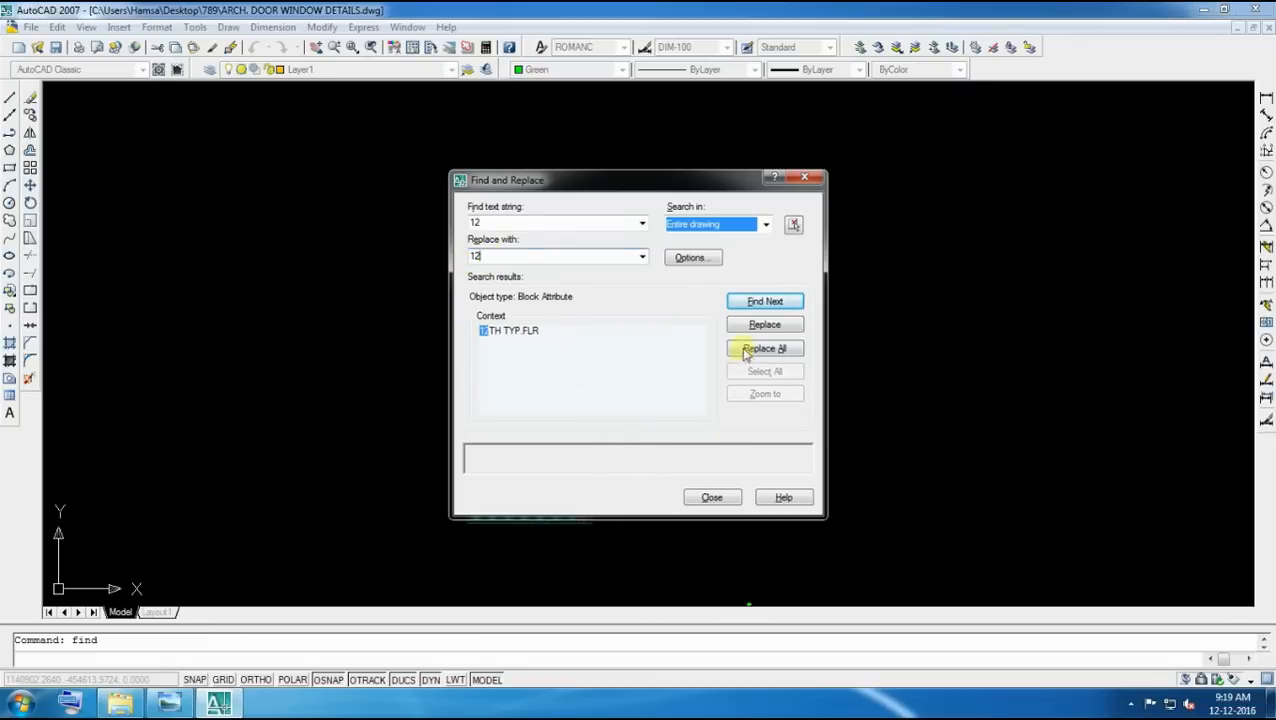
pyautogui.click(764, 348)
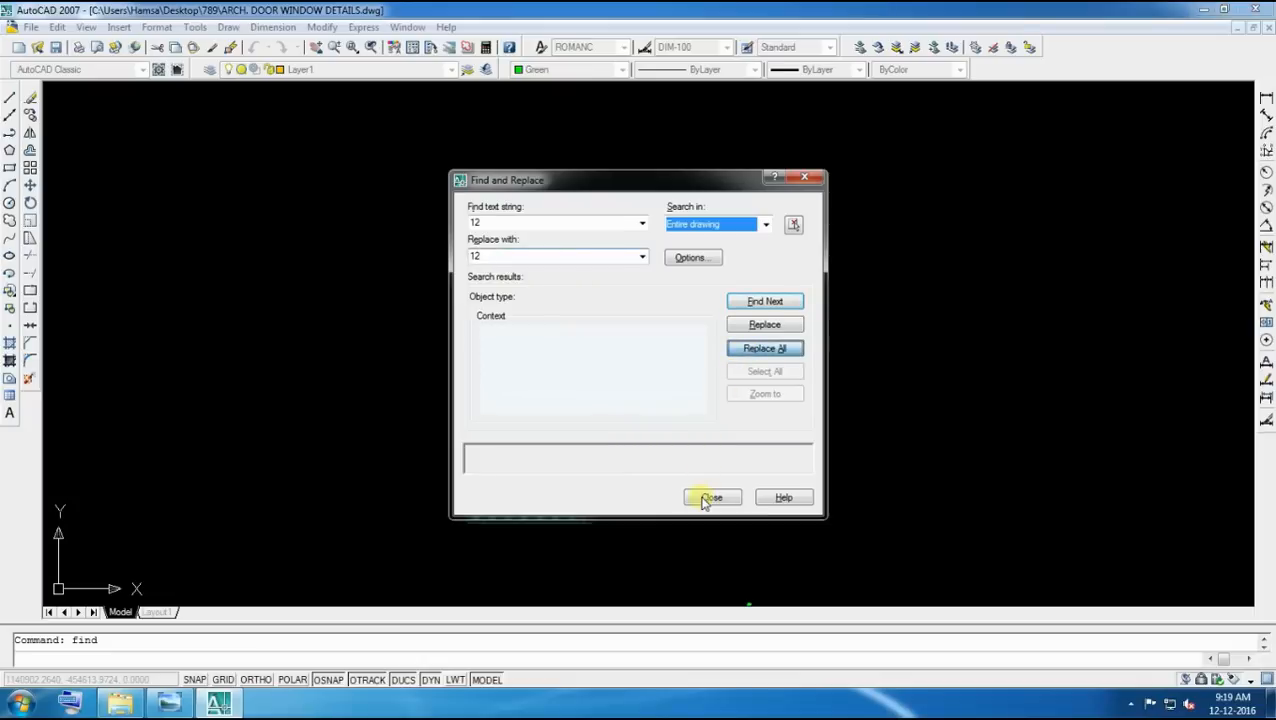
pyautogui.moveTo(700, 488)
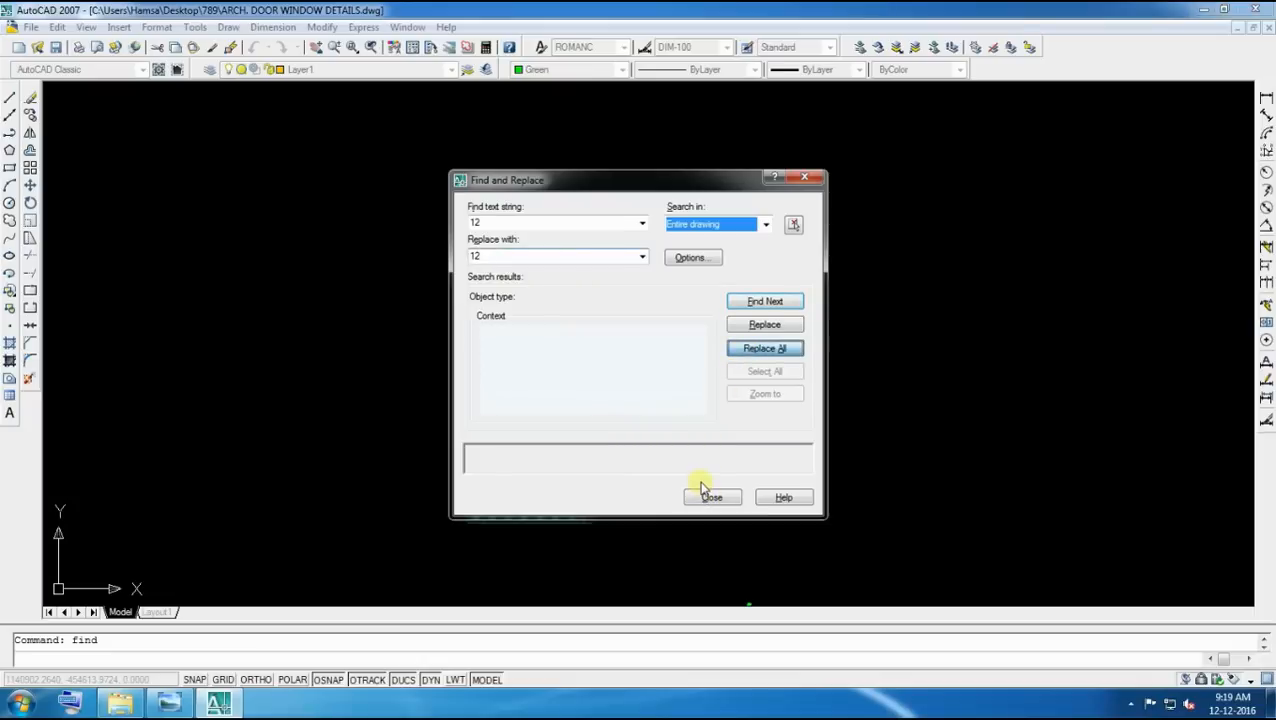
pyautogui.click(712, 496)
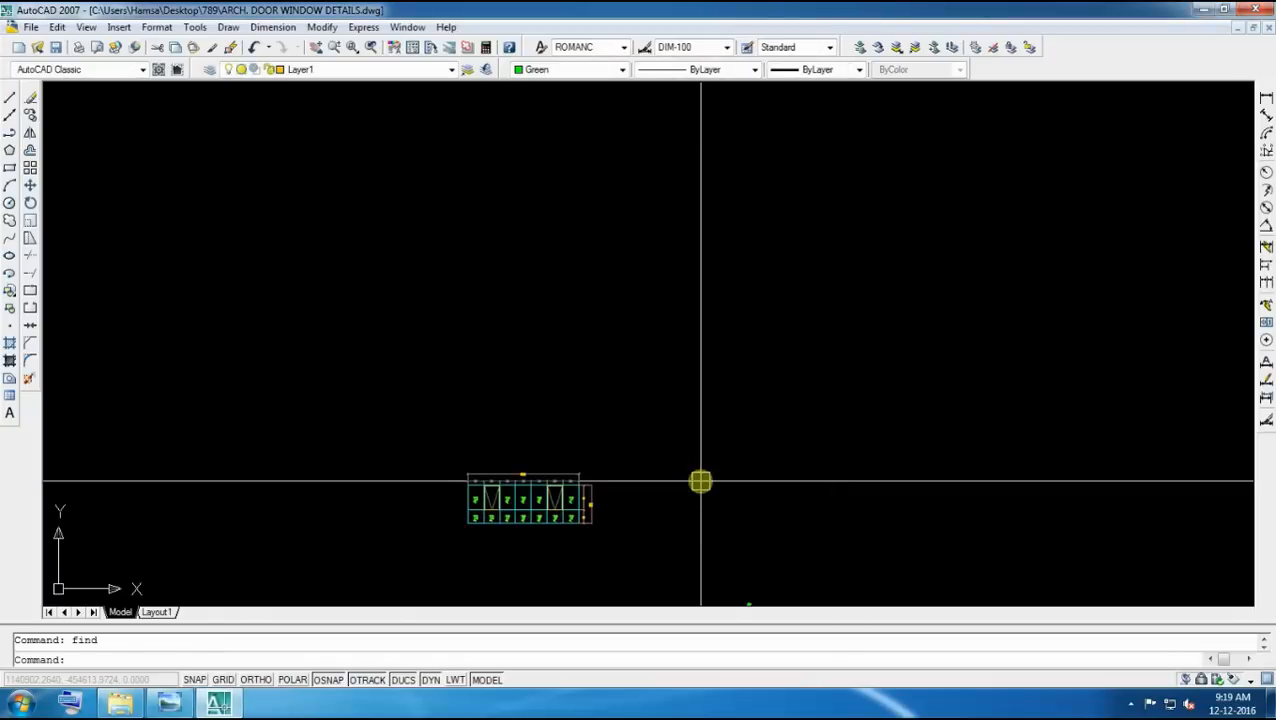
pyautogui.moveTo(644, 478)
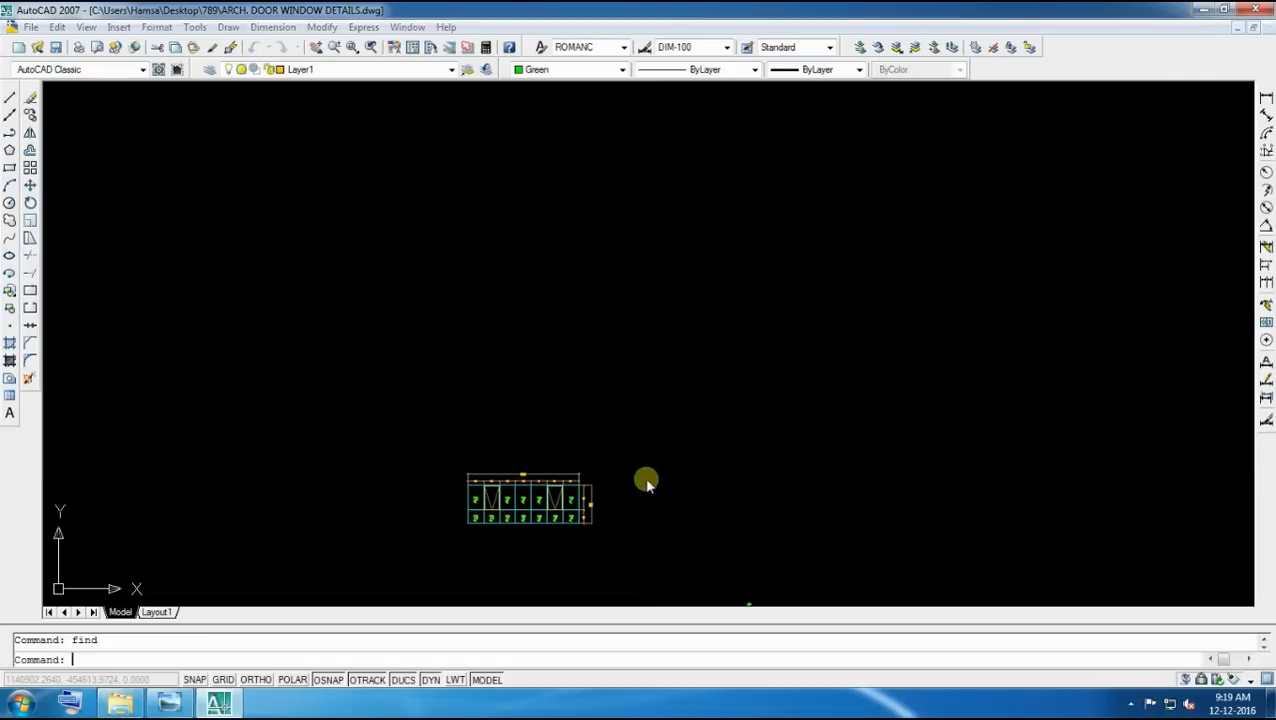
# Find door in the drawing, replace all matches with DOORS, and close Find and Replace
pyautogui.write('d')
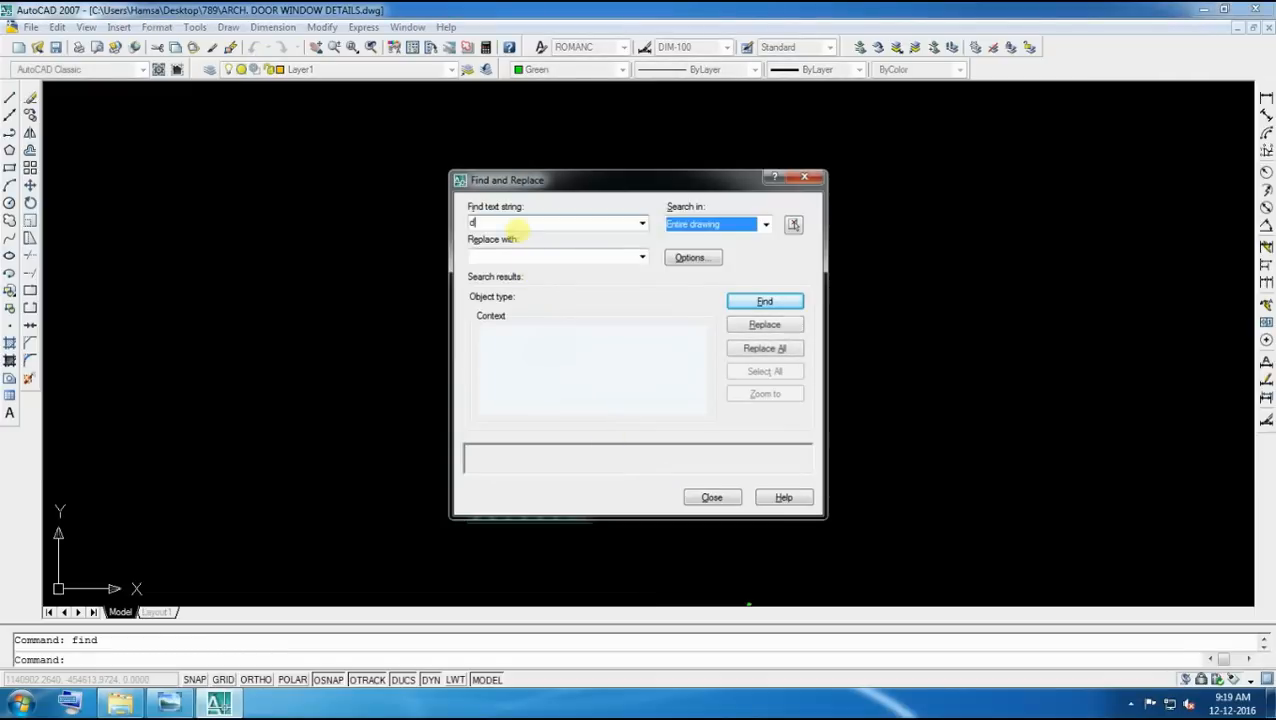
pyautogui.write('oor')
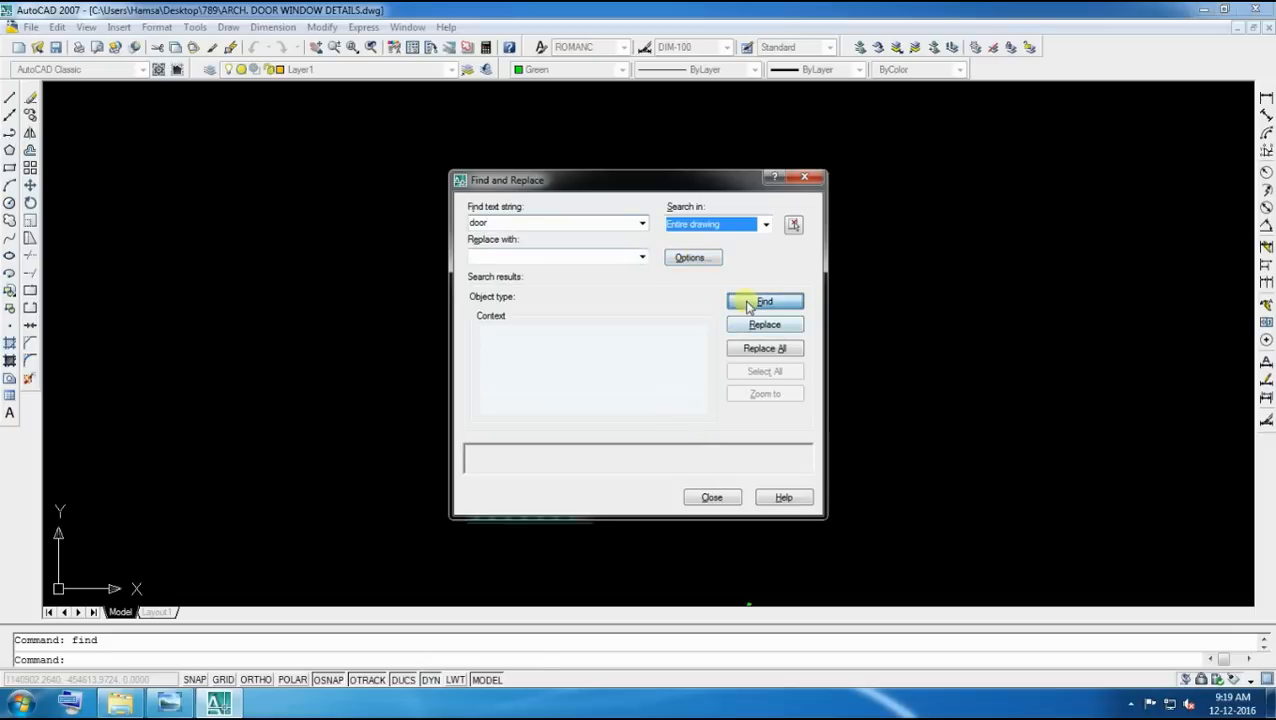
pyautogui.click(764, 300)
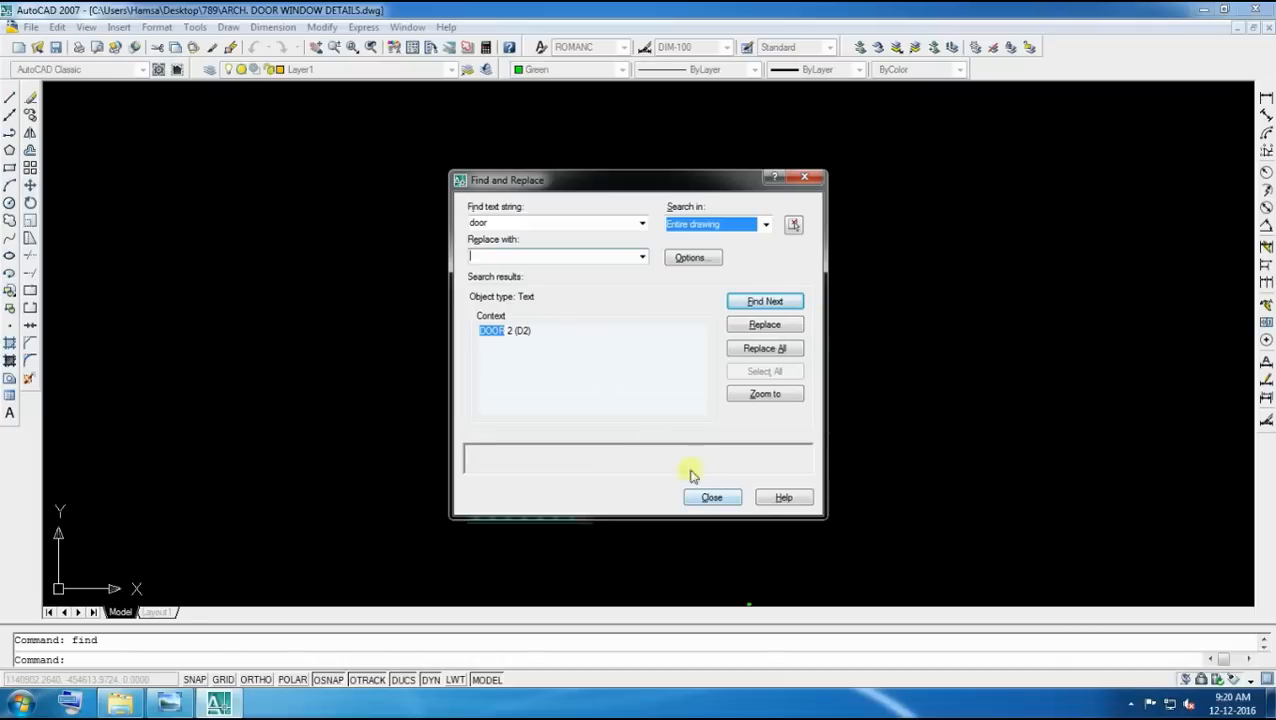
pyautogui.moveTo(722, 472)
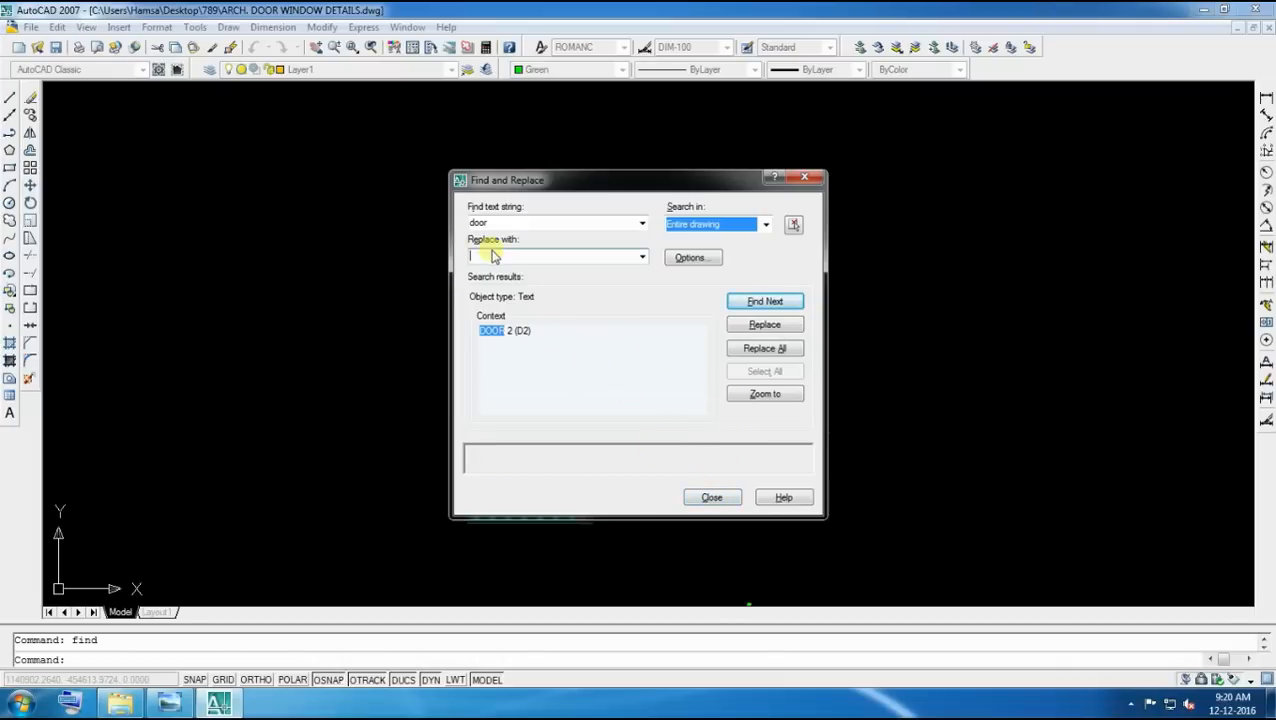
pyautogui.write('DOORS')
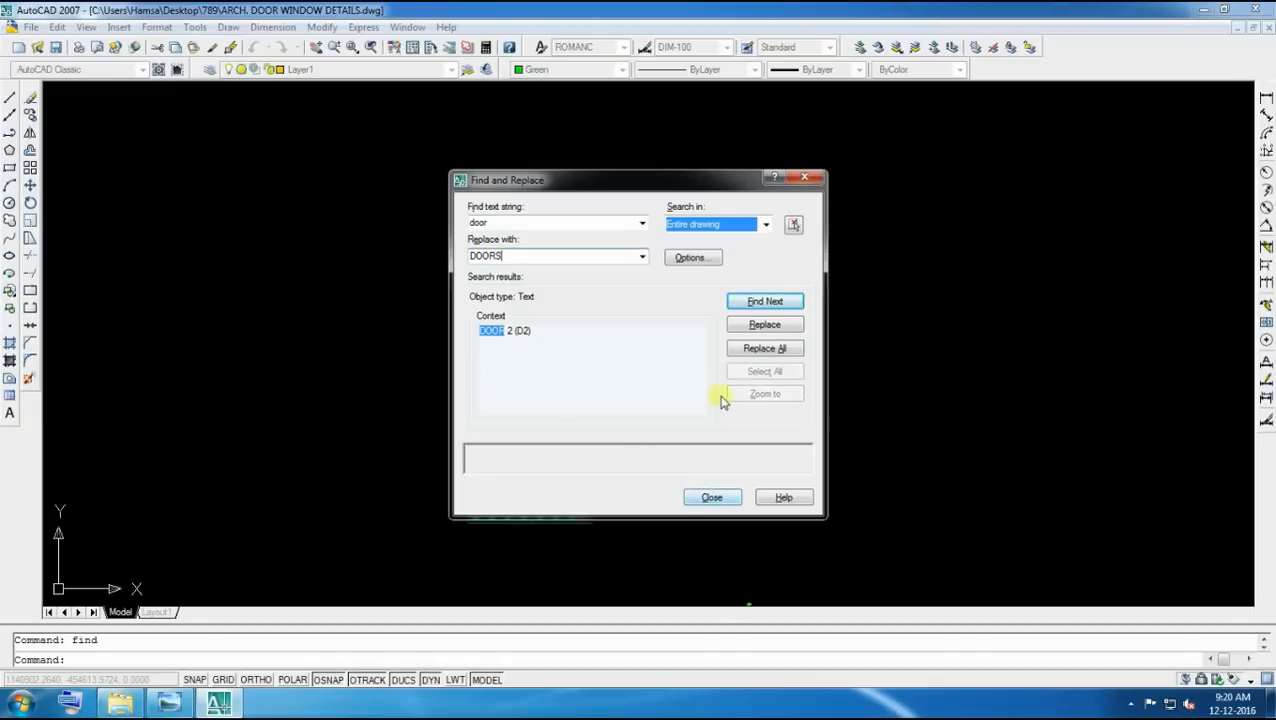
pyautogui.click(764, 348)
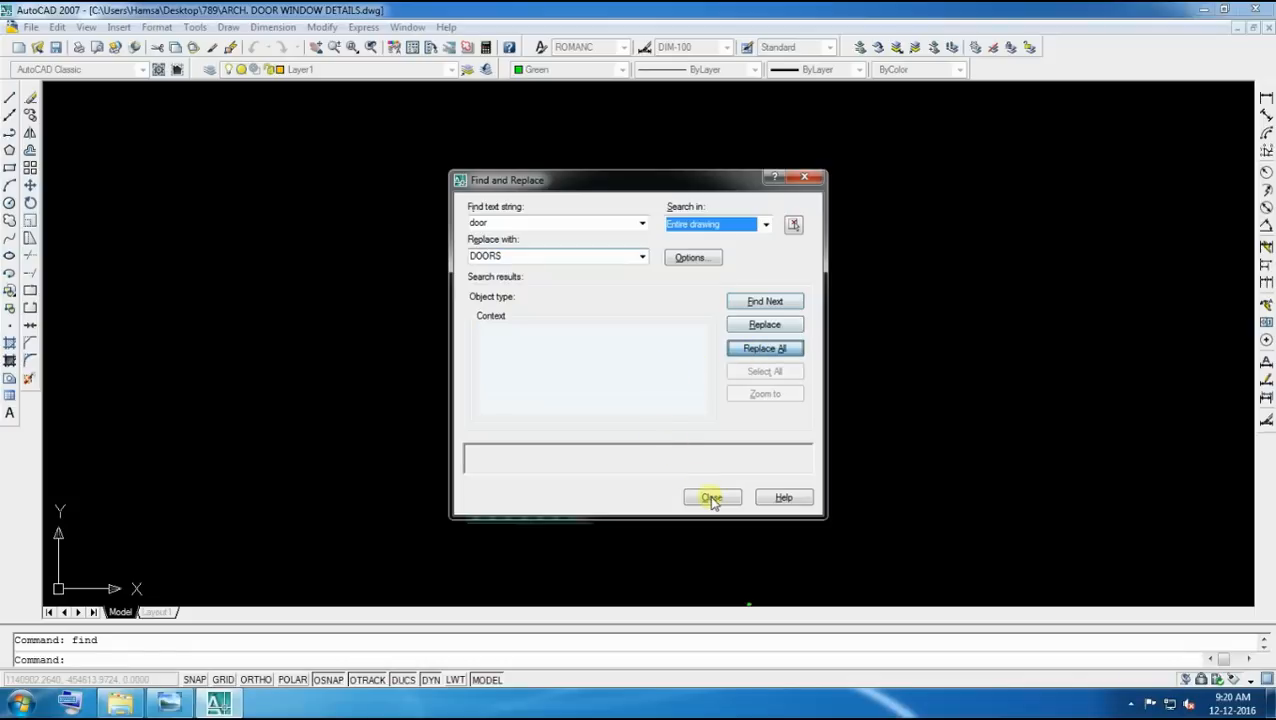
pyautogui.click(712, 496)
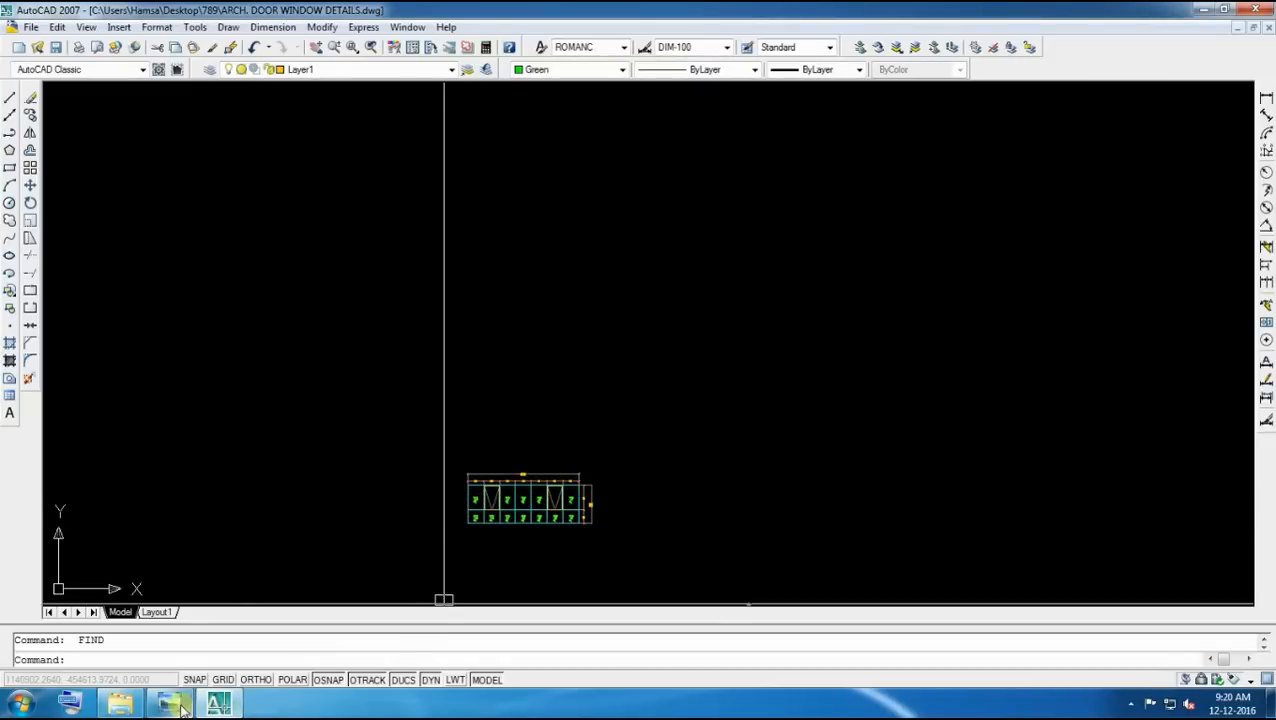
# Show slide 10, Clear Distance (shortcut LI), in Windows Photo Viewer
pyautogui.click(170, 704)
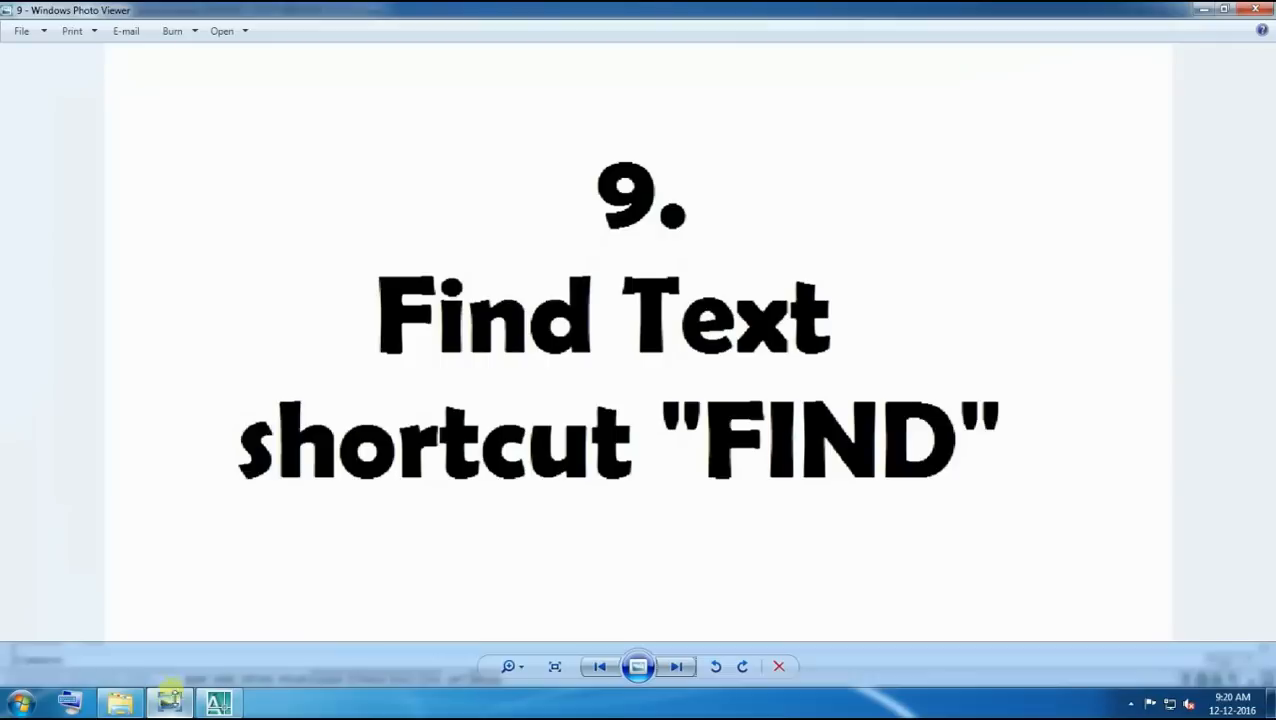
pyautogui.click(676, 666)
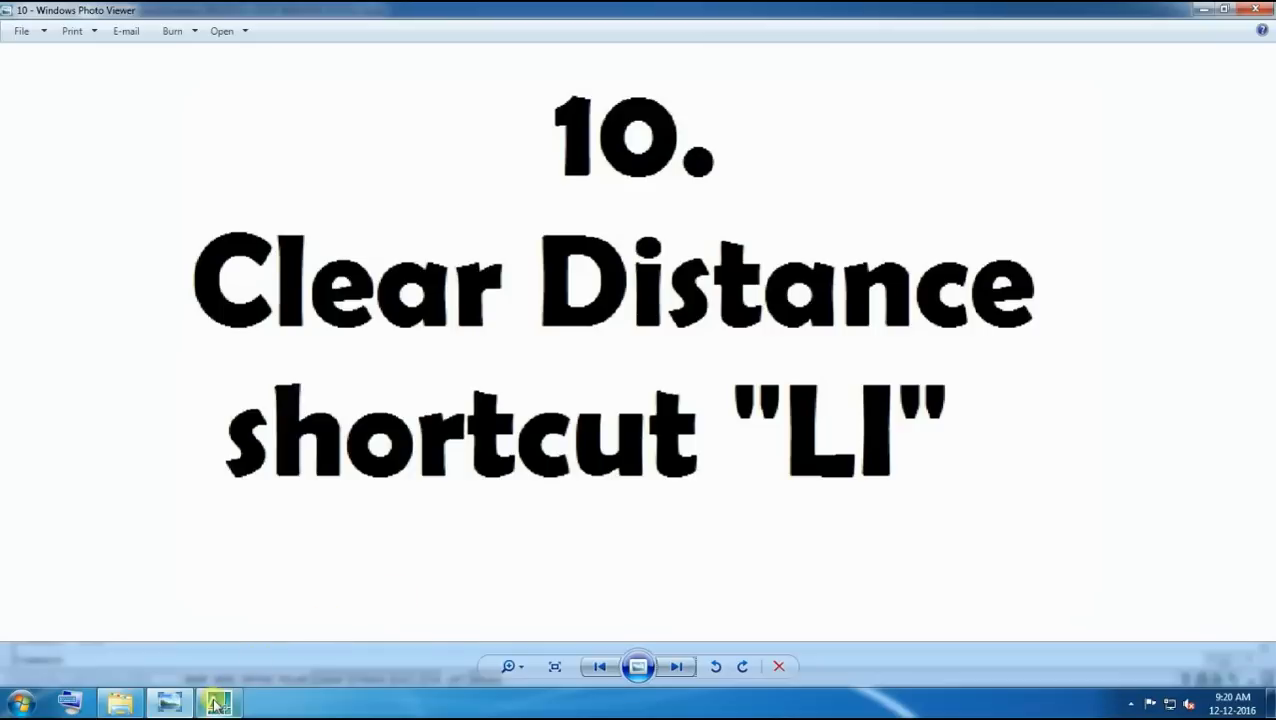
pyautogui.moveTo(218, 704)
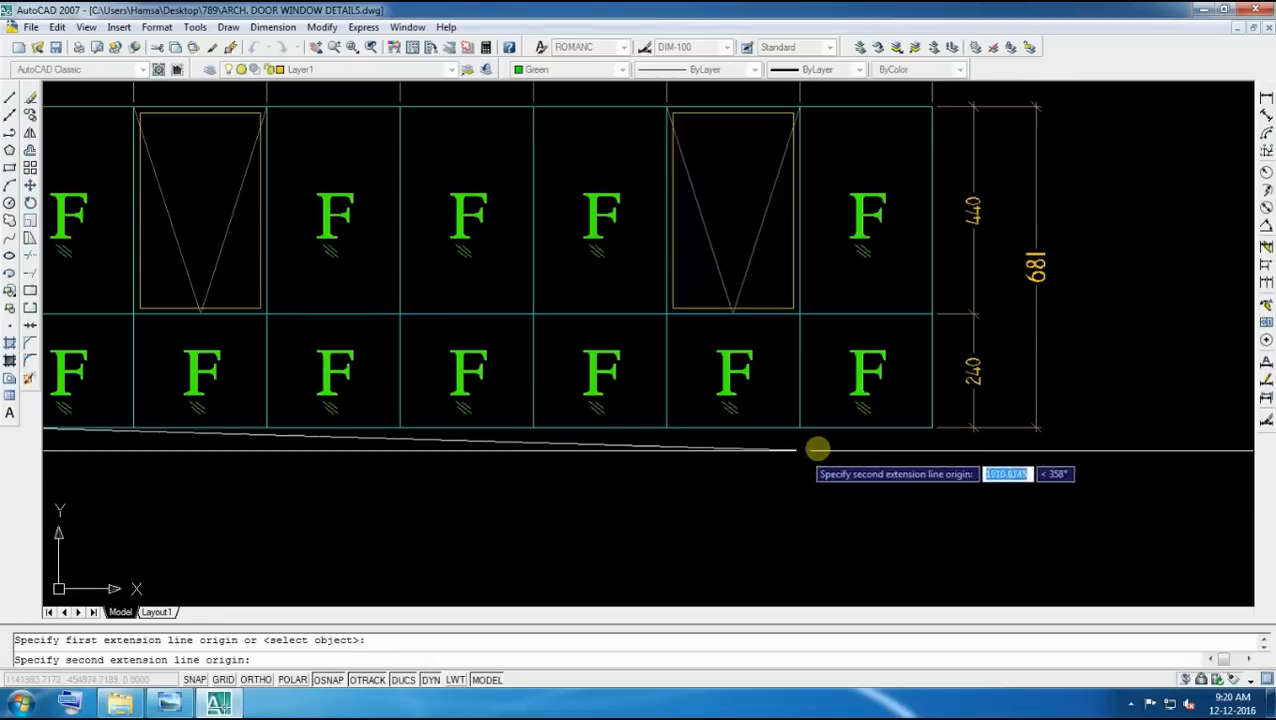
# Finish the 1975 overall dimension, then measure a point-to-point distance along the top edge with DI
pyautogui.click(816, 448)
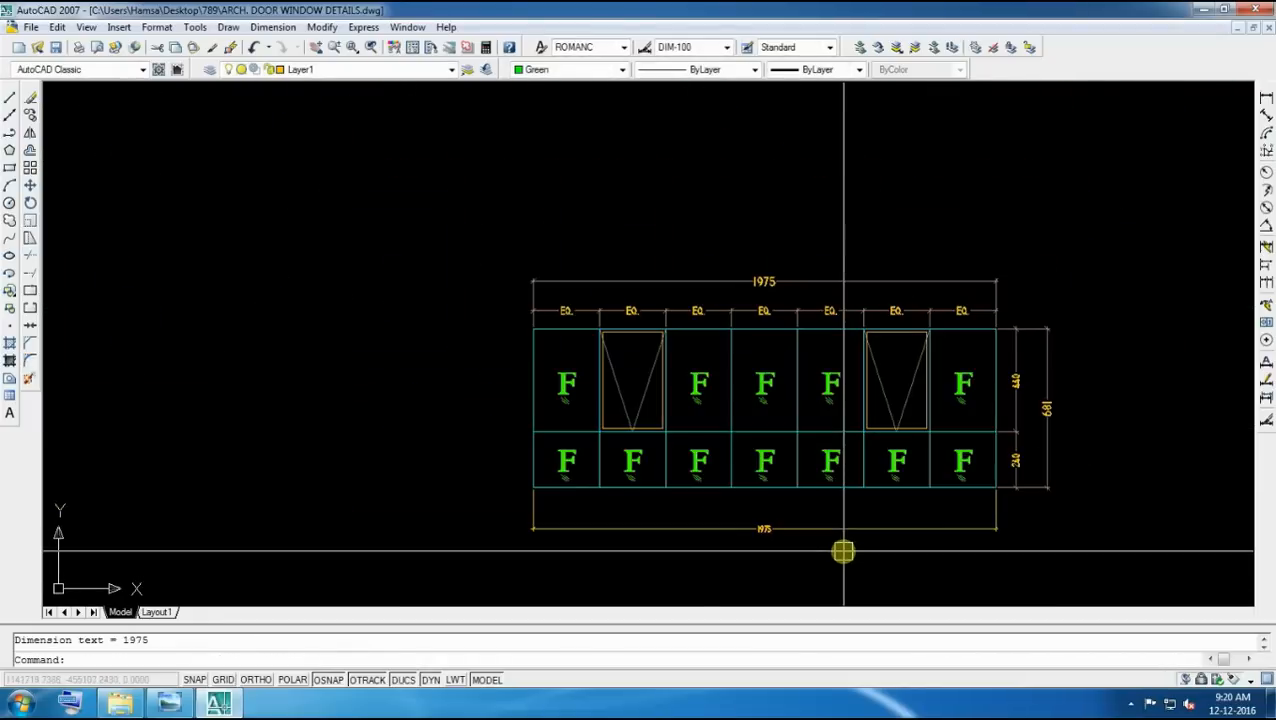
pyautogui.moveTo(584, 556)
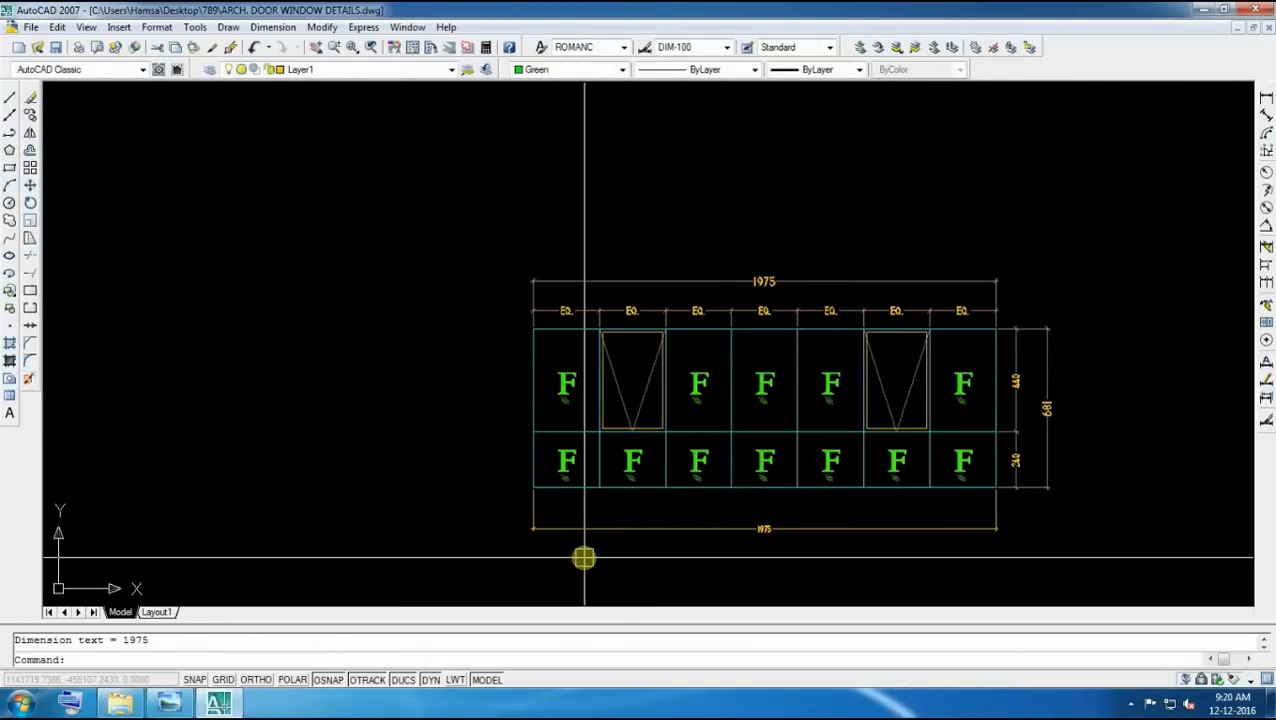
pyautogui.write('DI')
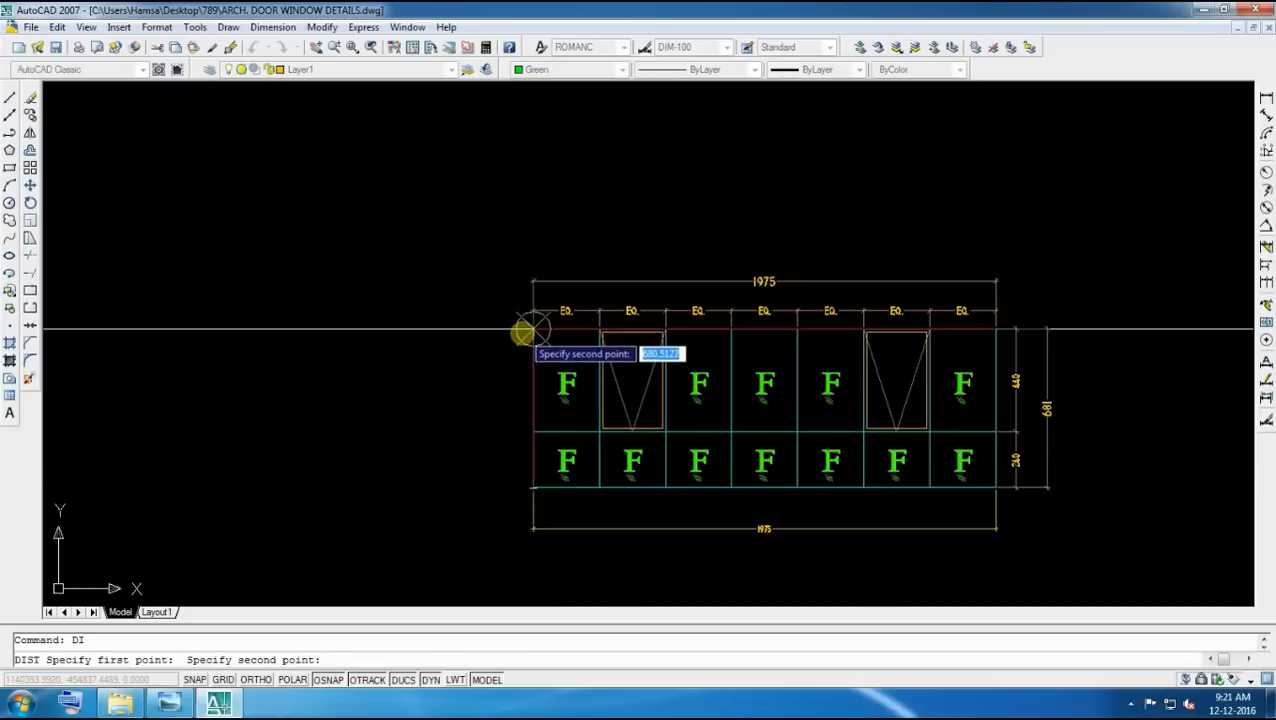
pyautogui.click(364, 556)
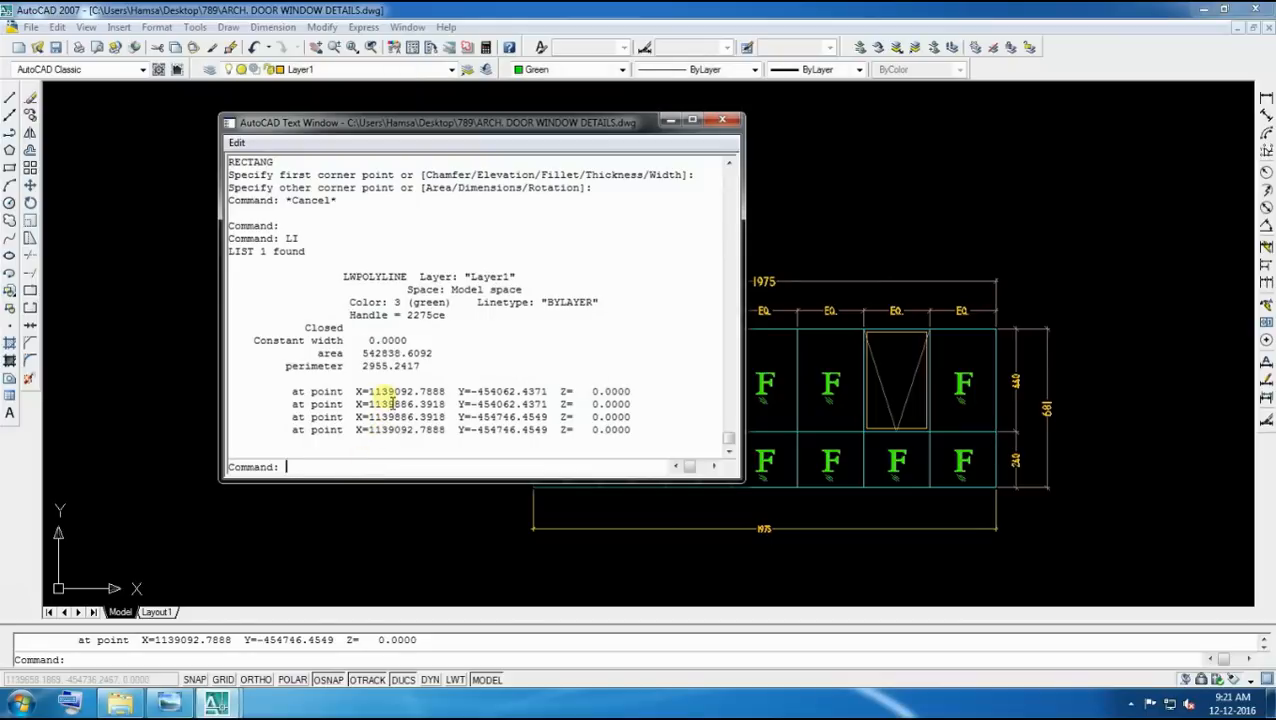
# Review the rectangle's LI listing—closed polyline, area 542838.6092, perimeter 2955.2417, vertices—and close the text window
pyautogui.doubleClick(390, 352)
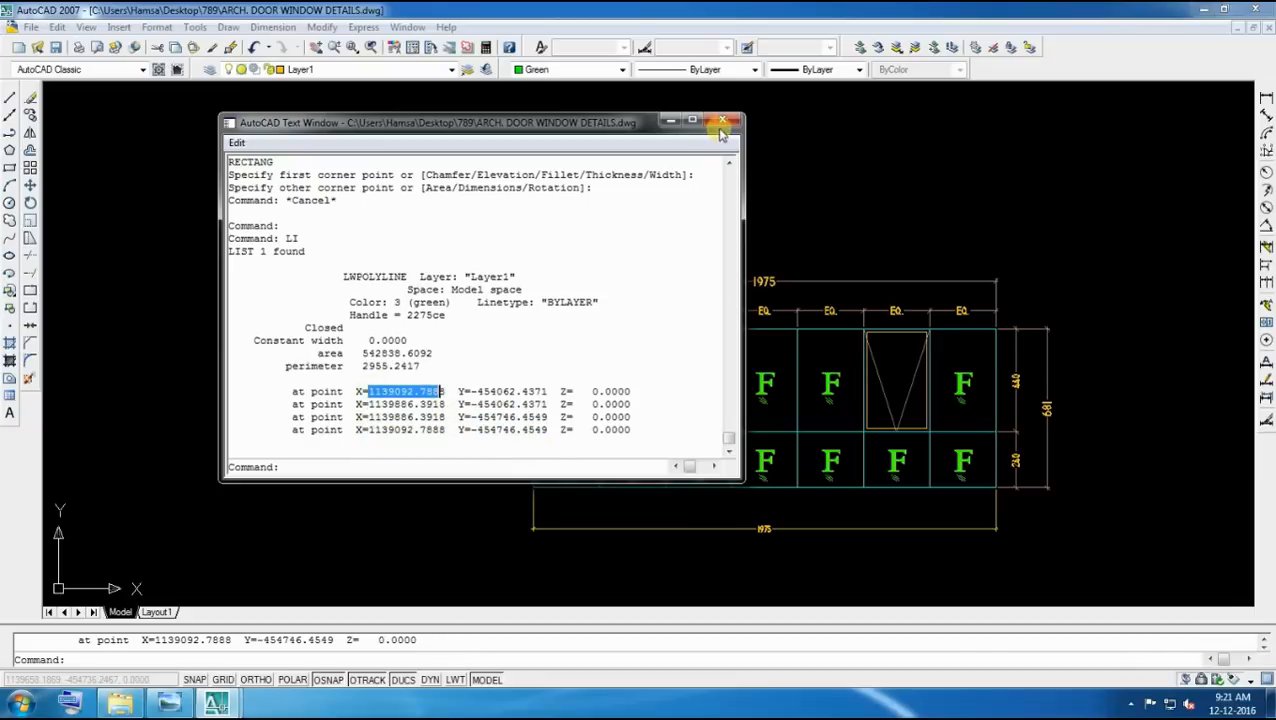
pyautogui.click(724, 122)
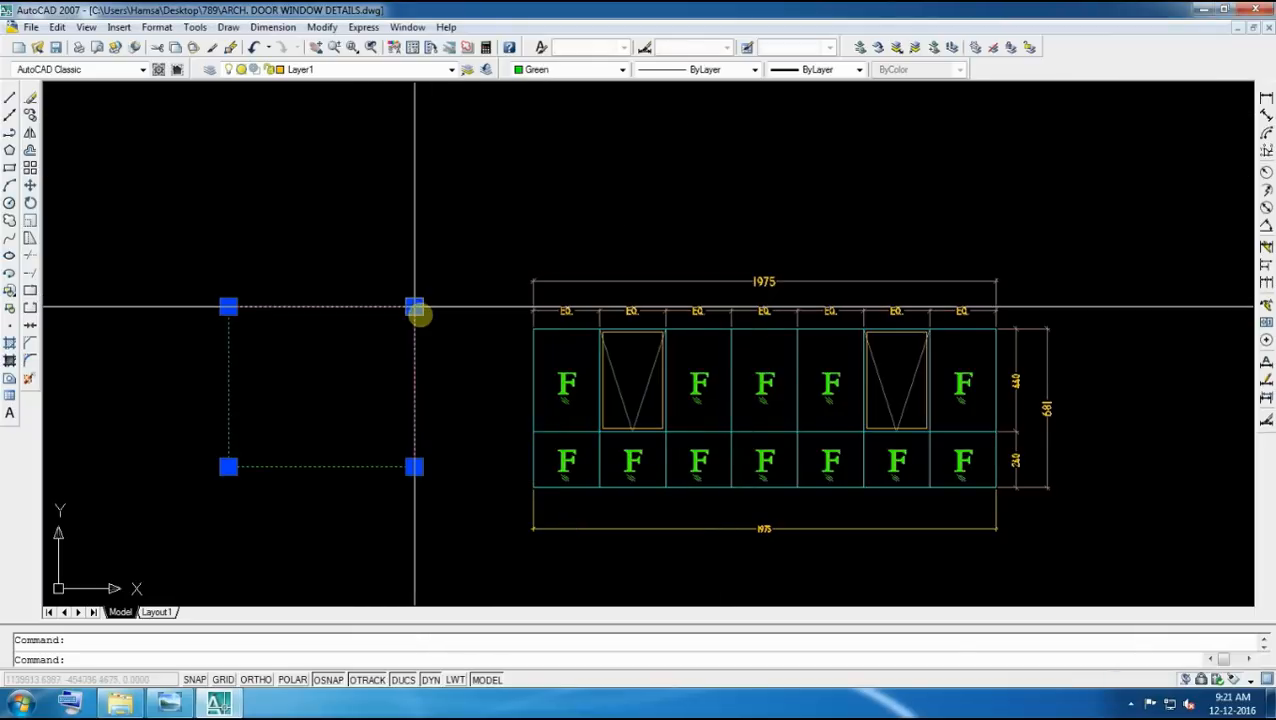